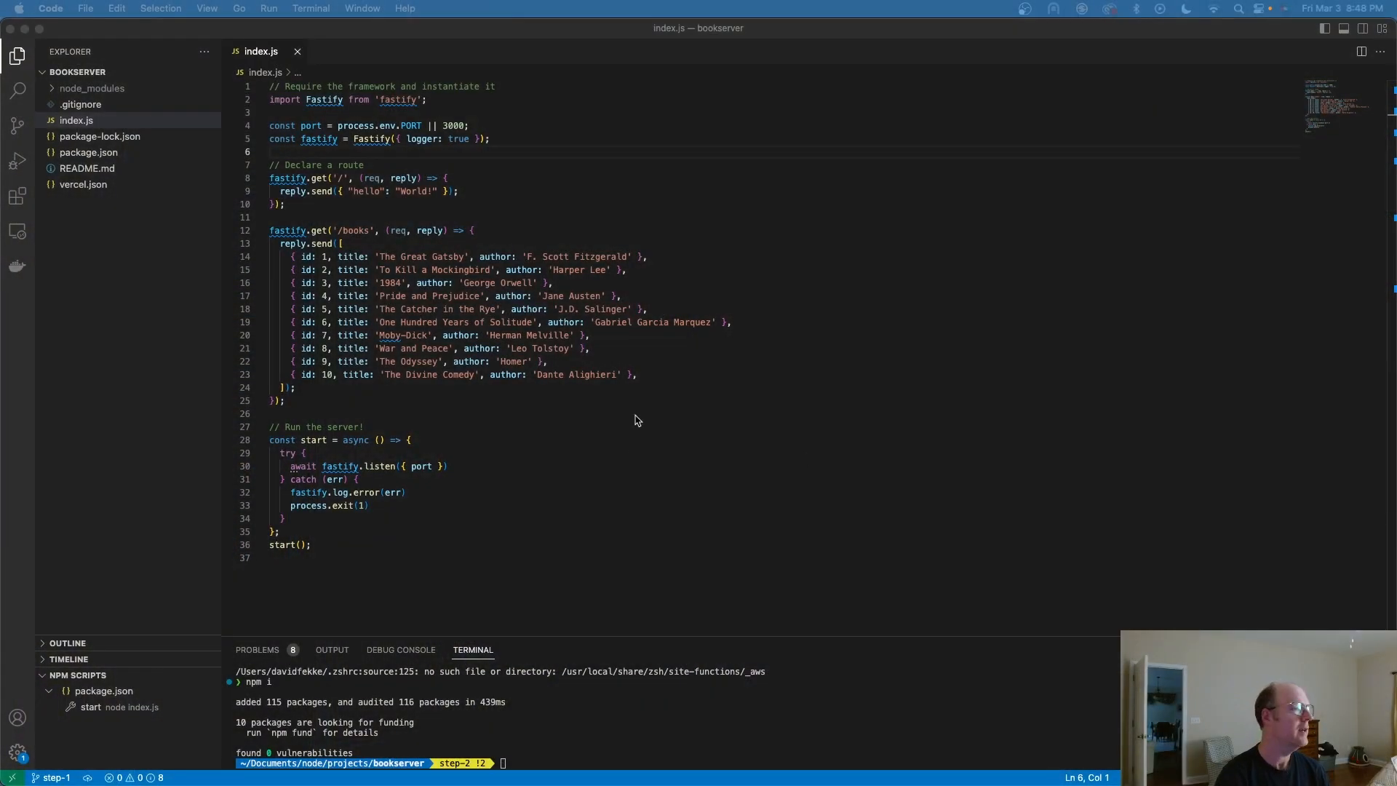
mouse_move(601, 347)
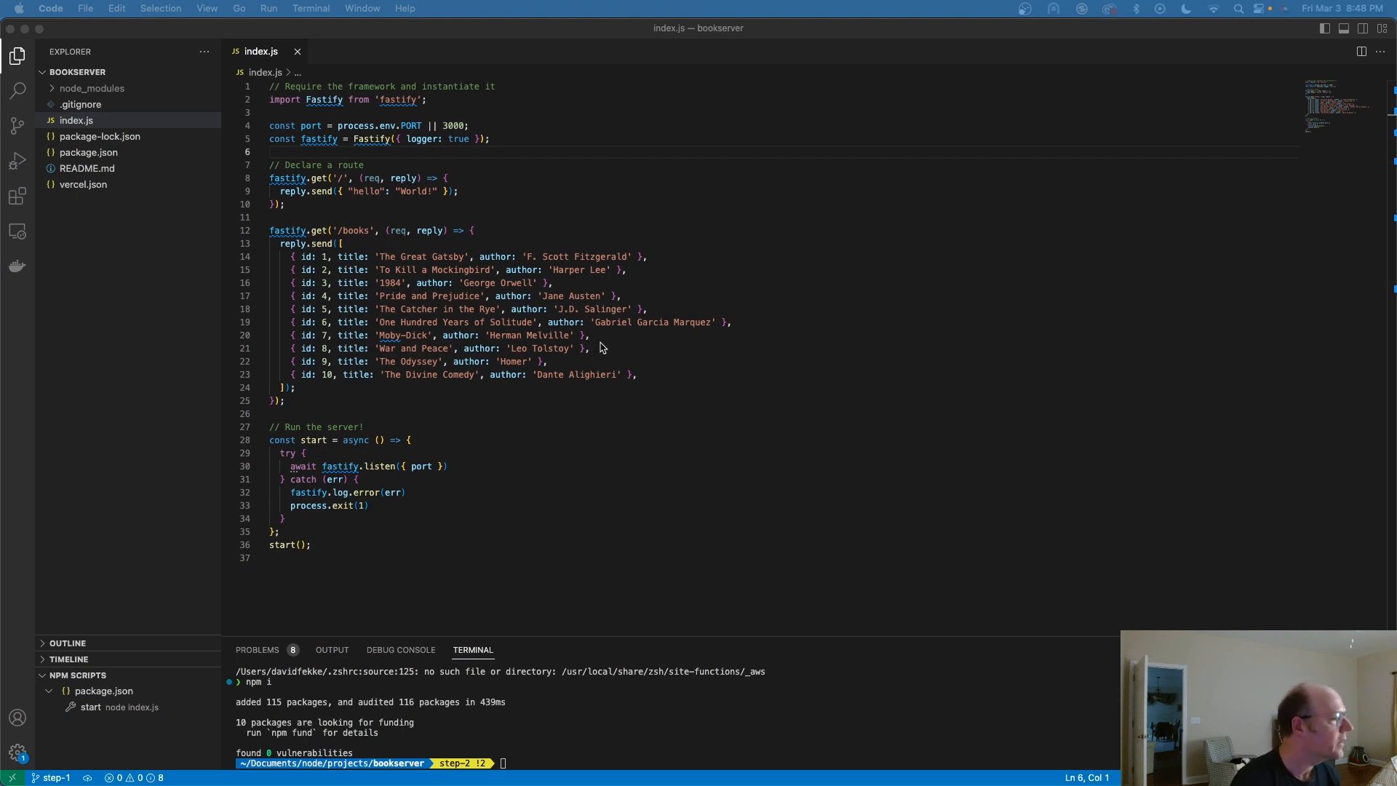
mouse_move(344, 149)
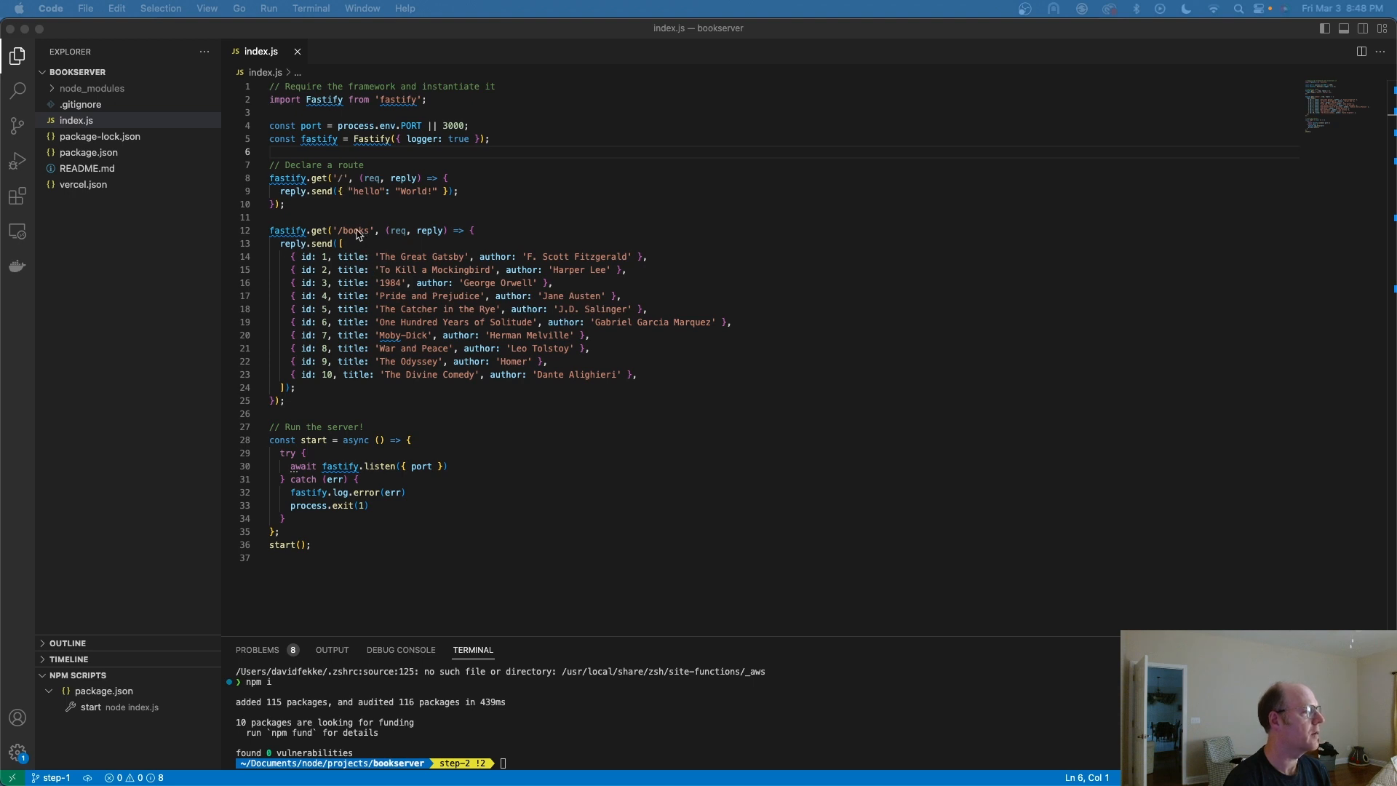
mouse_move(355, 236)
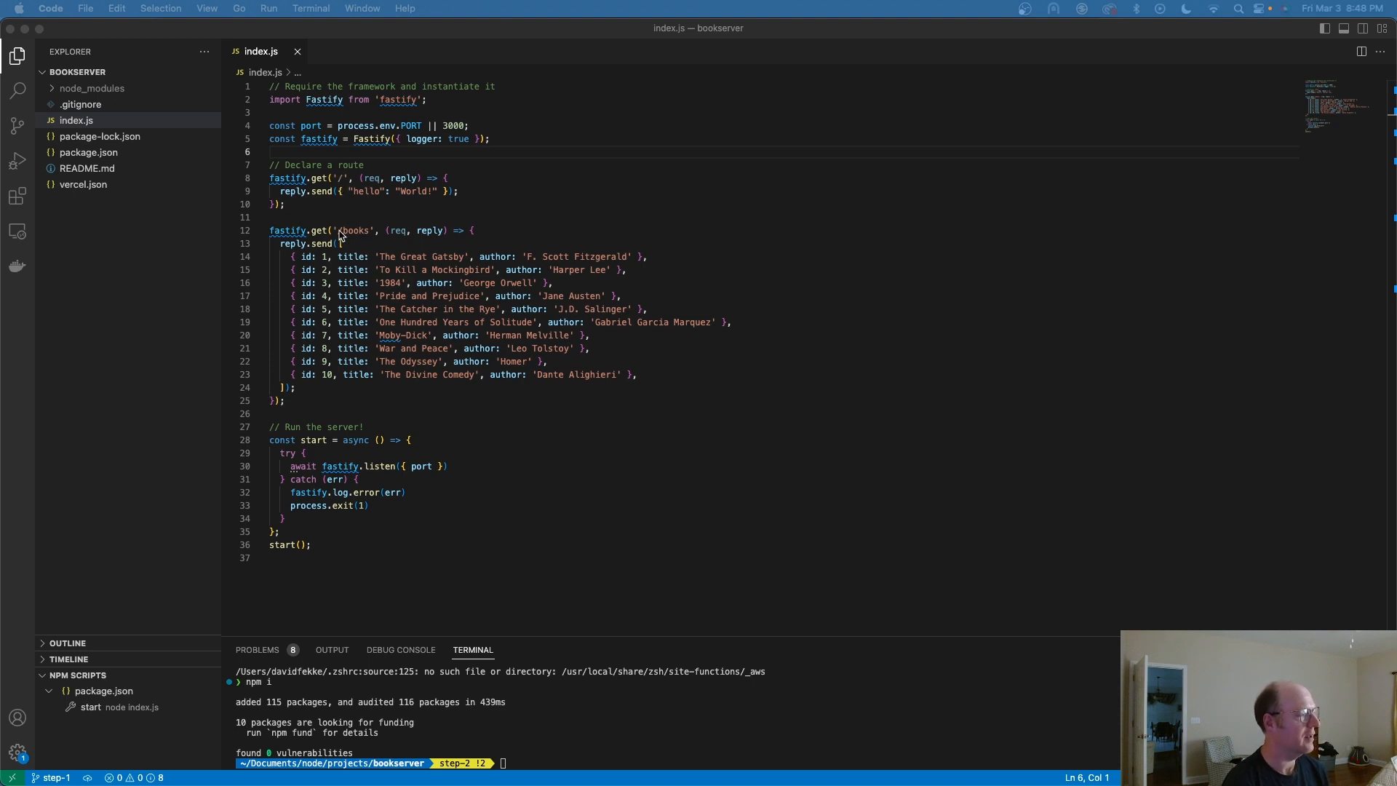
mouse_move(935, 387)
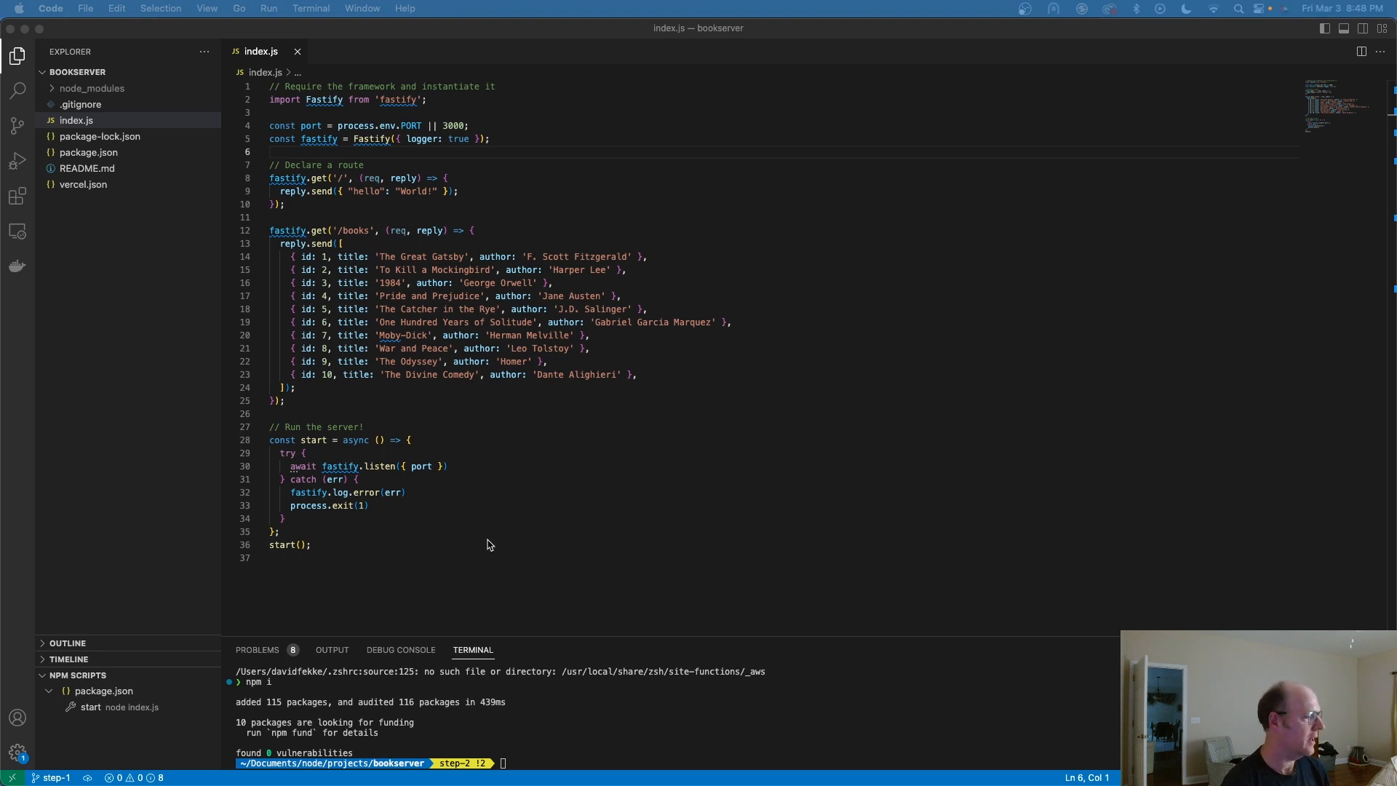
Run the npm start script and load localhost:3000 and /books in Brave to see the ten-book JSON list.
click(190, 708)
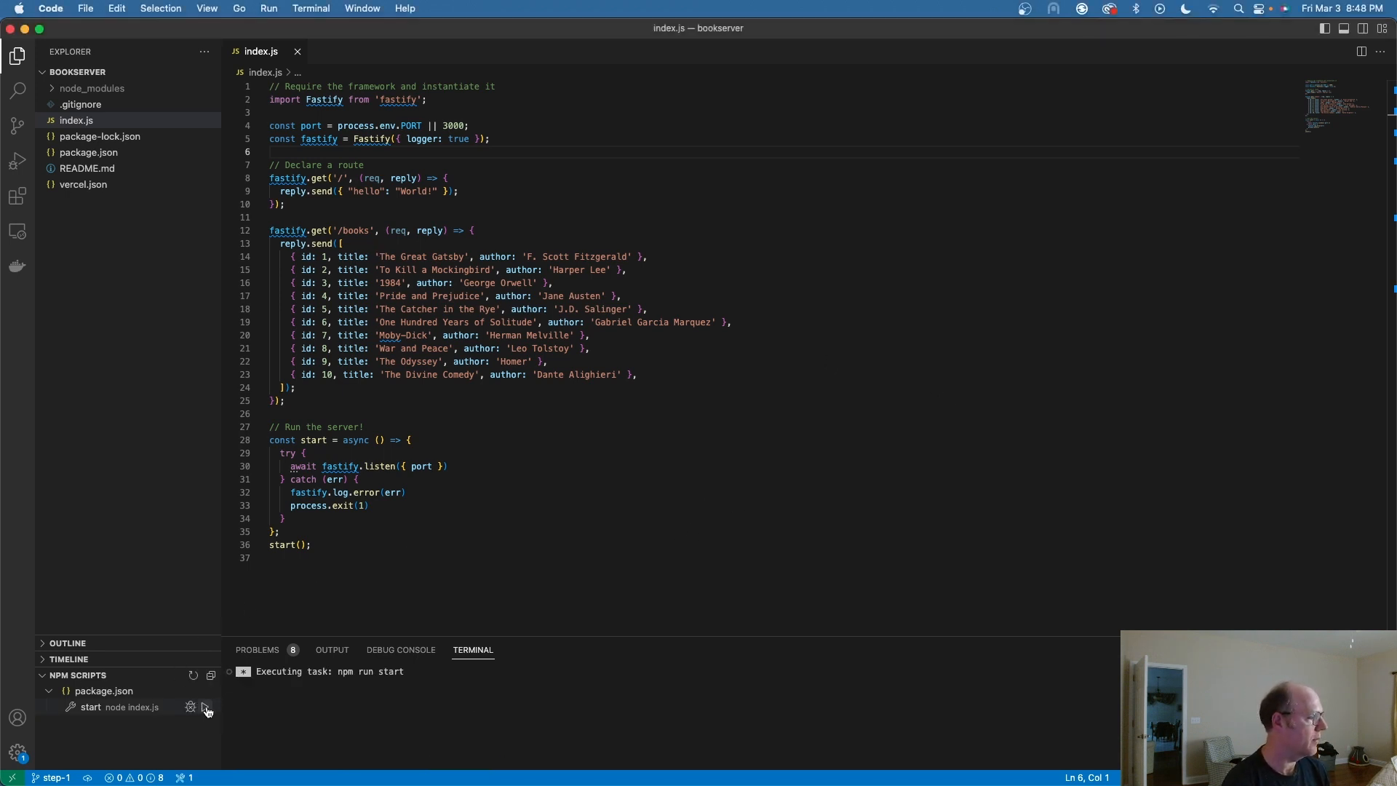
click(191, 707)
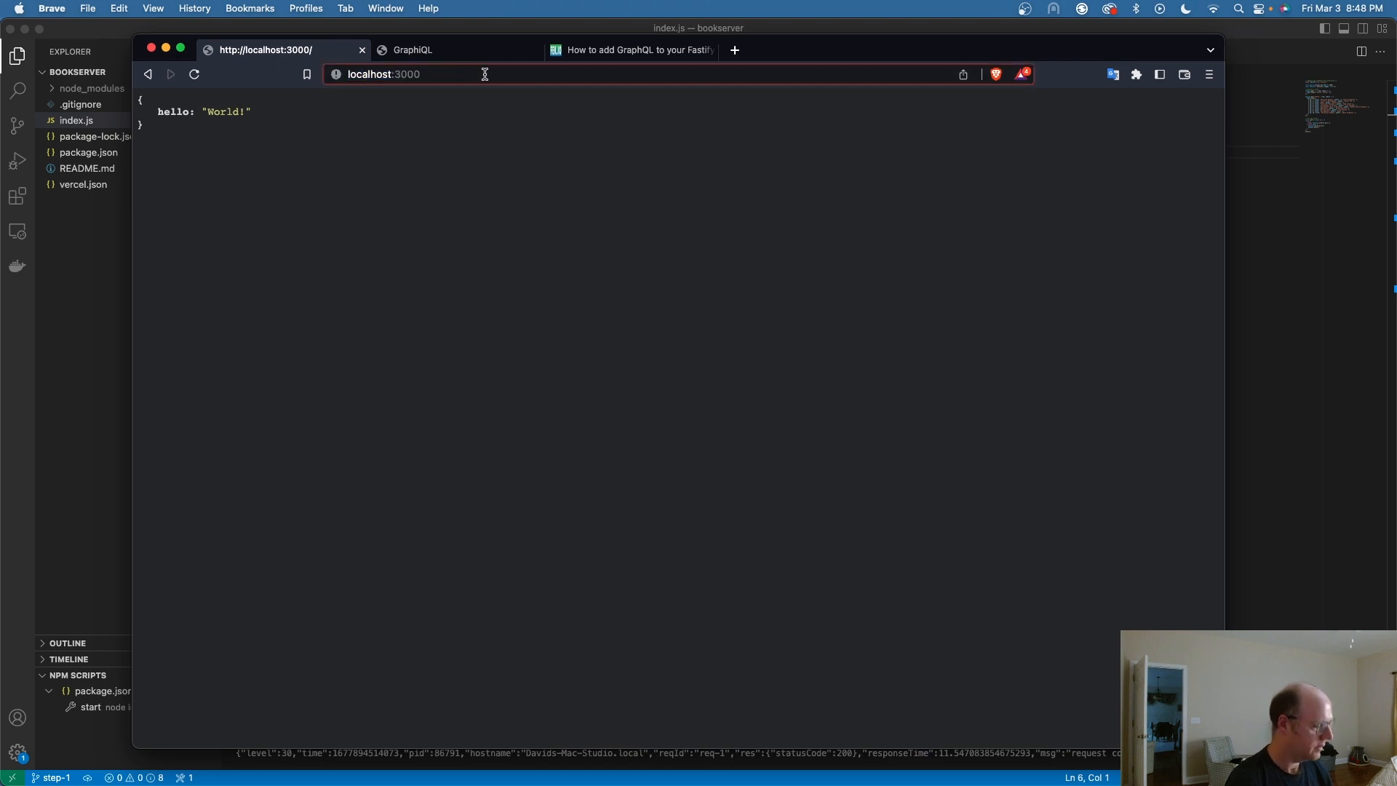
text(/books)
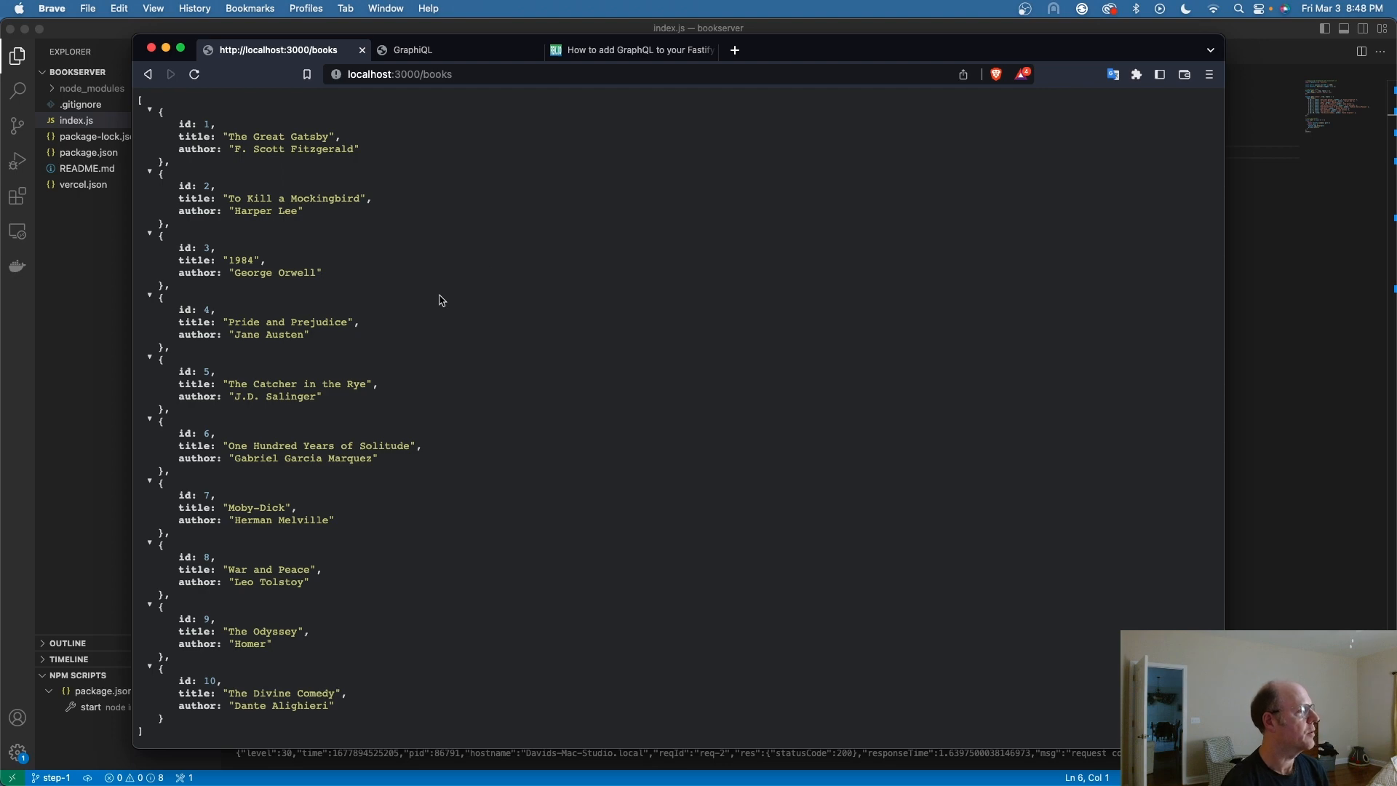
click(412, 50)
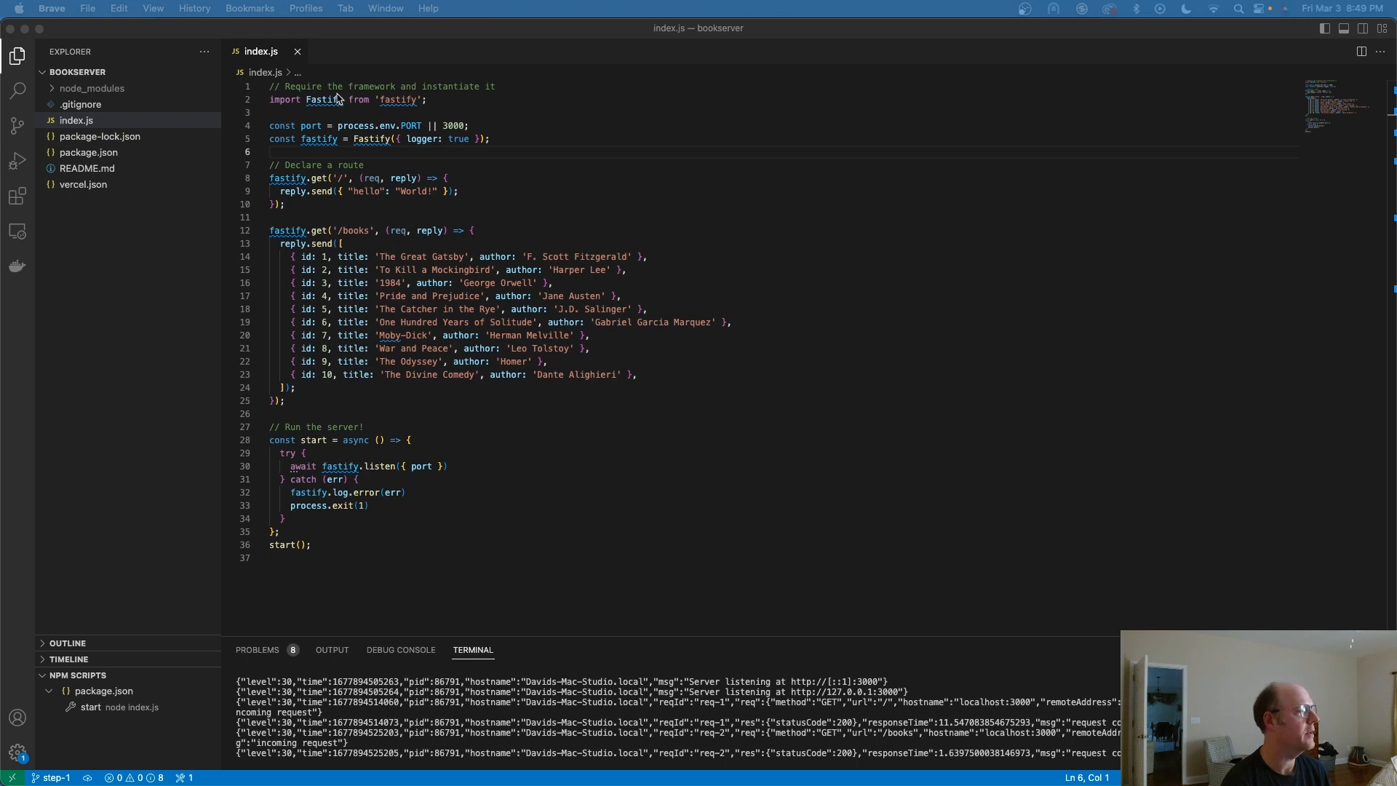
mouse_move(379, 116)
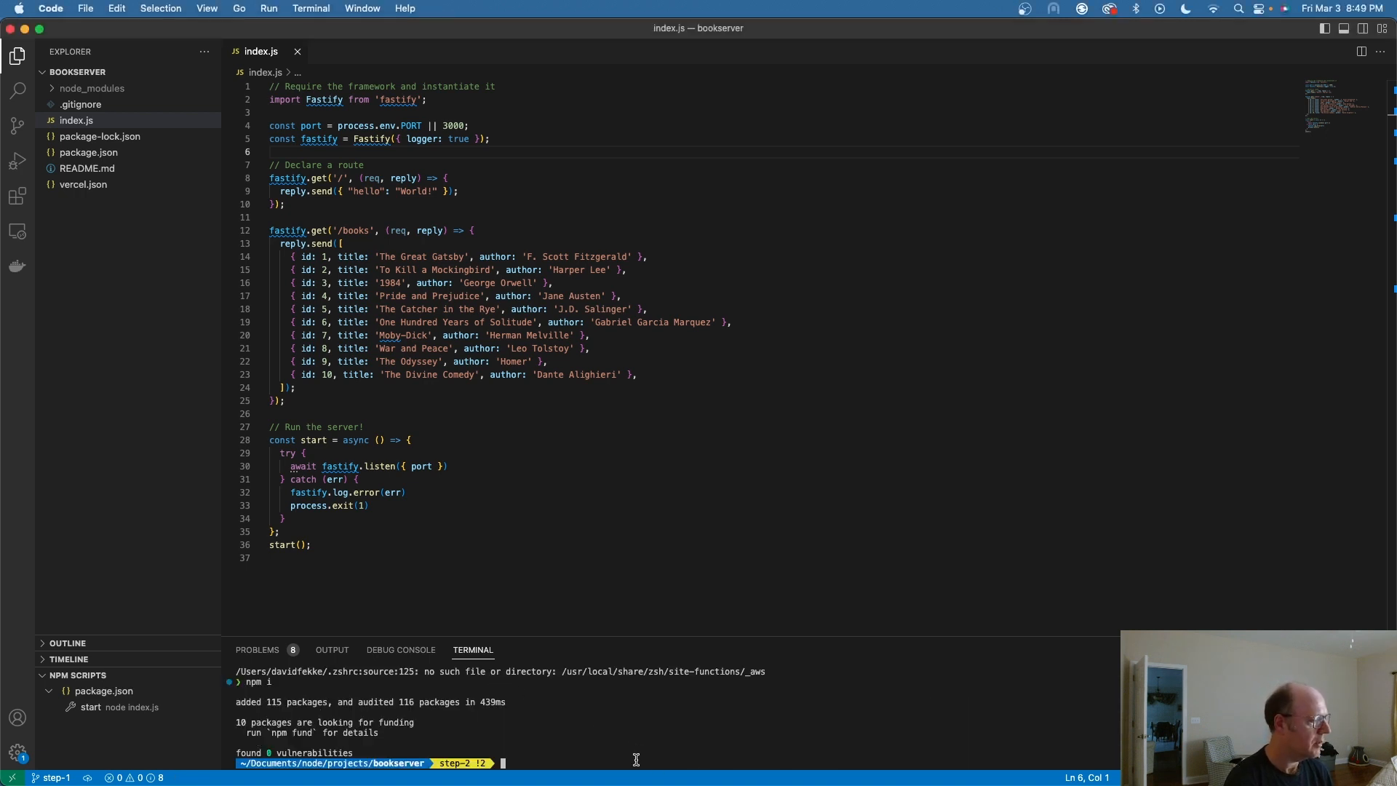
Run npm i mercurius in the integrated terminal to add Mercurius to the bookserver project.
text(npm)
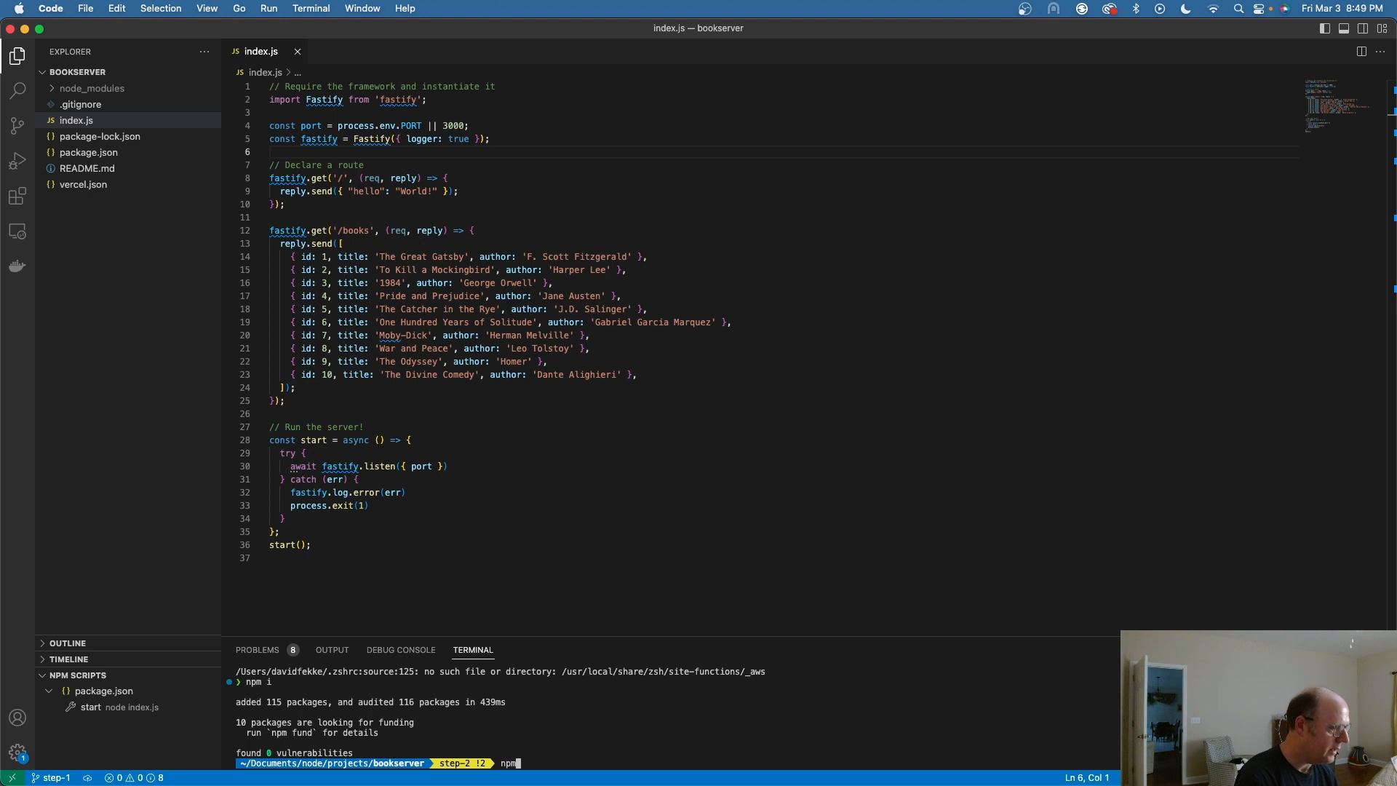
text(i)
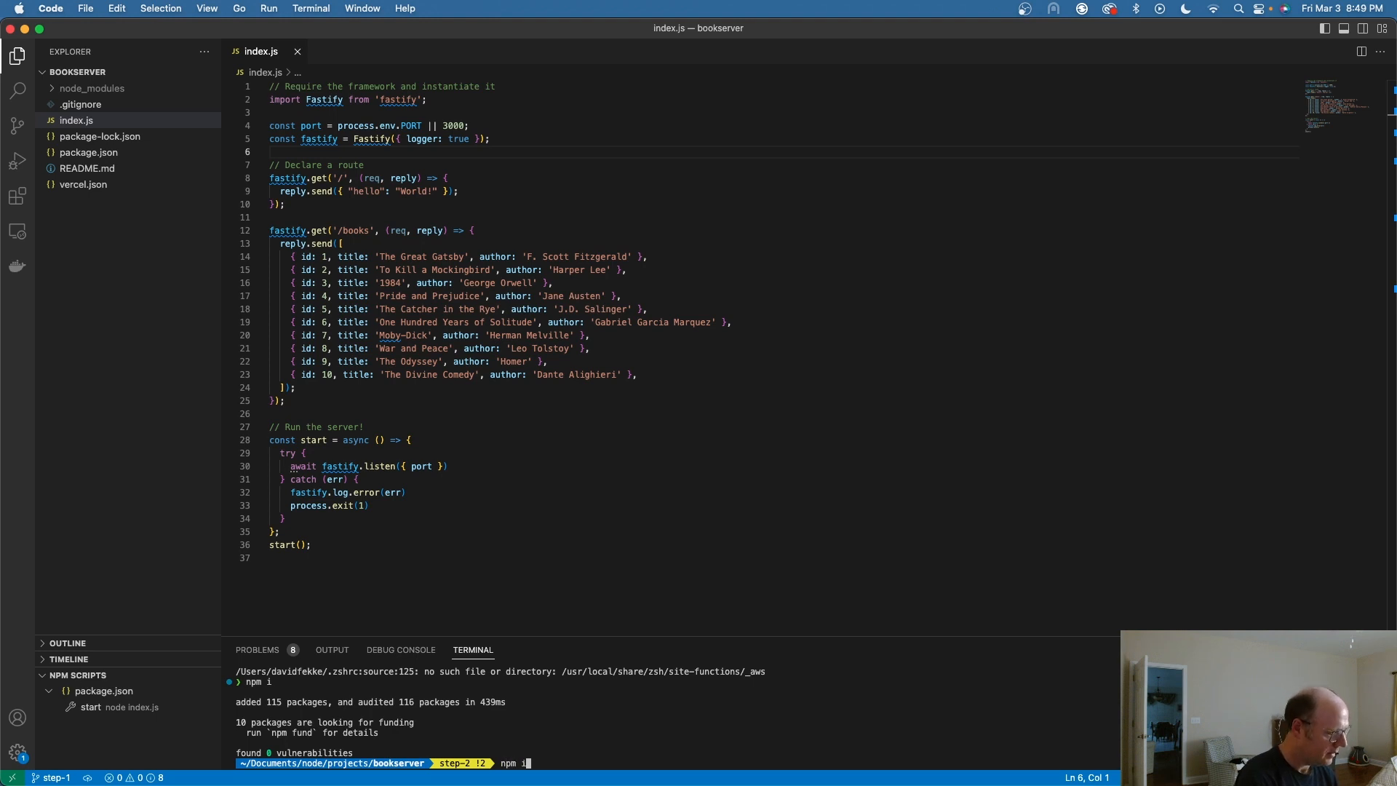
text(me)
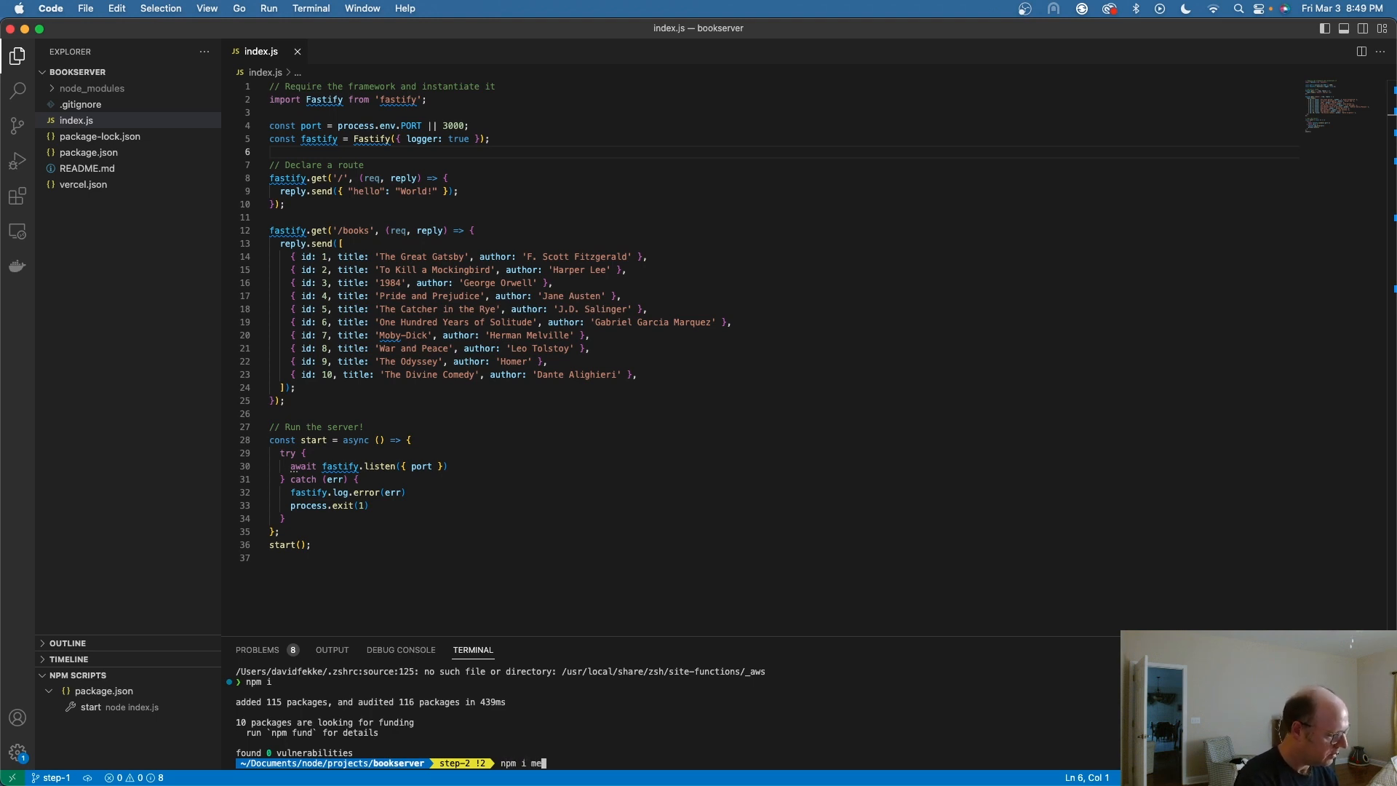
text(rcuri)
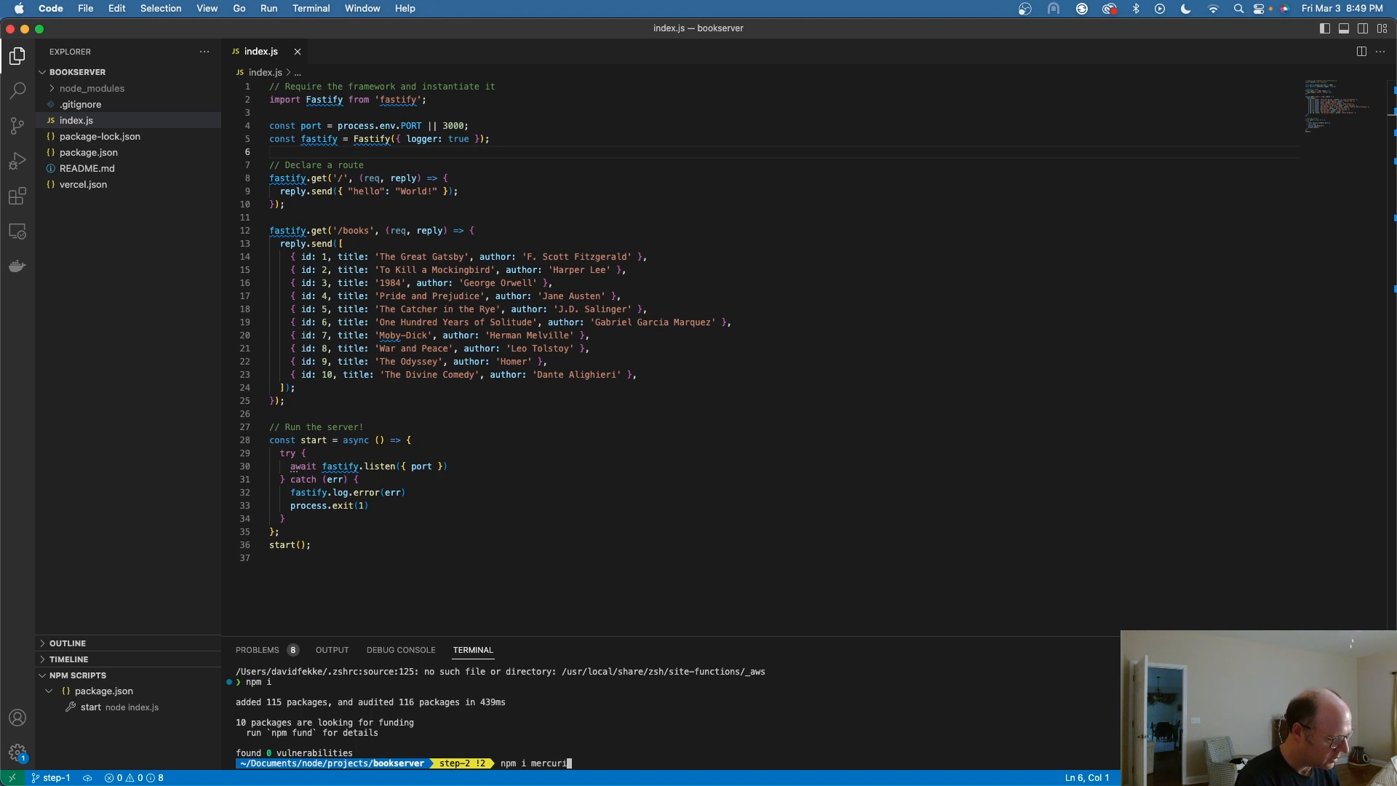
key(Return)
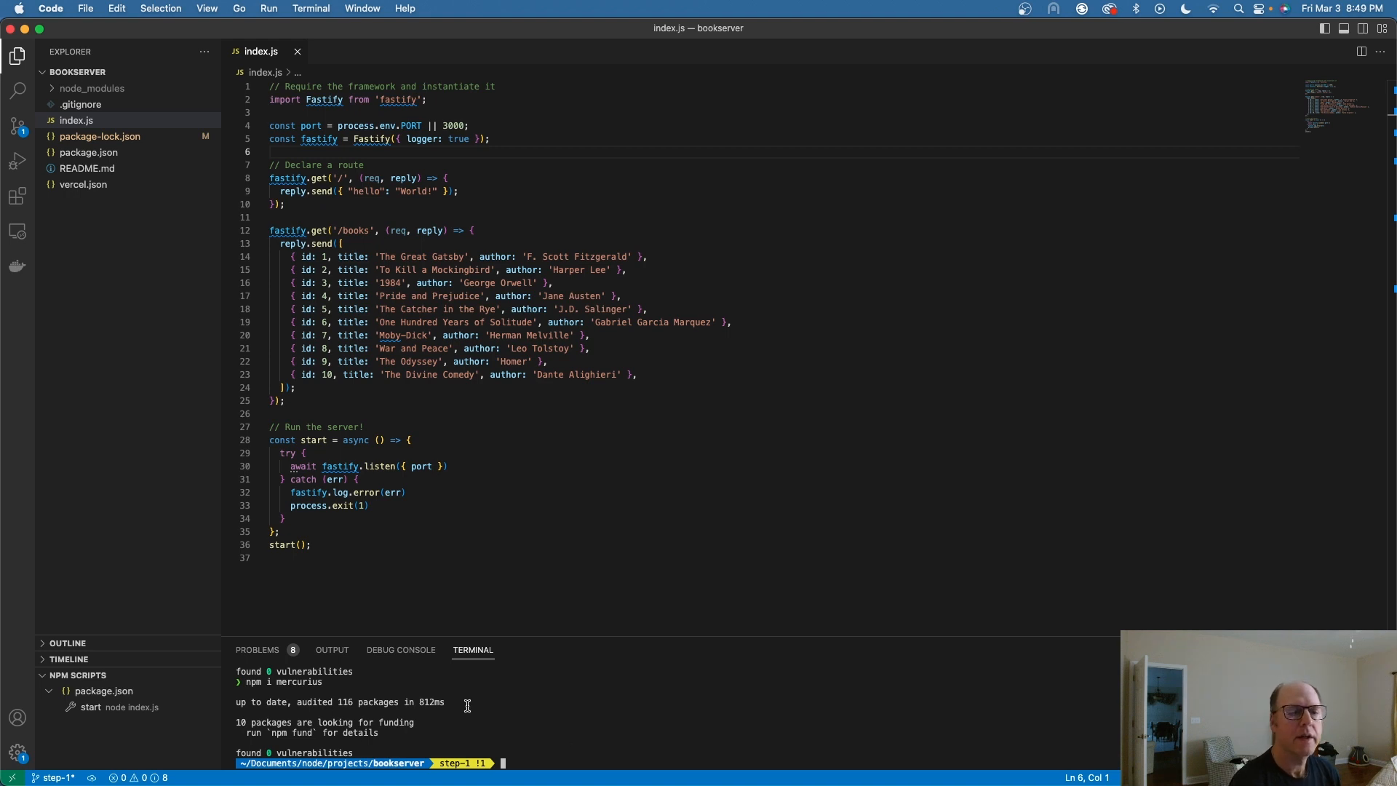
mouse_move(150, 391)
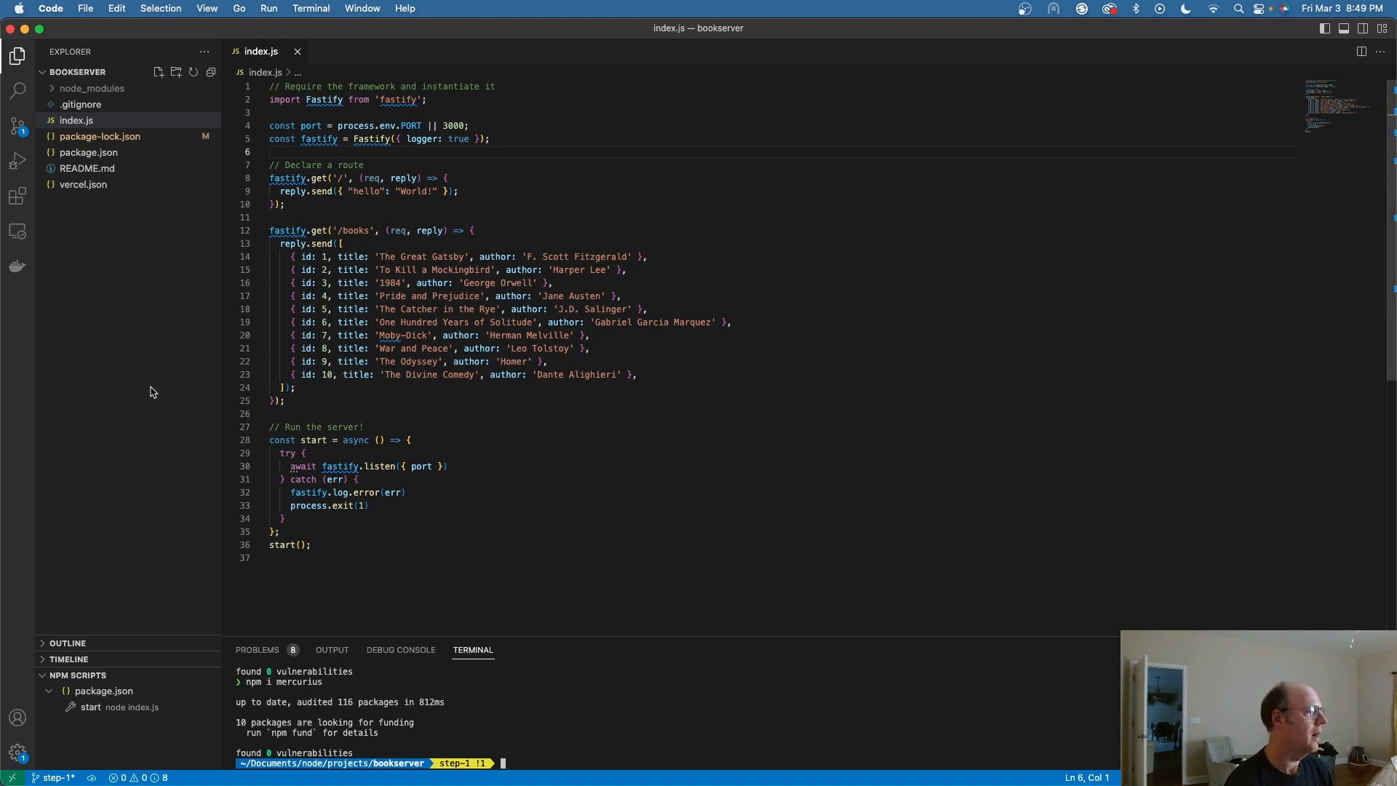
mouse_move(395, 320)
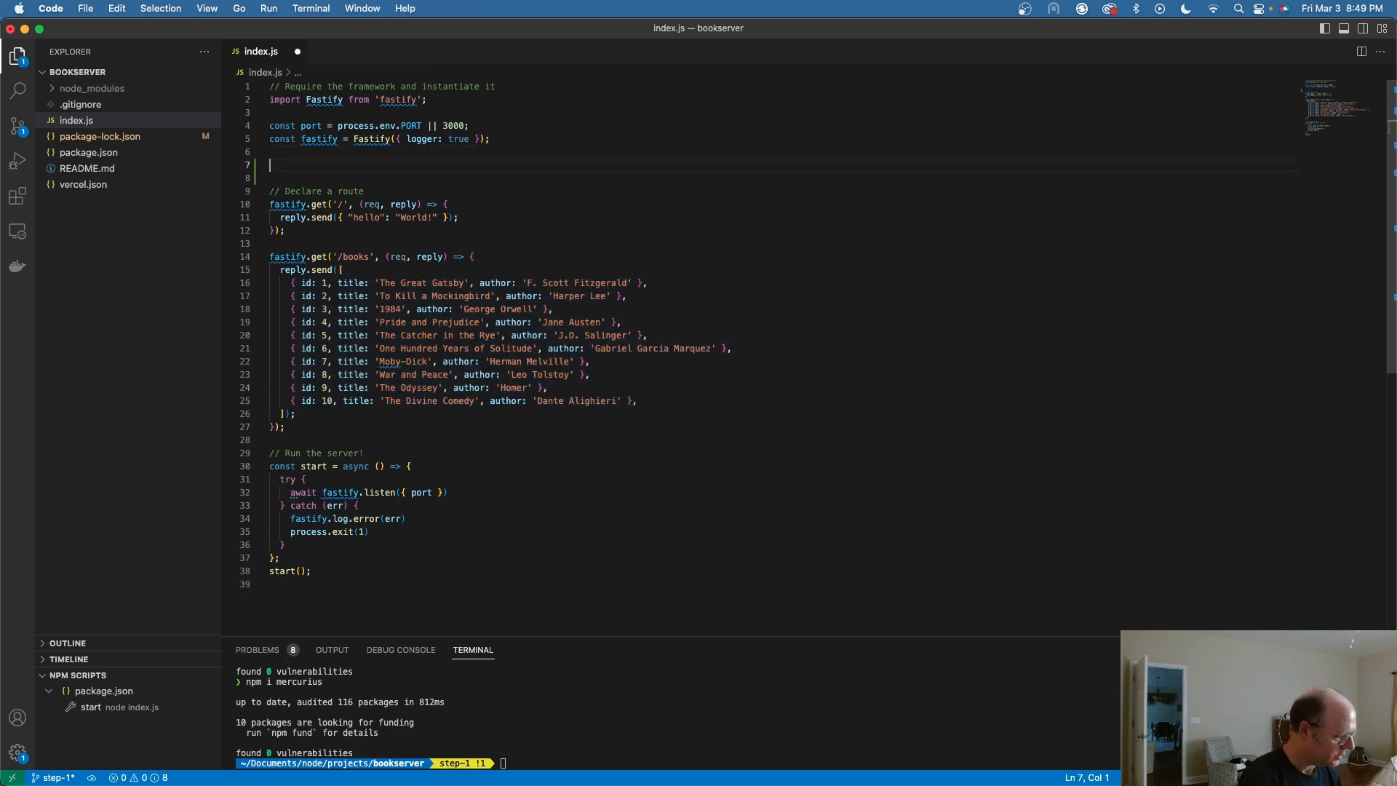
Write a getBooks function that returns the ten-book array for the /books route to send.
text(function getBooks() {)
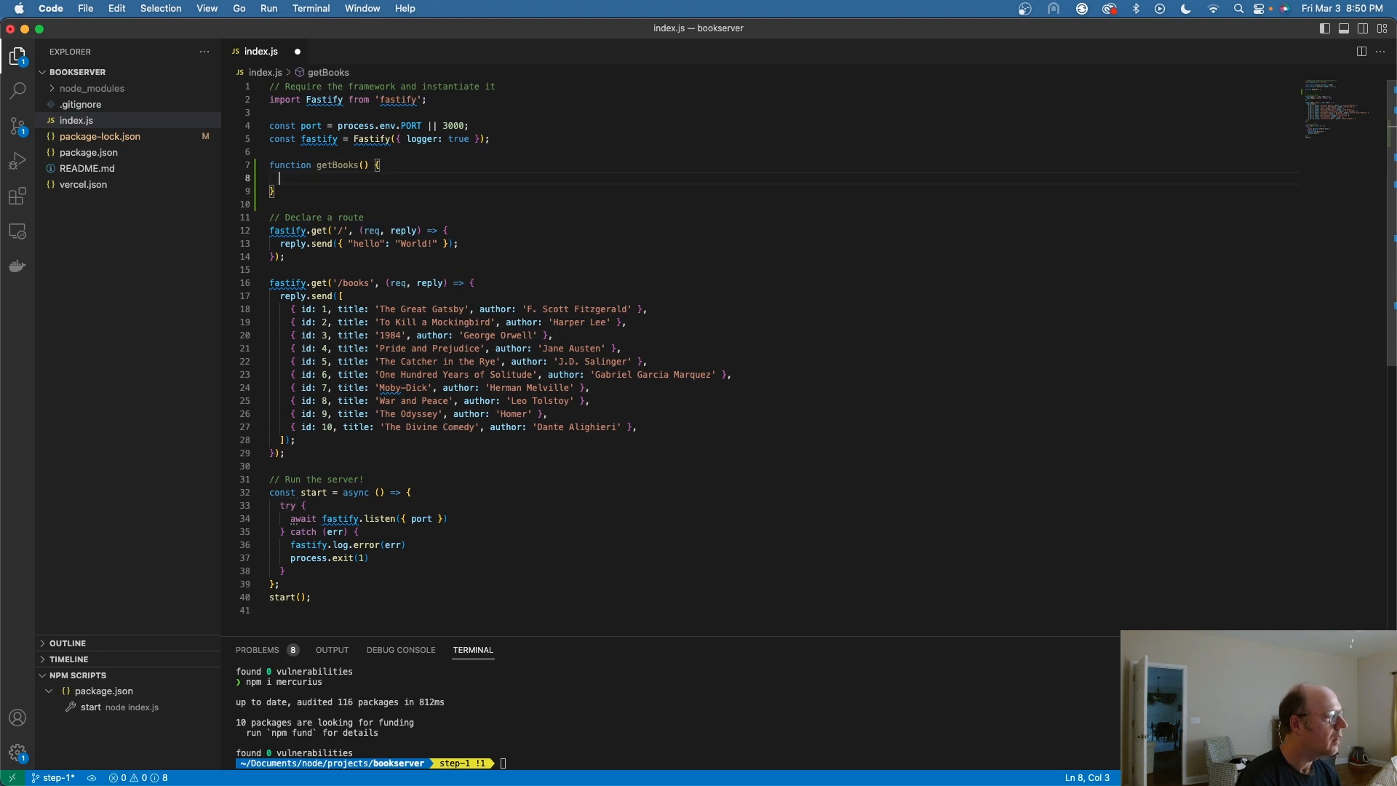
text(return)
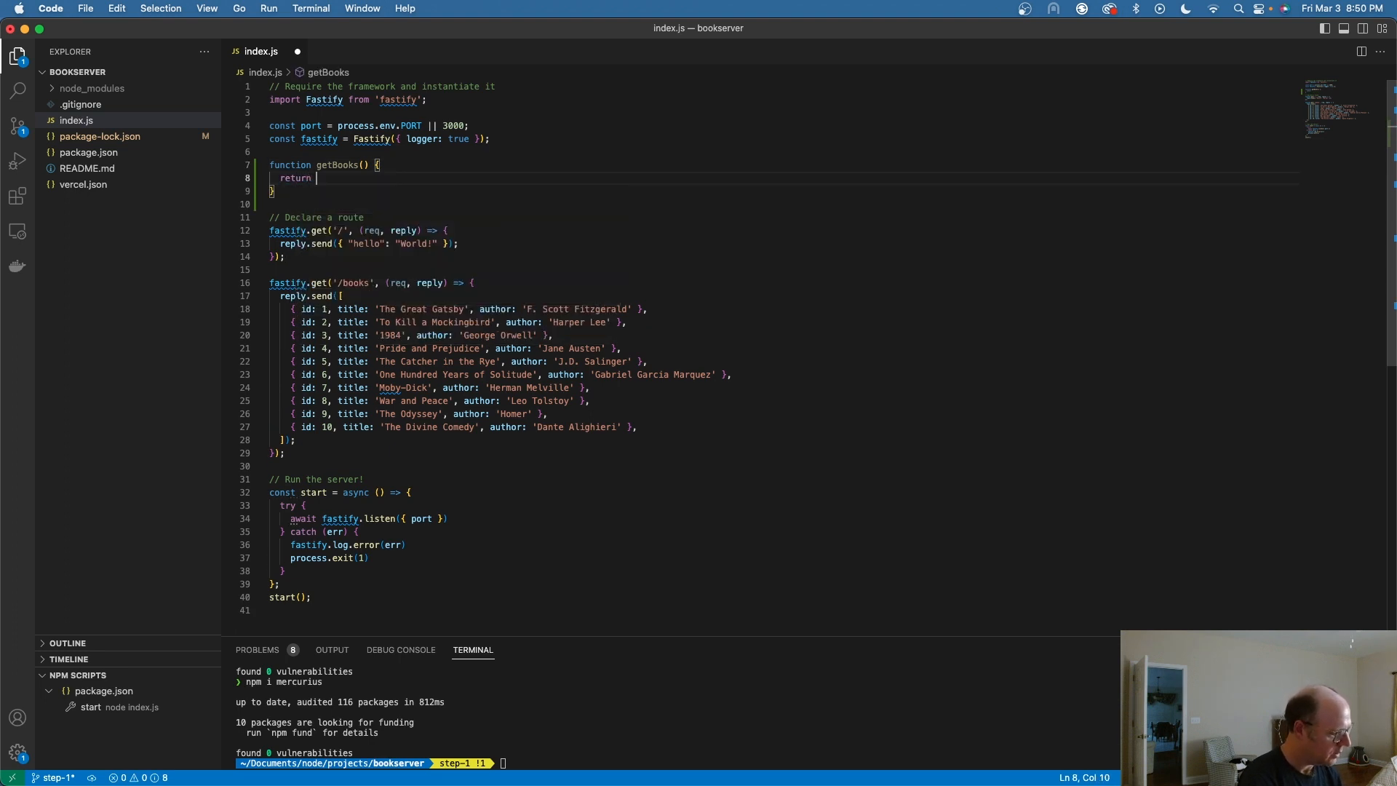
text([)
click(502, 295)
text(getBooks());)
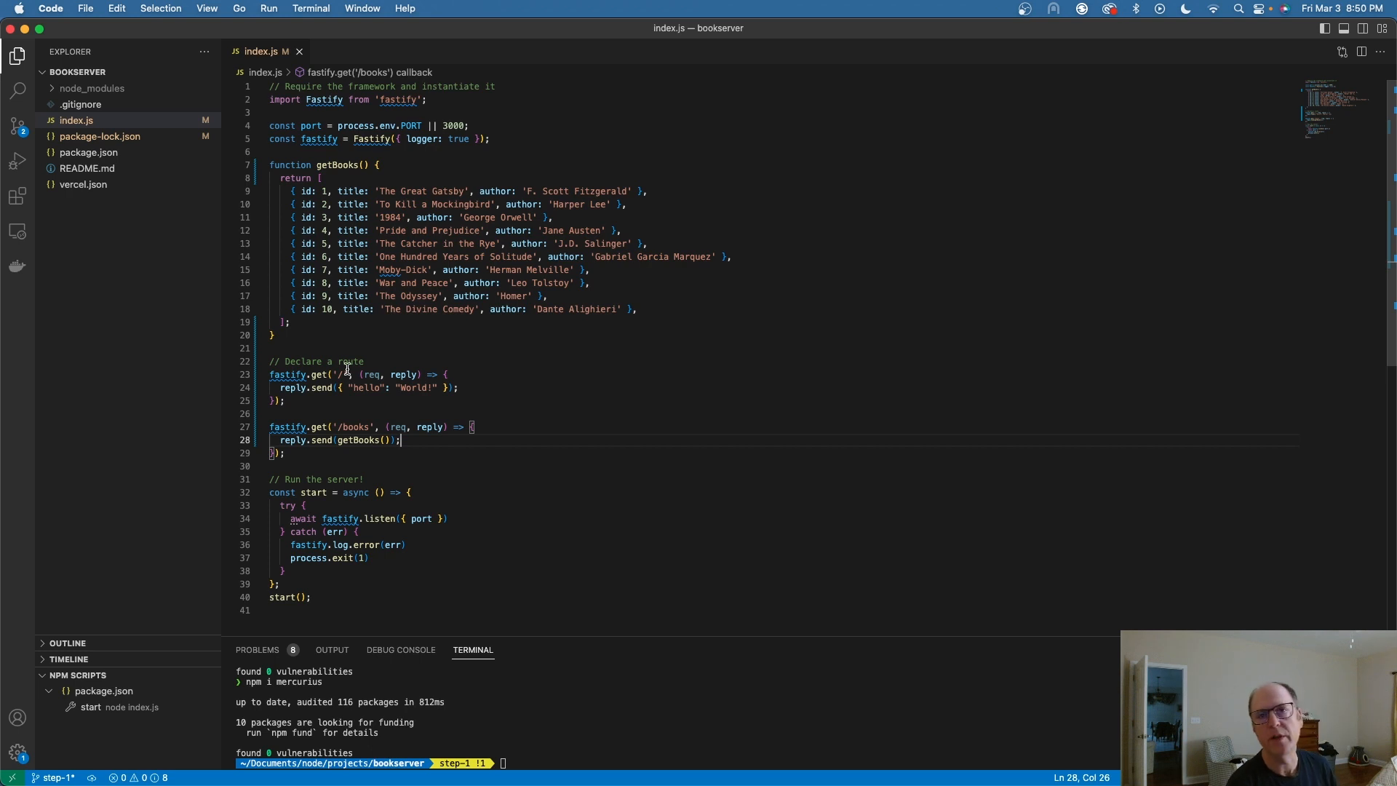
mouse_move(1347, 424)
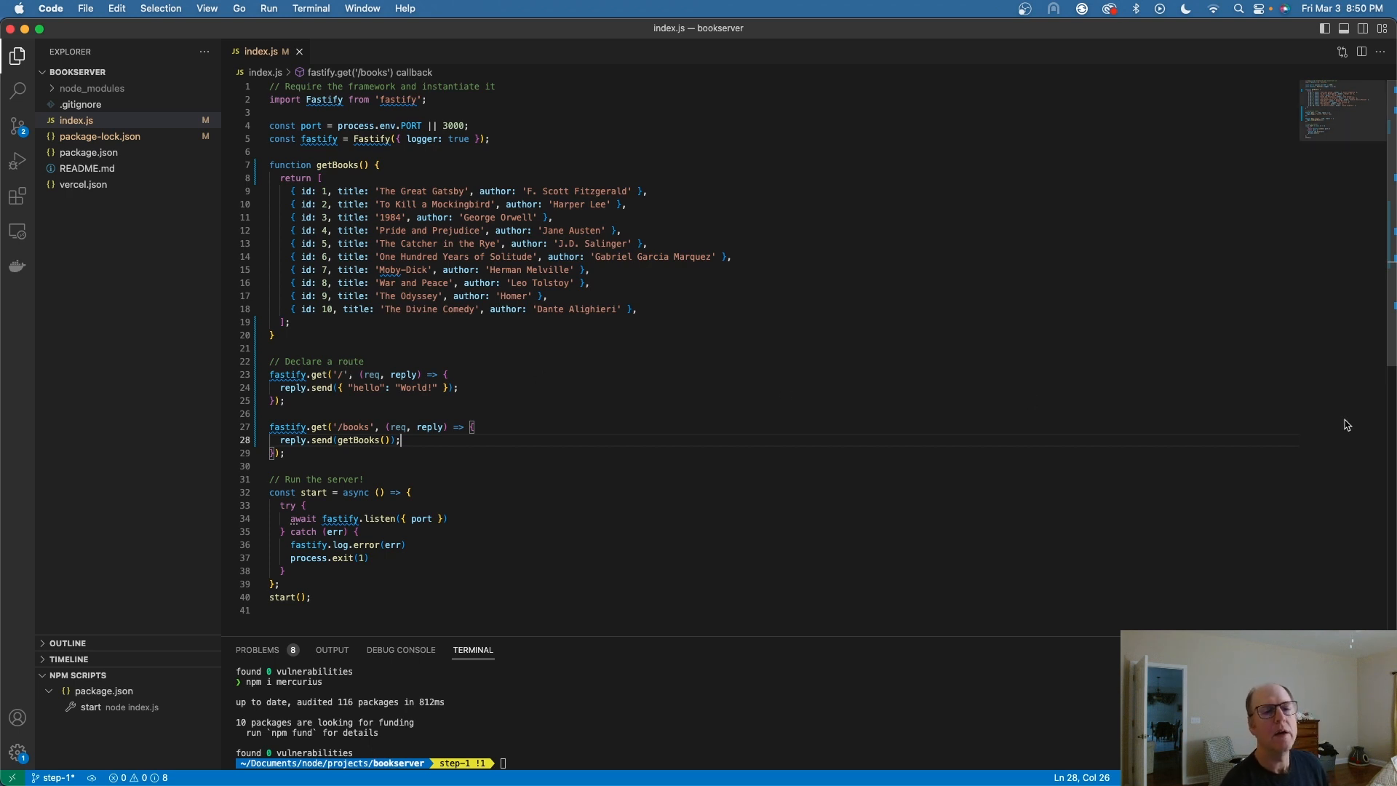
mouse_move(459, 102)
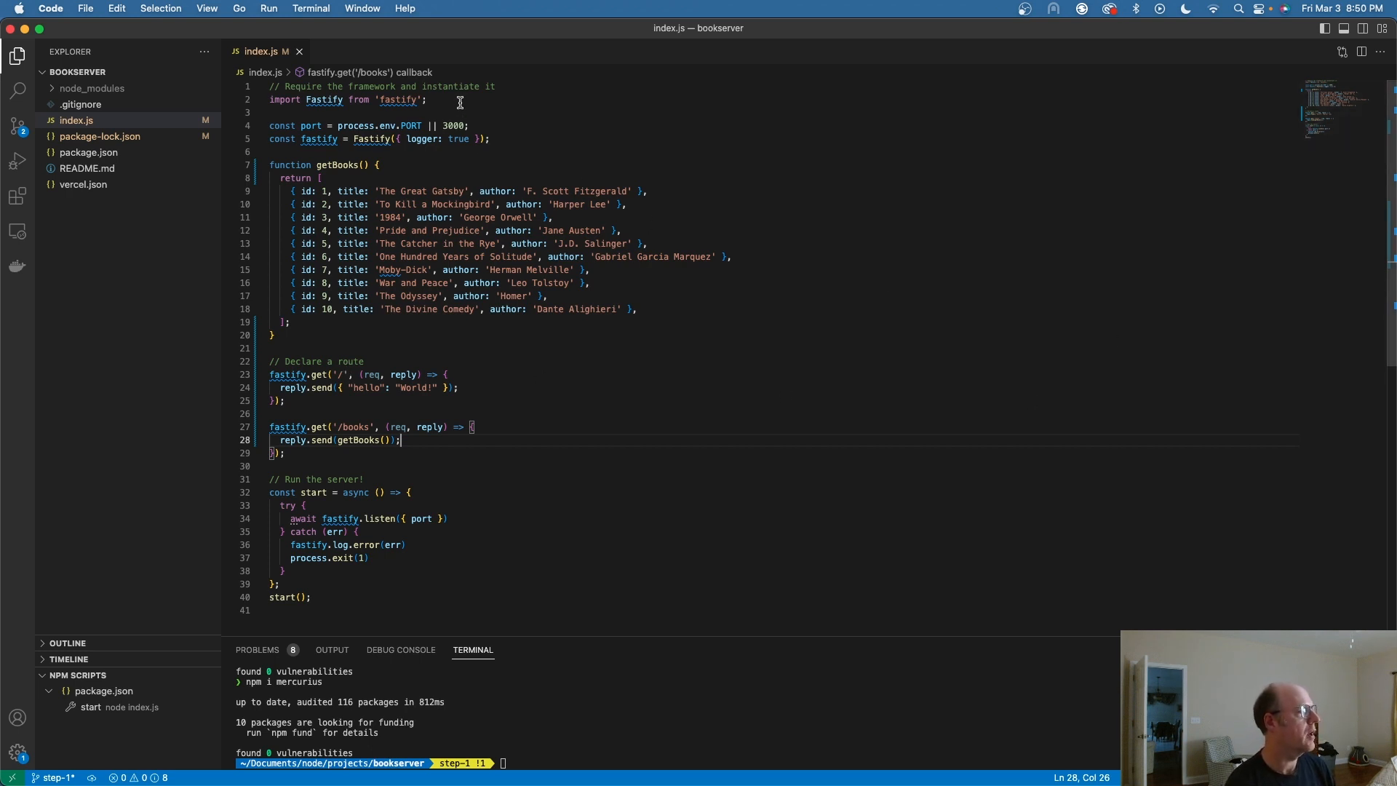
key(Enter)
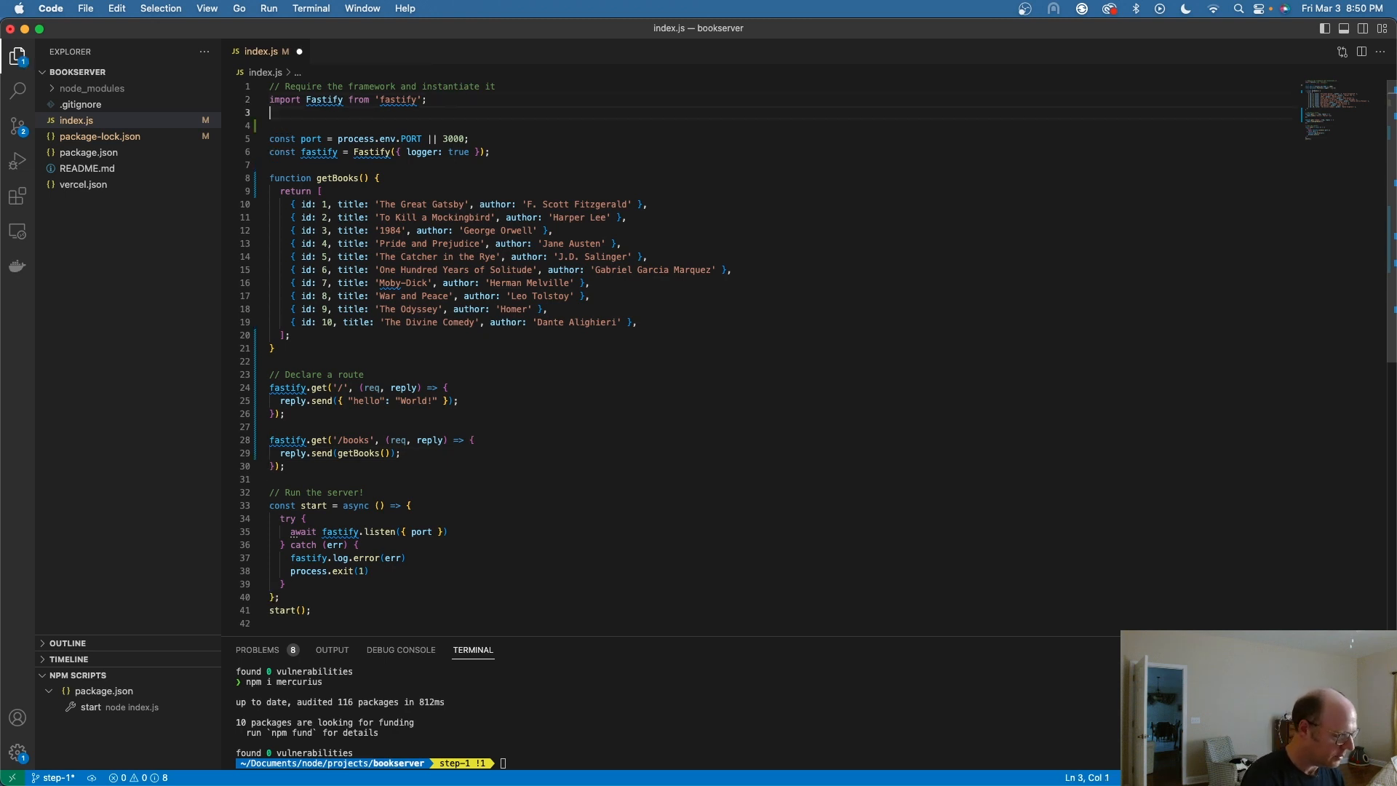
text(import mercurius from 'mercurius';)
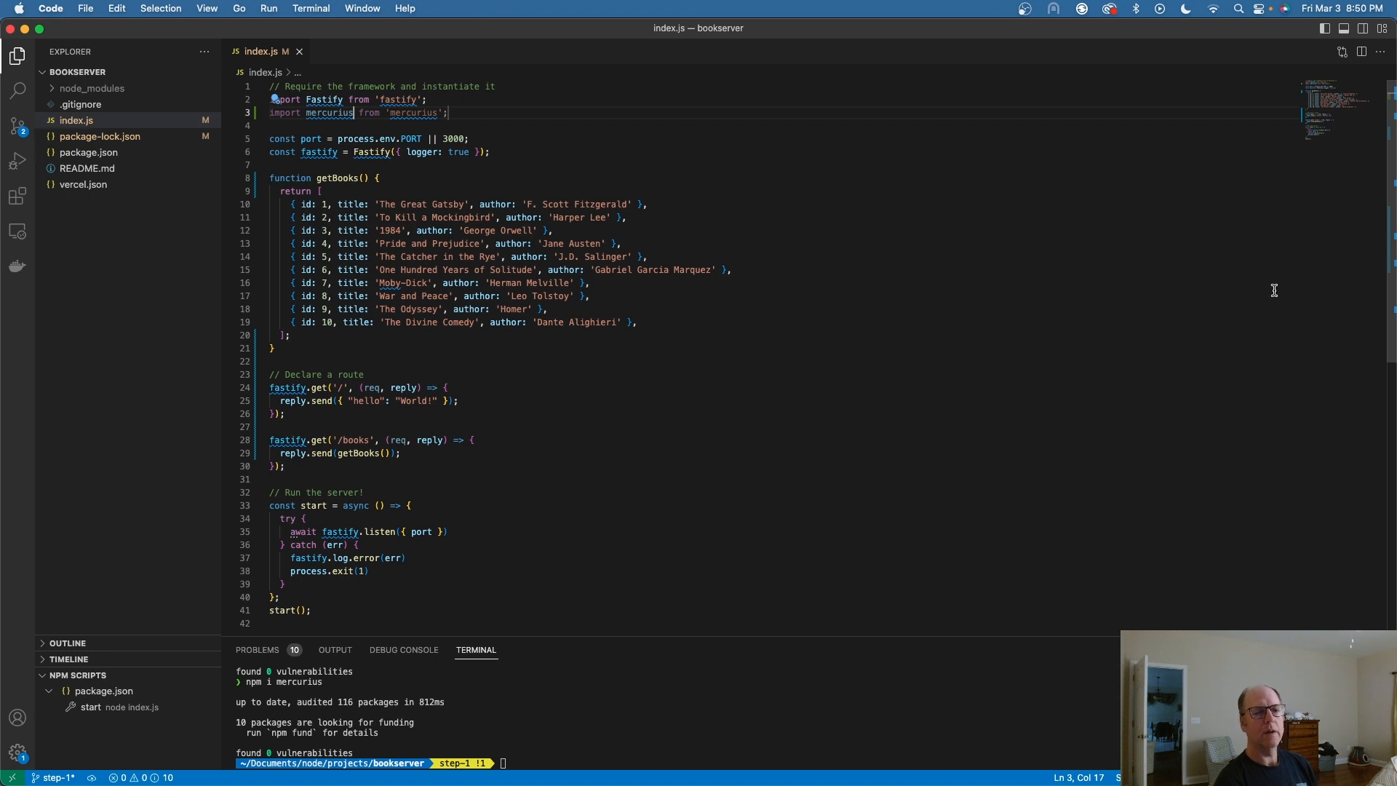
mouse_move(287, 341)
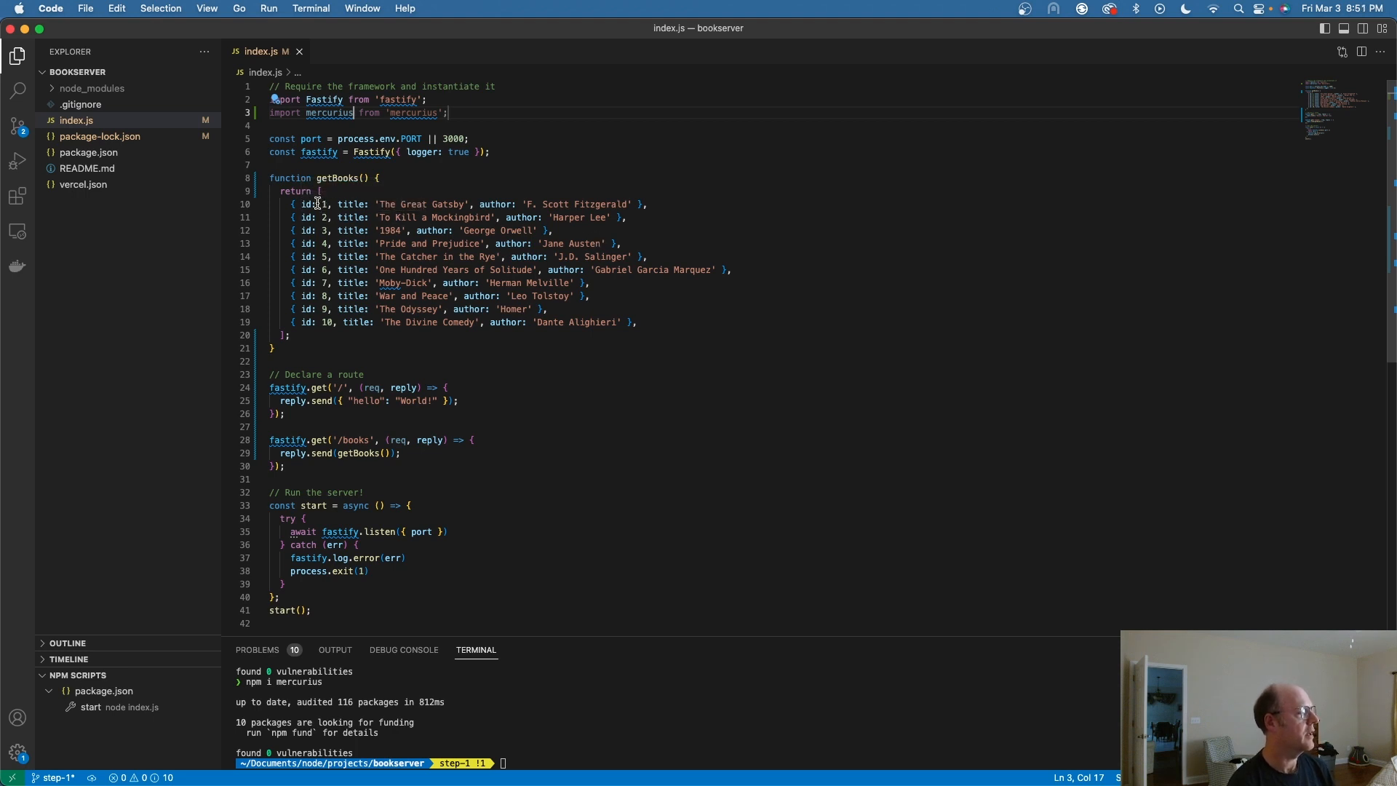
mouse_move(375, 204)
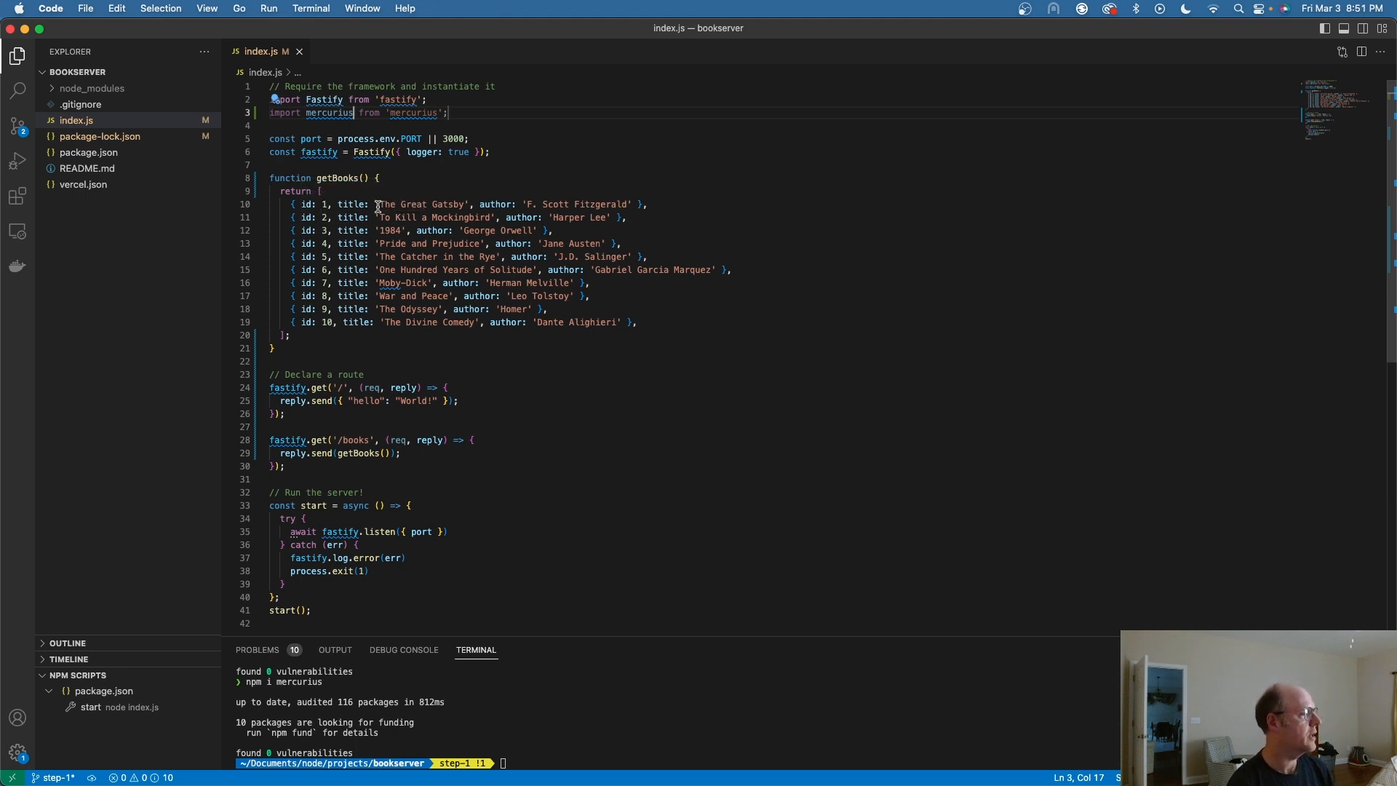
mouse_move(352, 204)
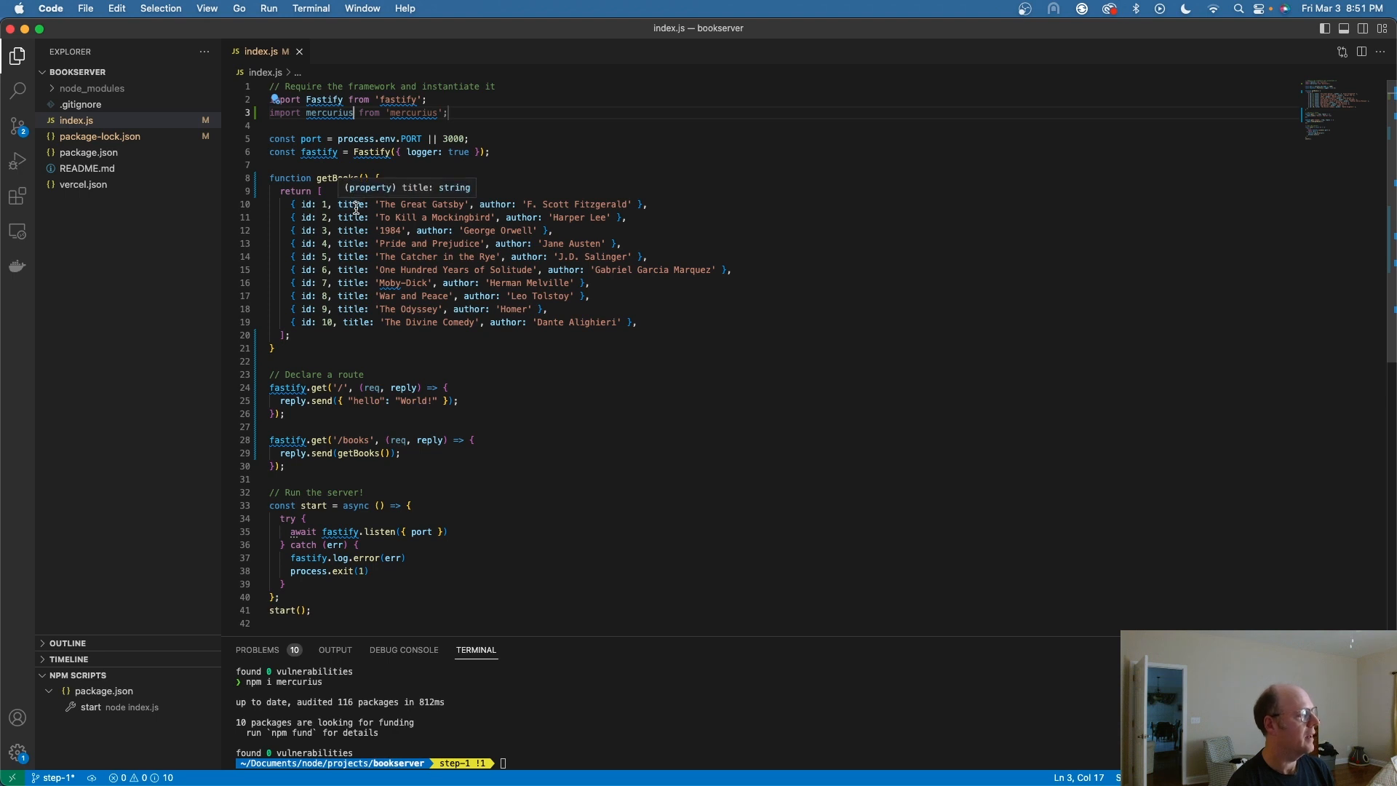
mouse_move(326, 340)
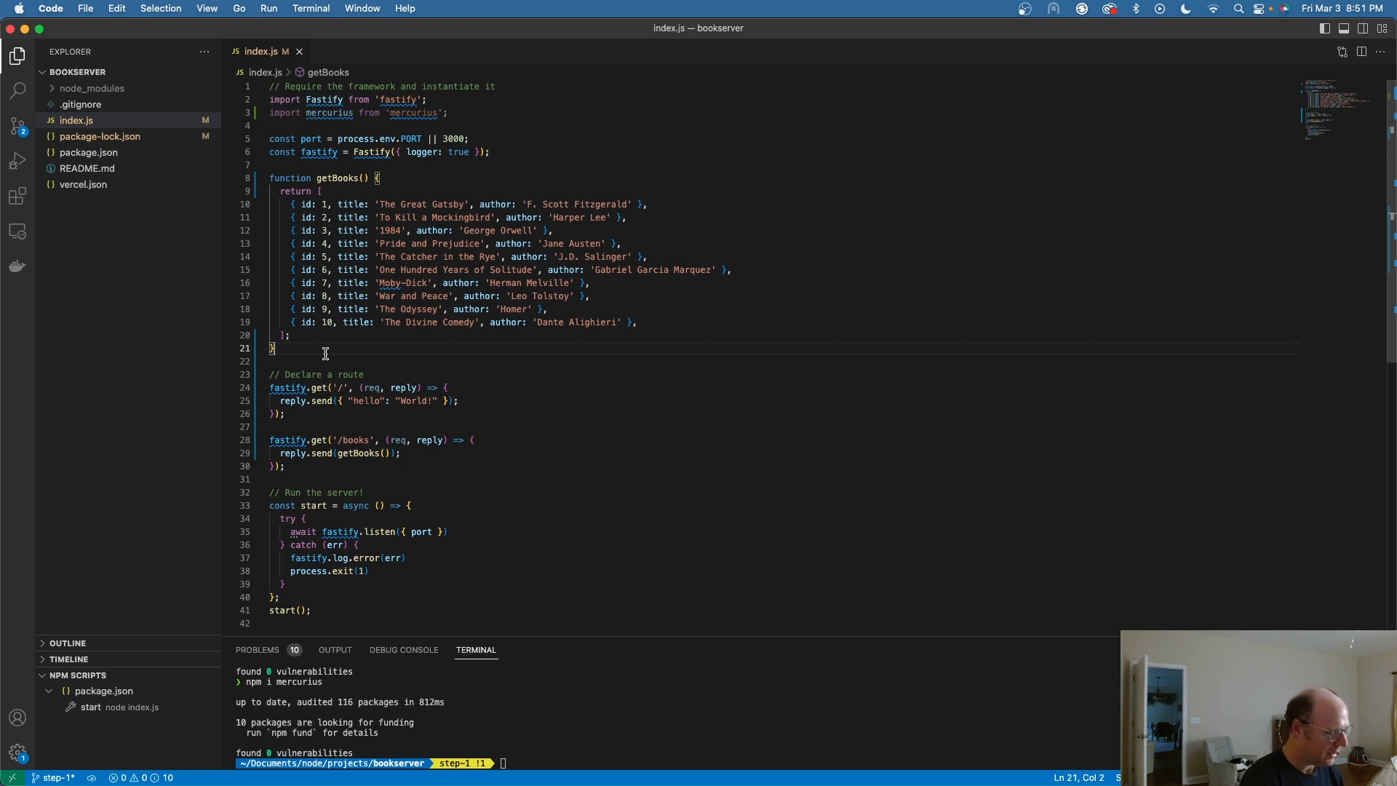
Start the typeDef schema string with a Book type whose id field is ID!
text(c)
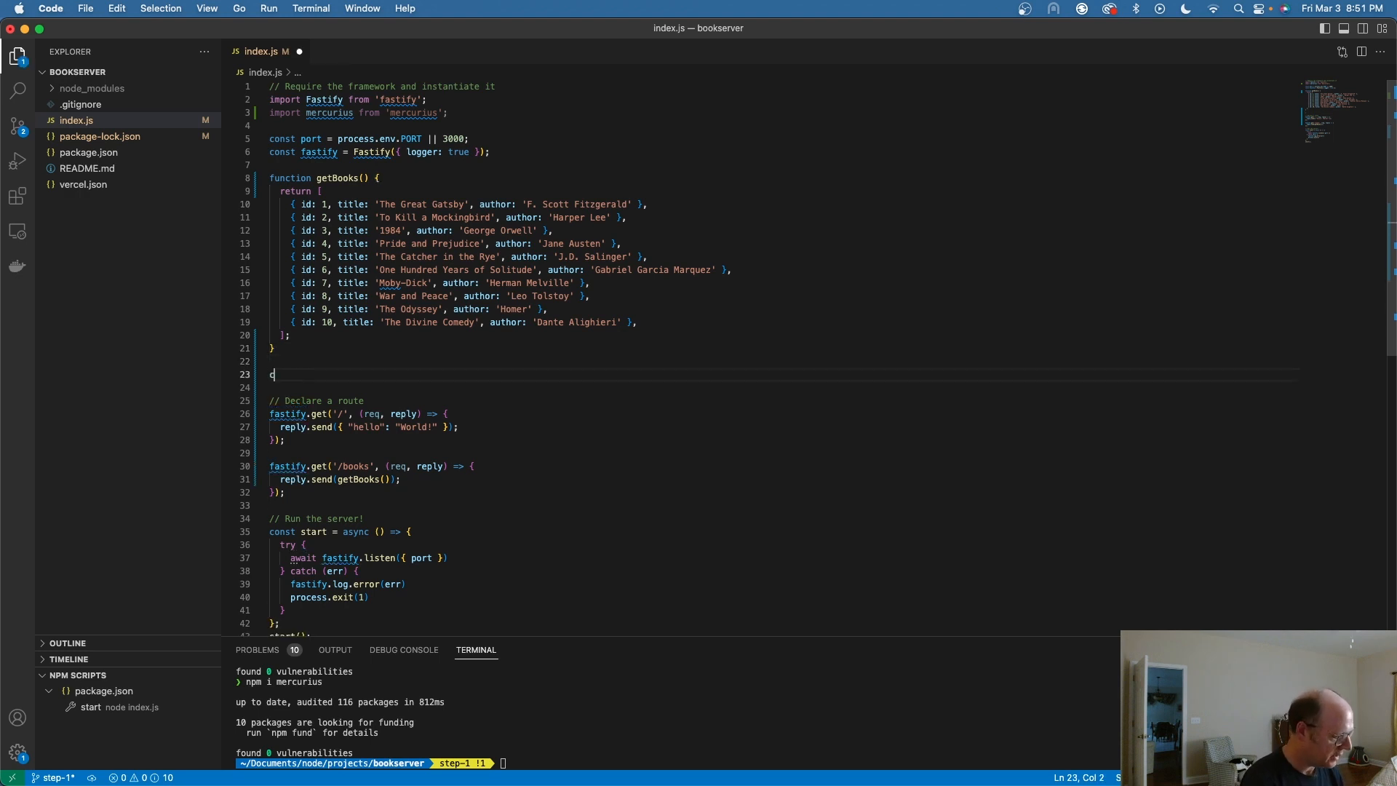
text(onst typeDef = `)
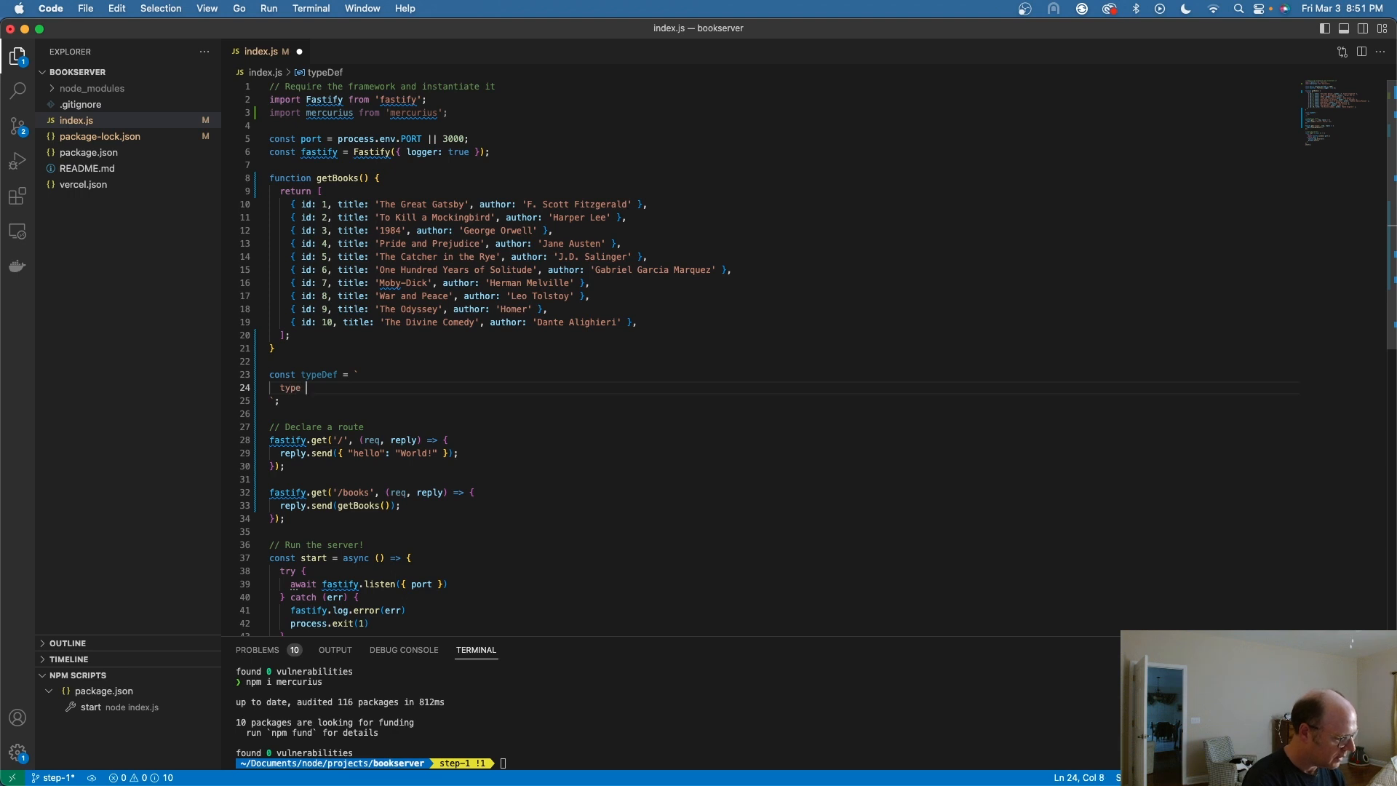
text(Book)
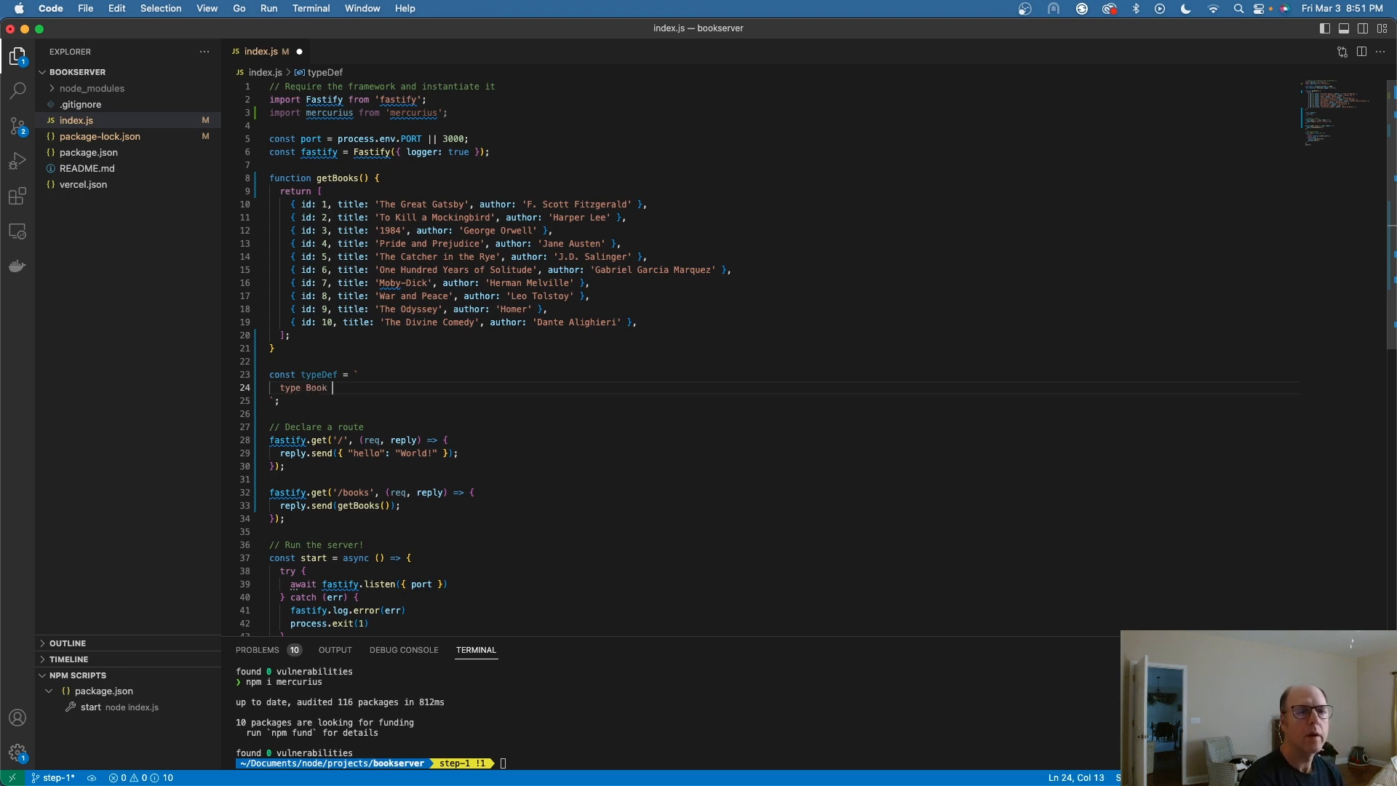
text({)
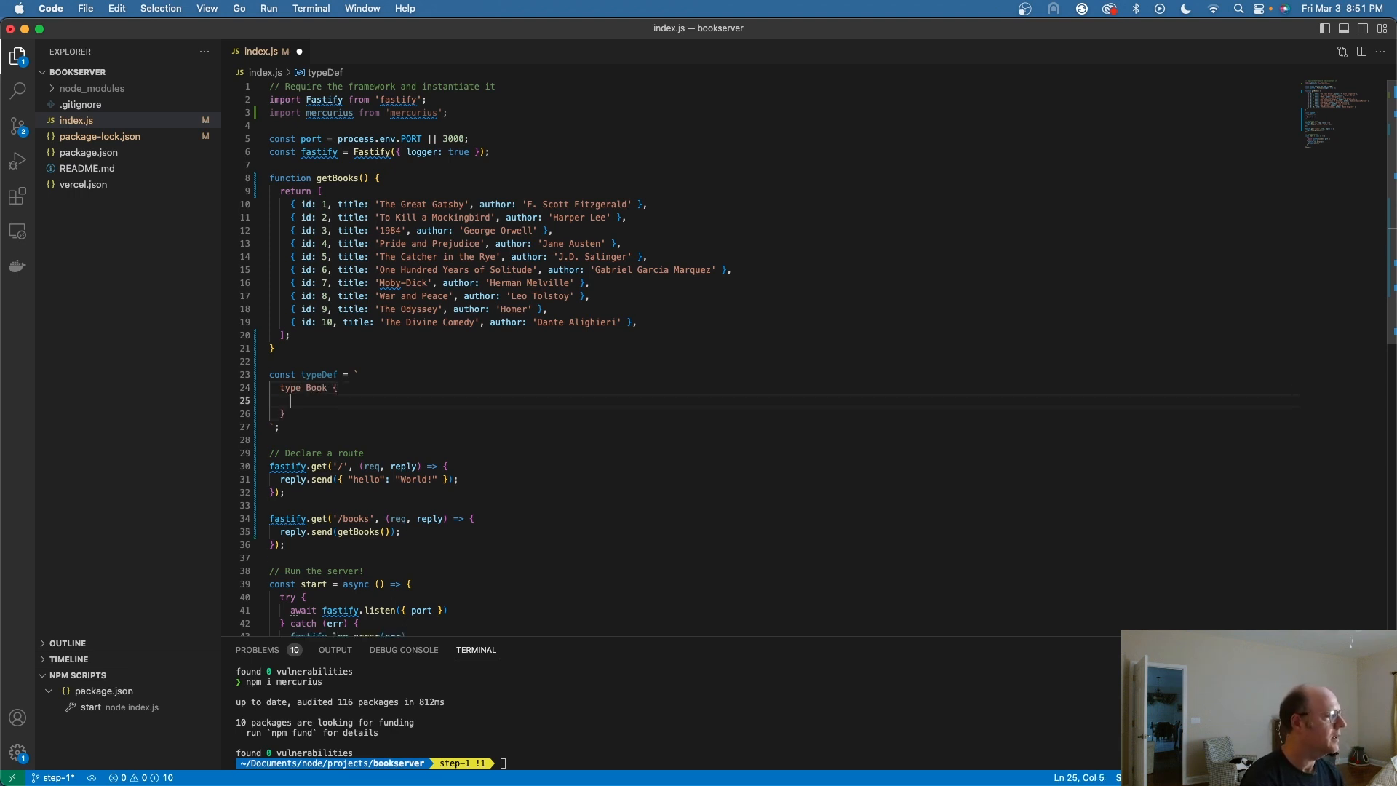
text(id:)
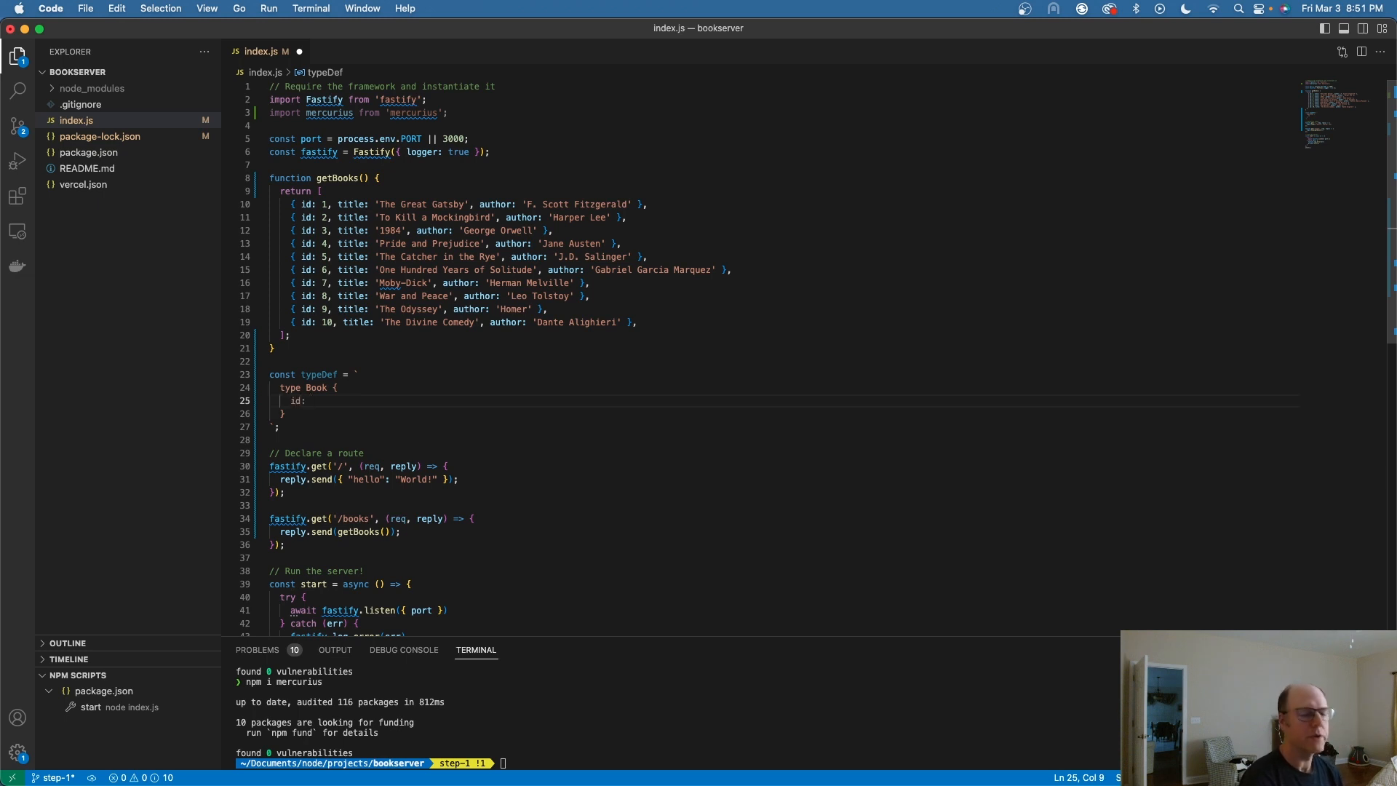
text(ID!)
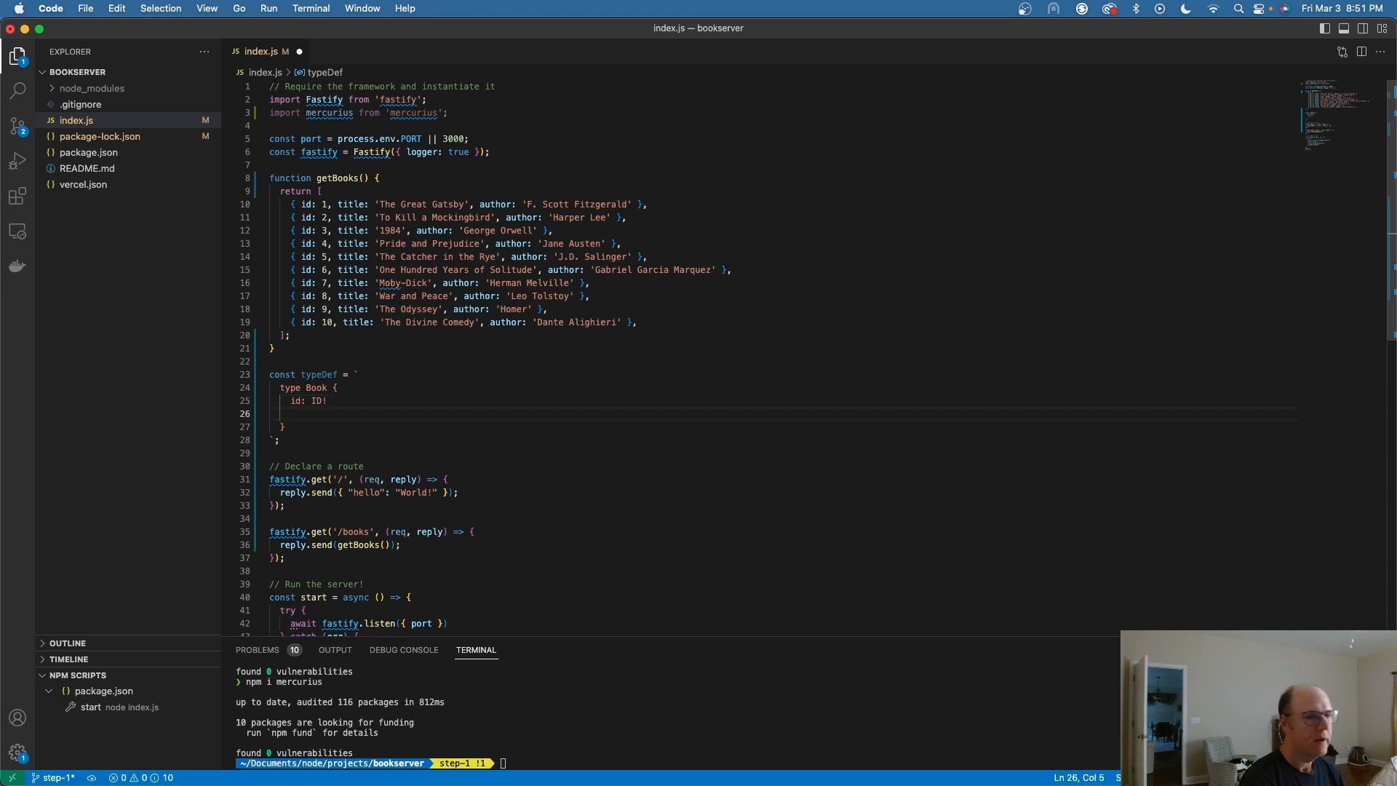
Add title: String! and author: String! fields to the Book type.
text(tit)
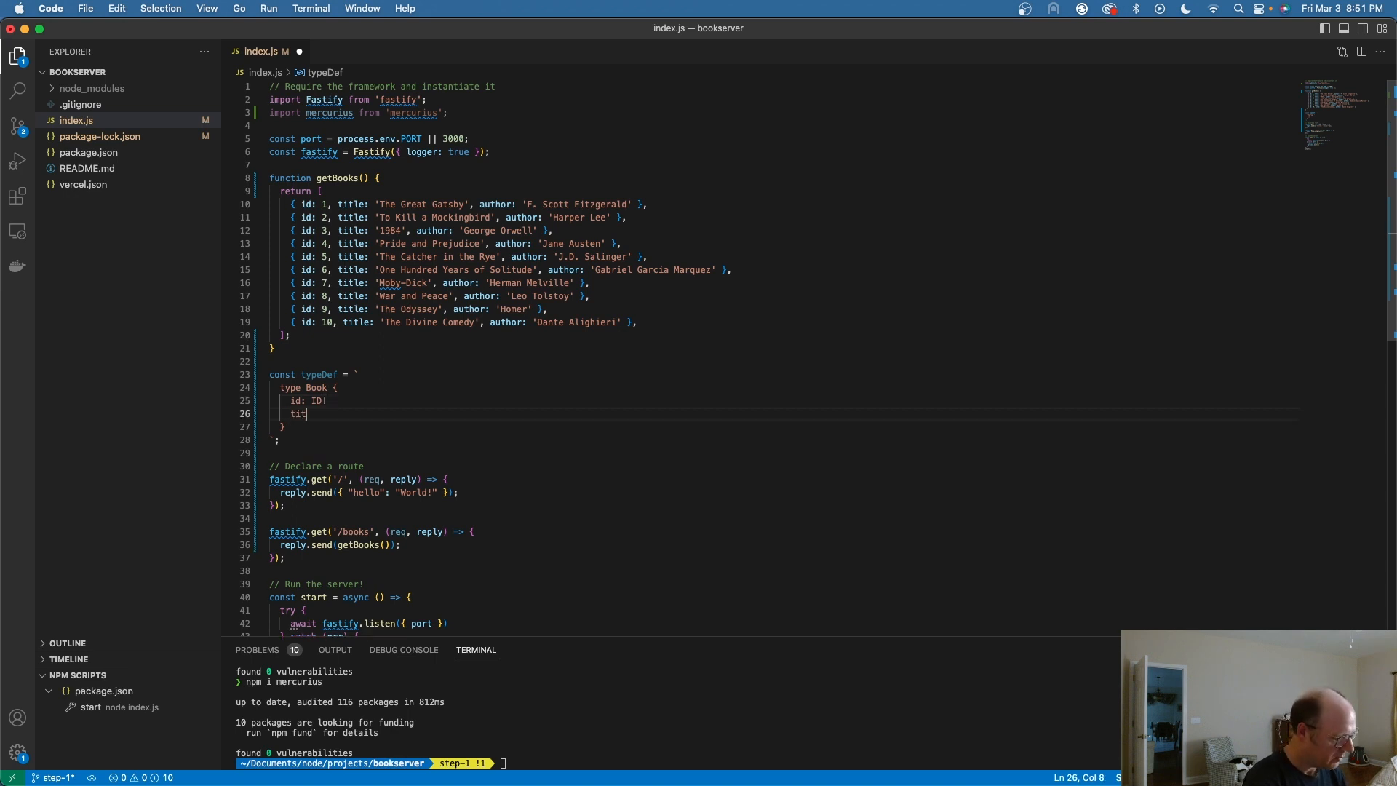
text(le:)
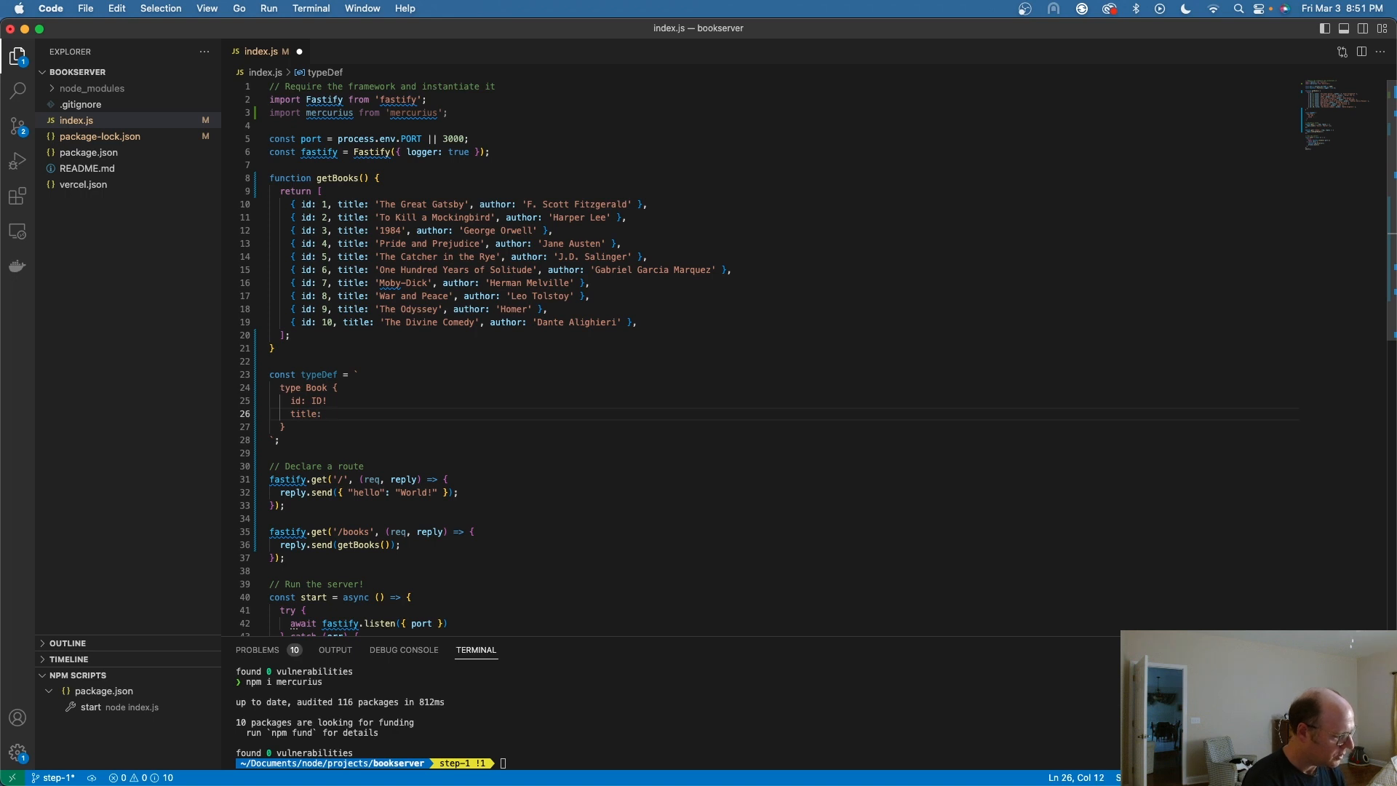
text(String)
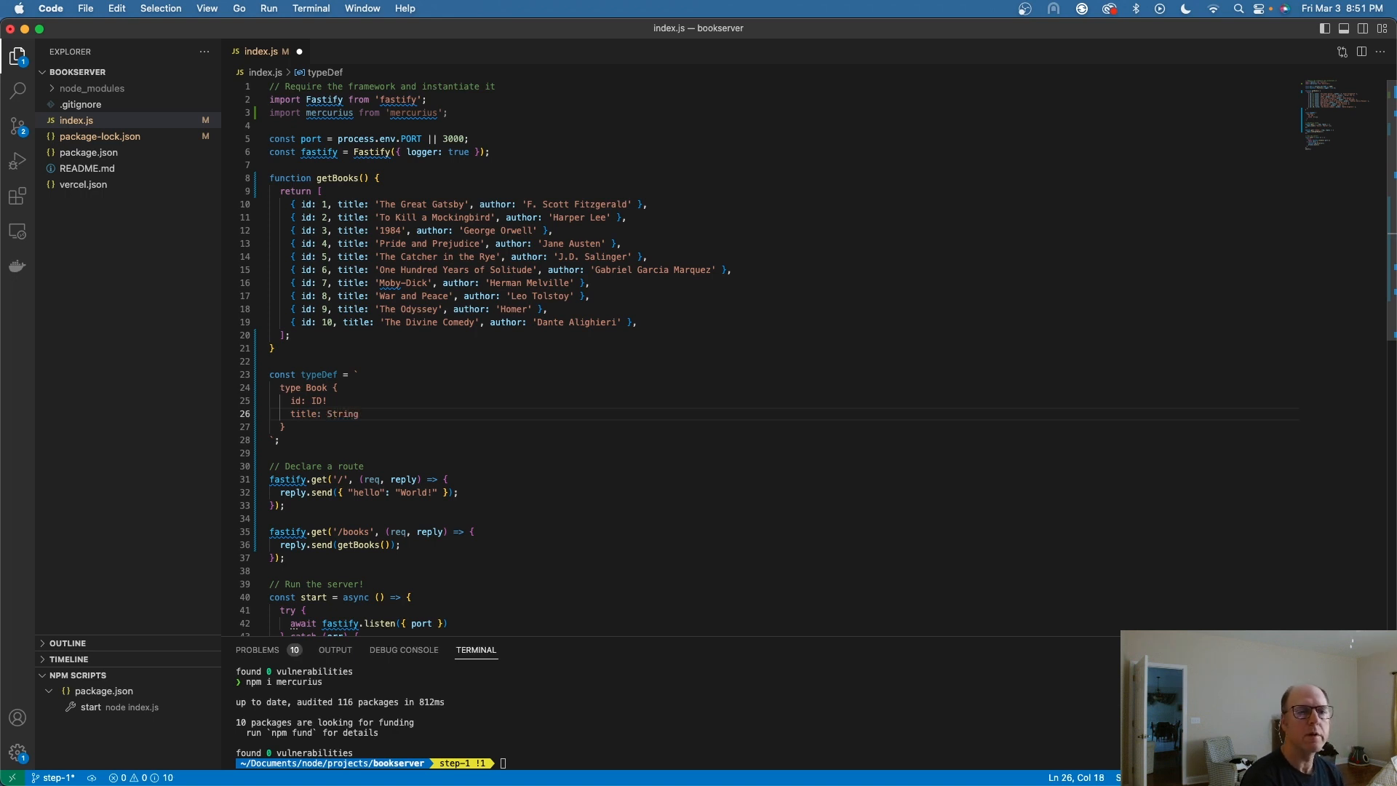
key(Enter)
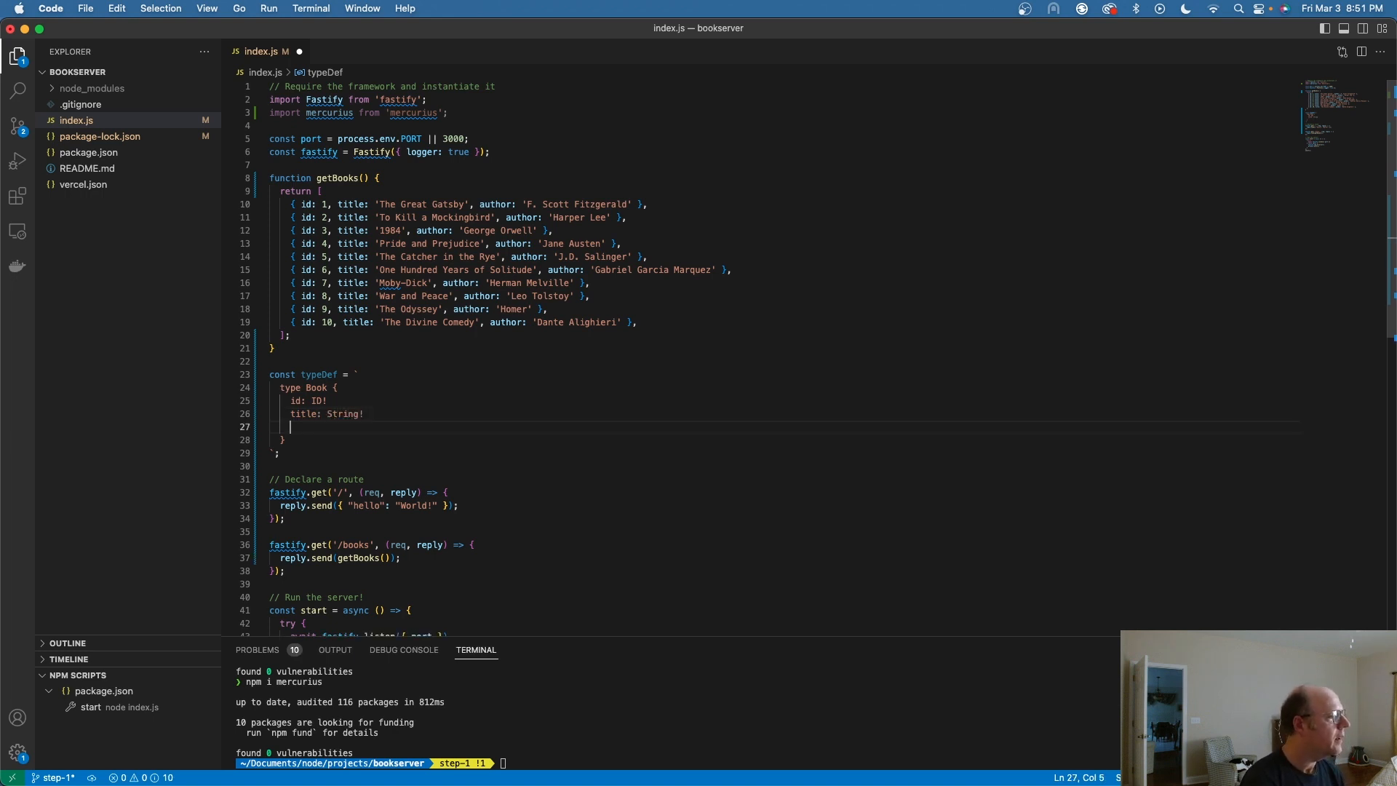
text(author: St)
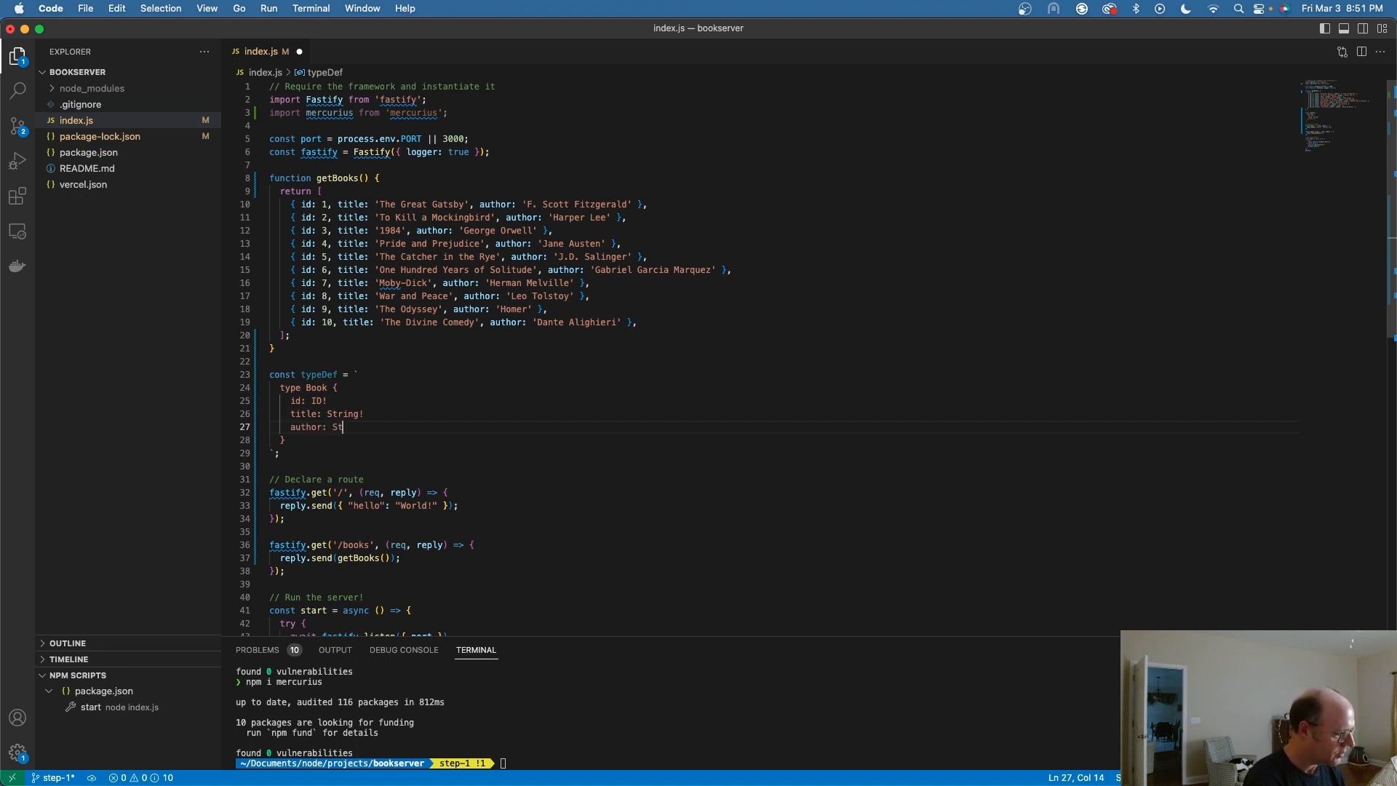
text(ring!)
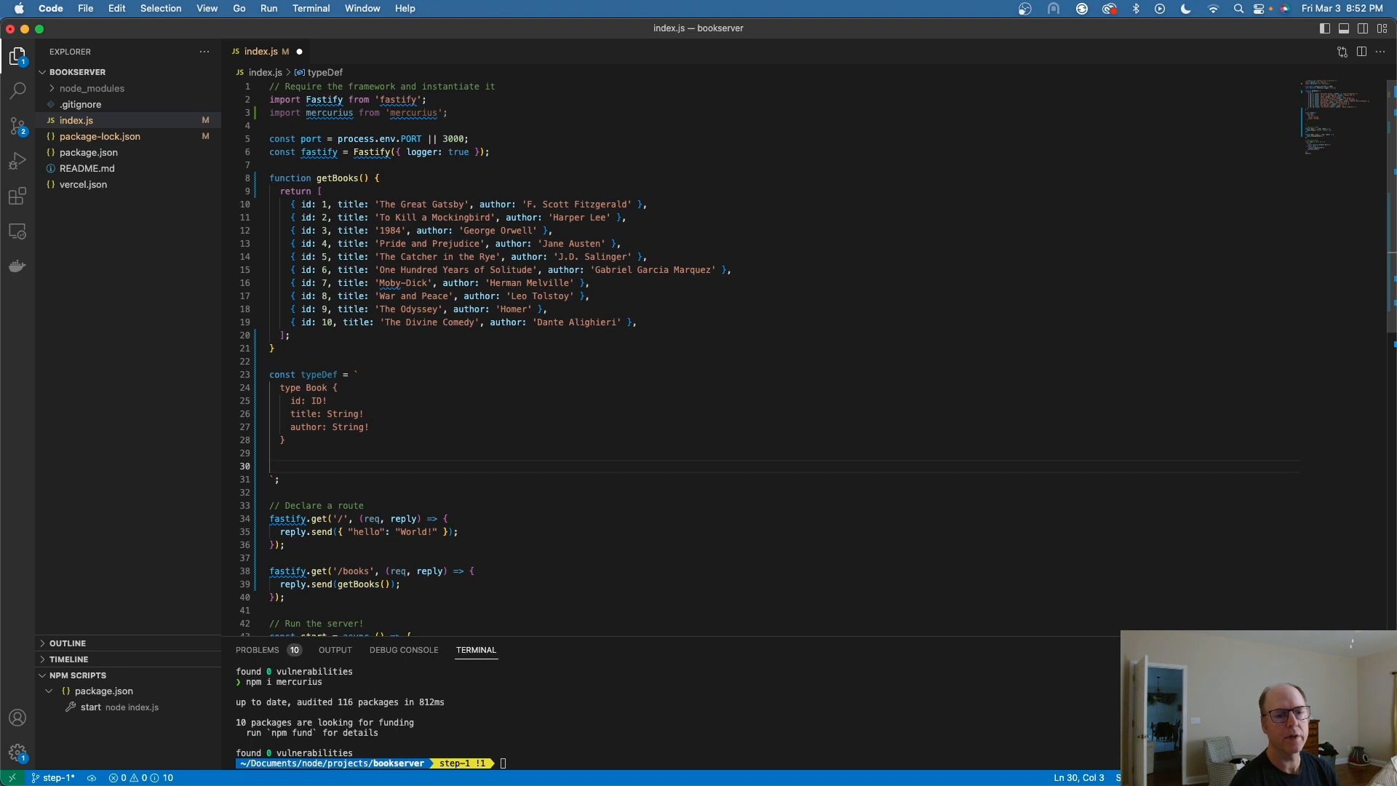
Add type Query { books: [Book!]! } to the typeDef schema string.
text(type Quer)
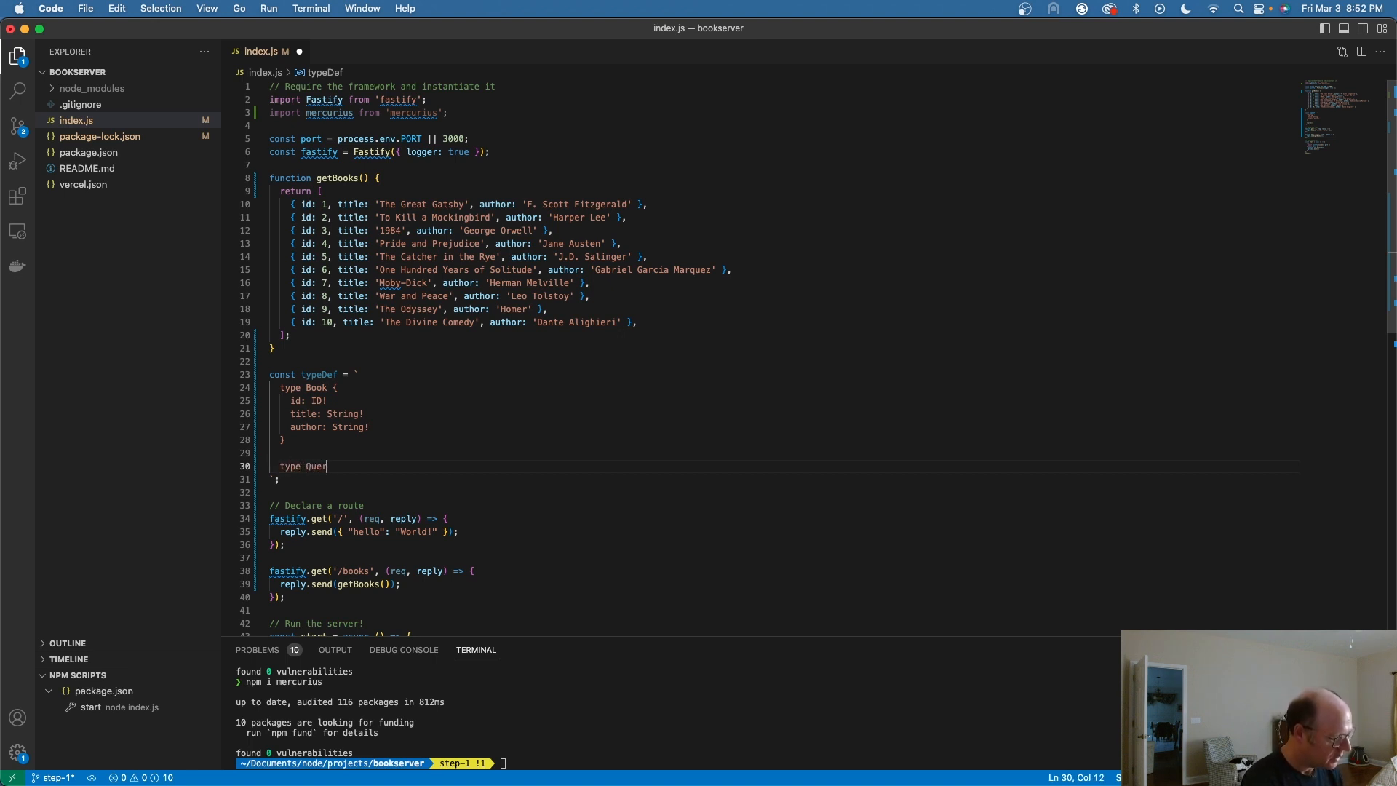
text(y)
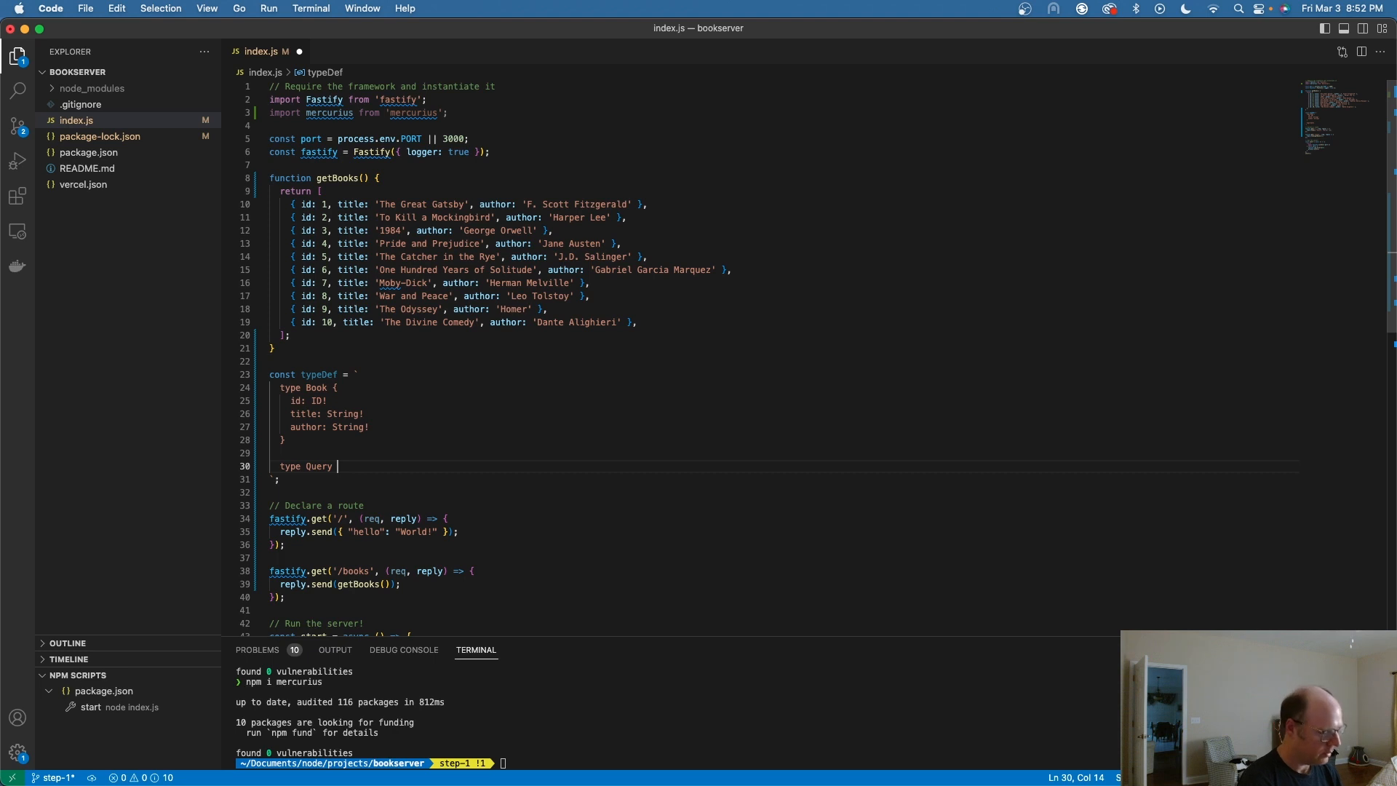
text({)
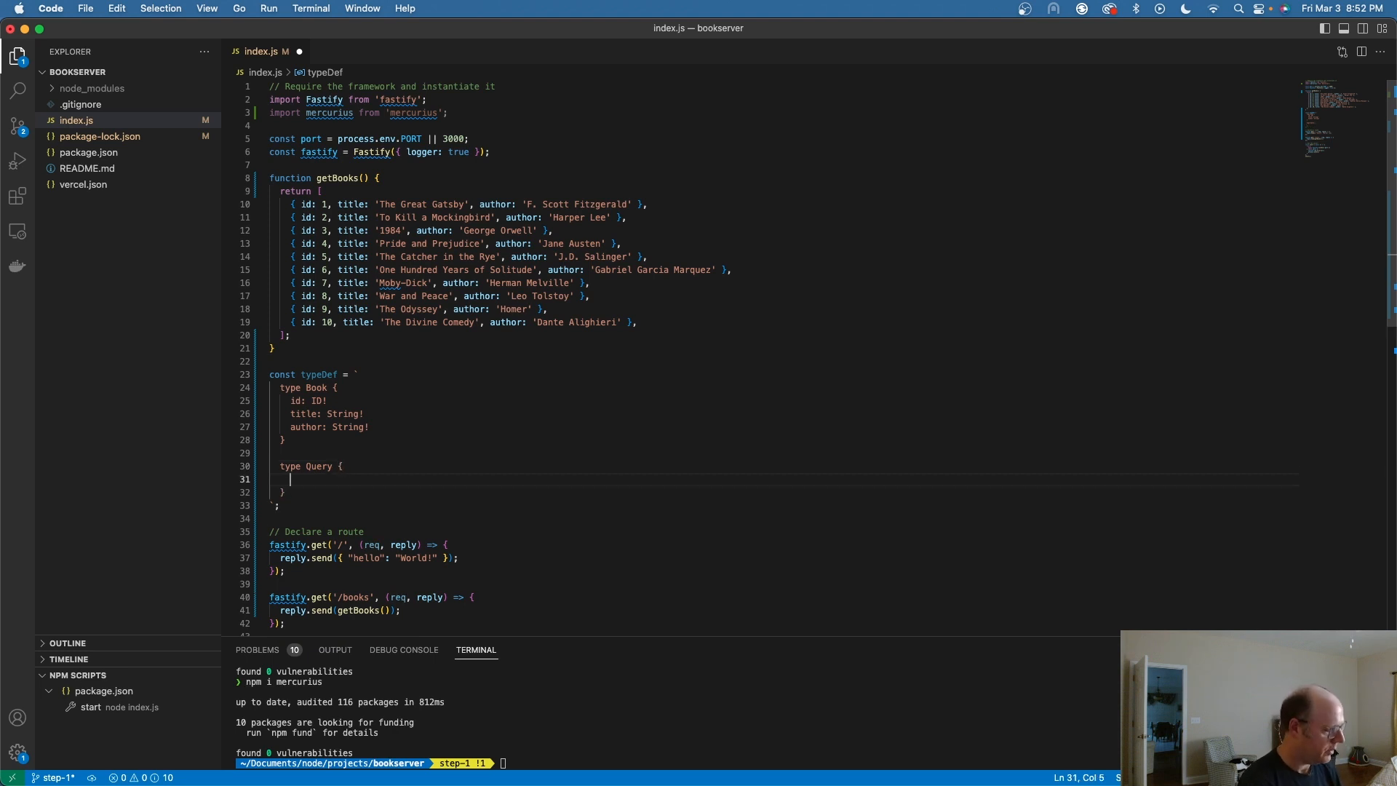
text(books)
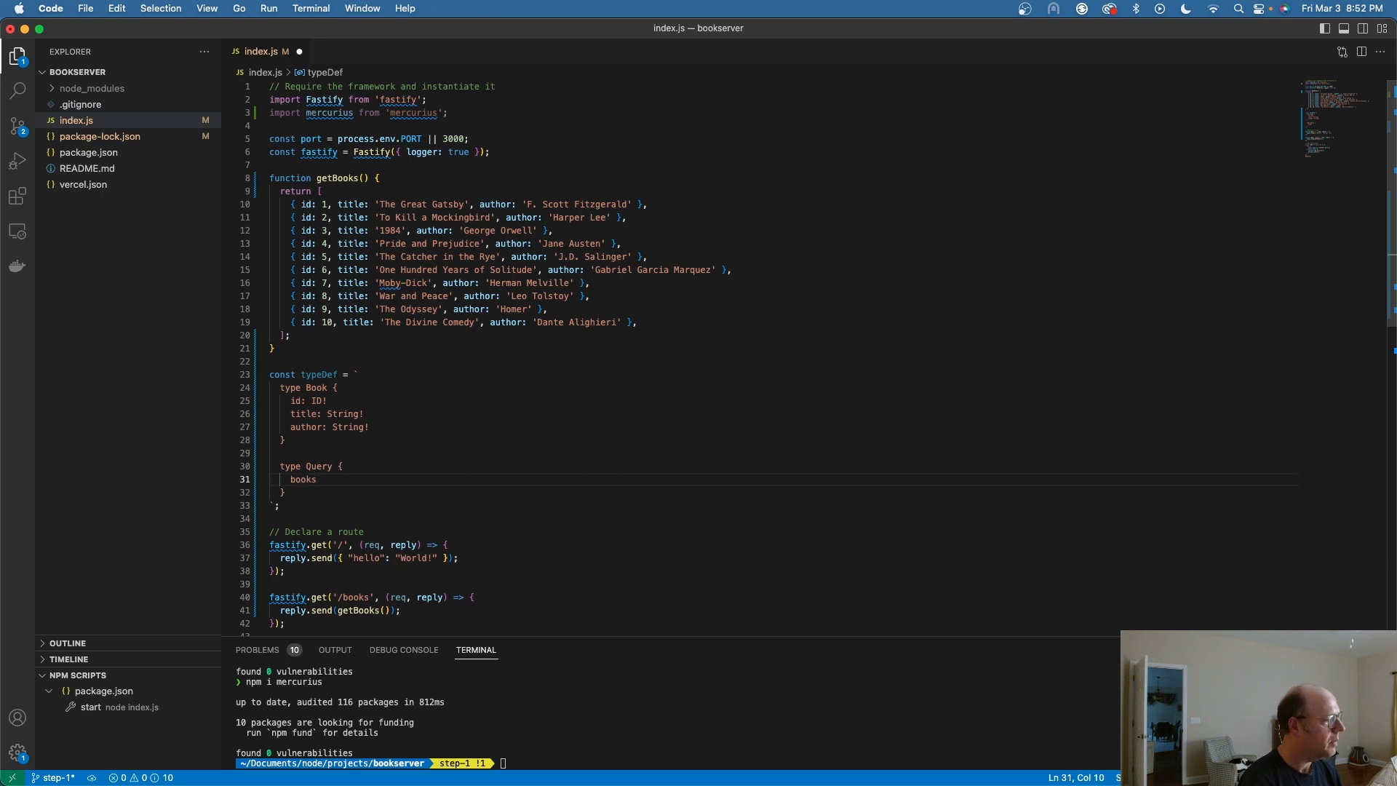
text(:)
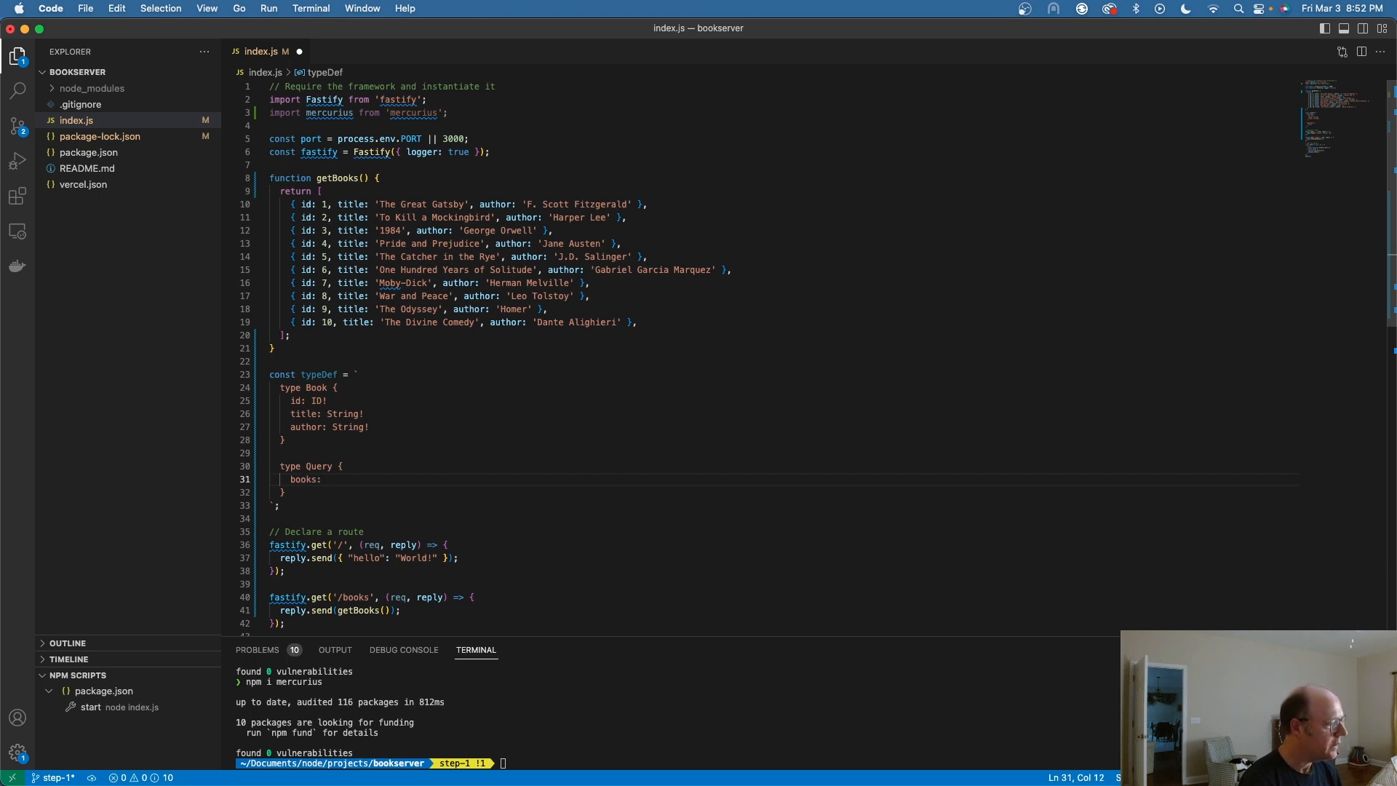
text([B)
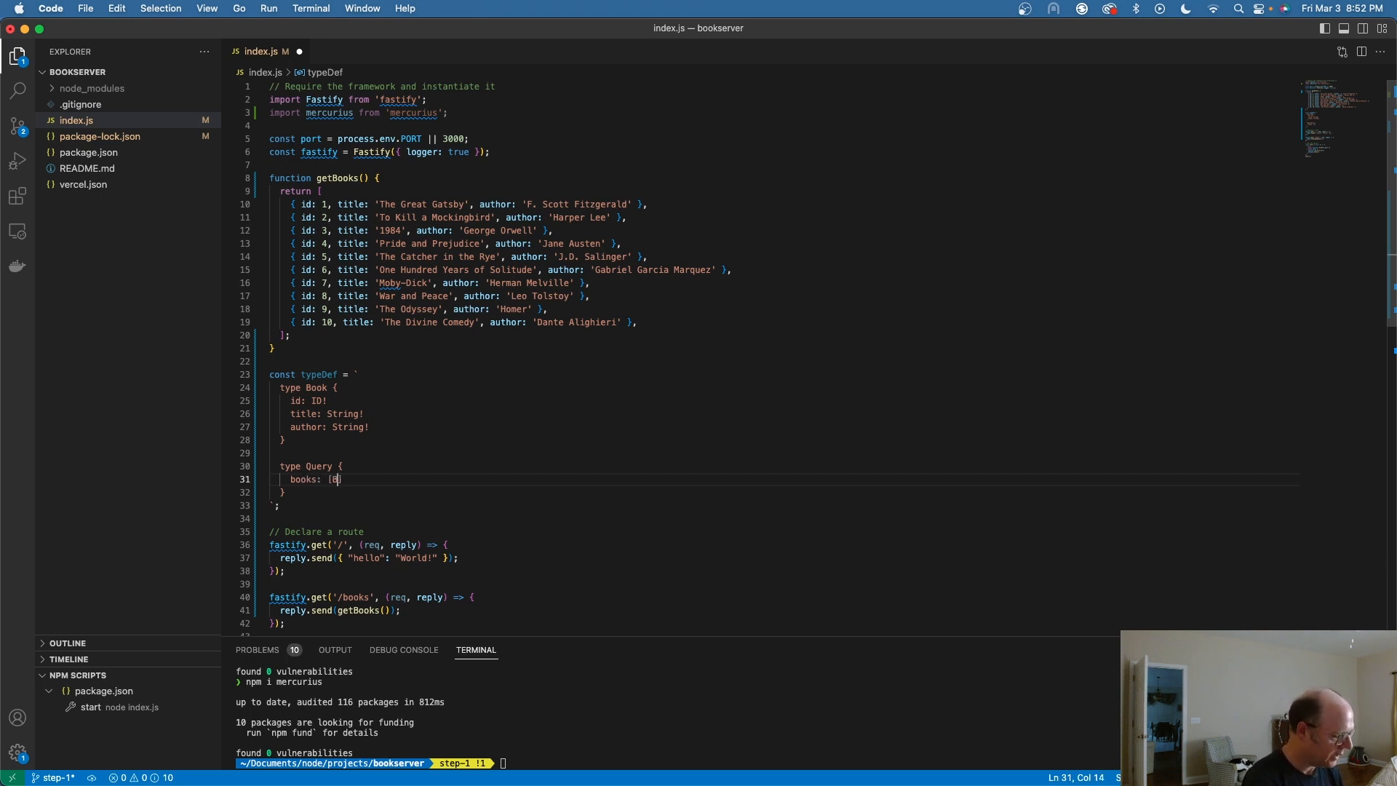
text(ook])
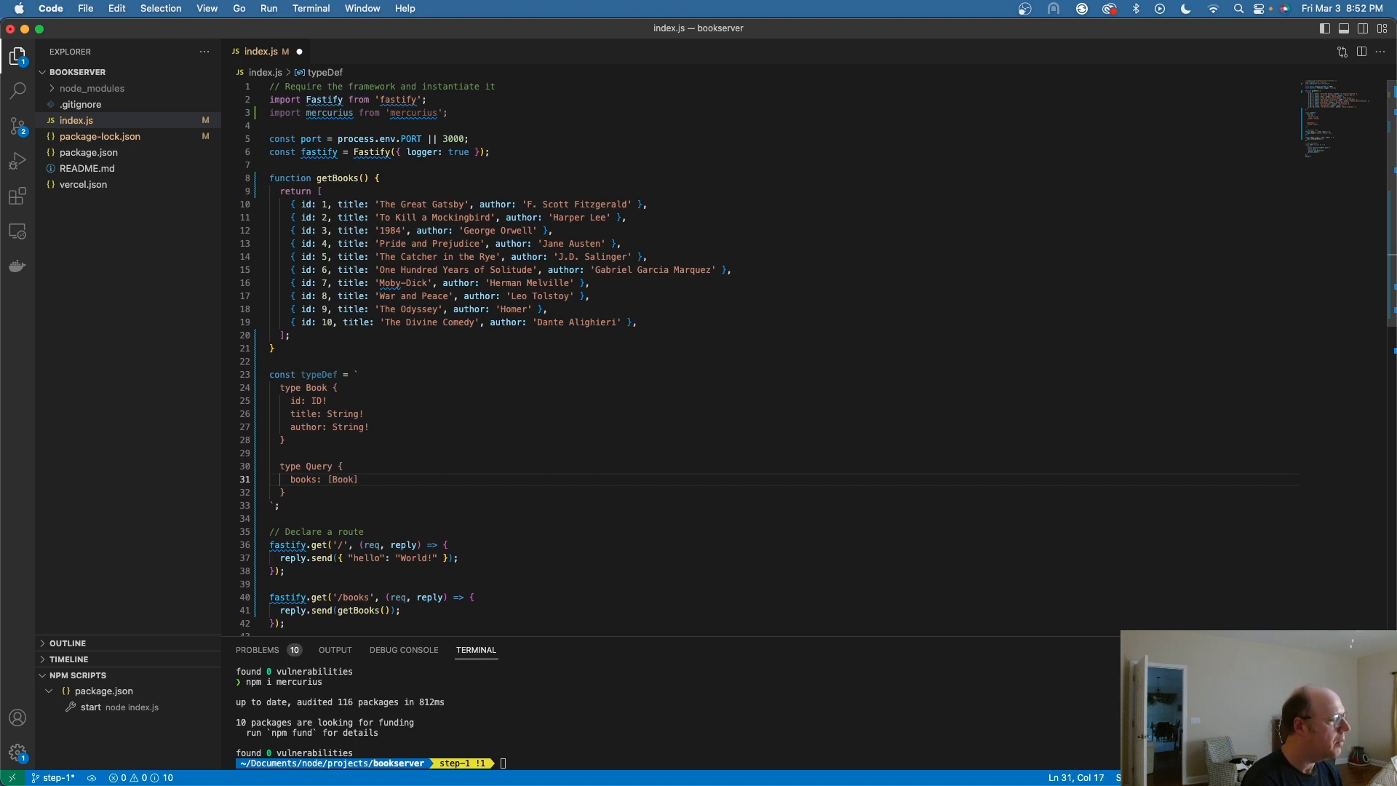
text(!)
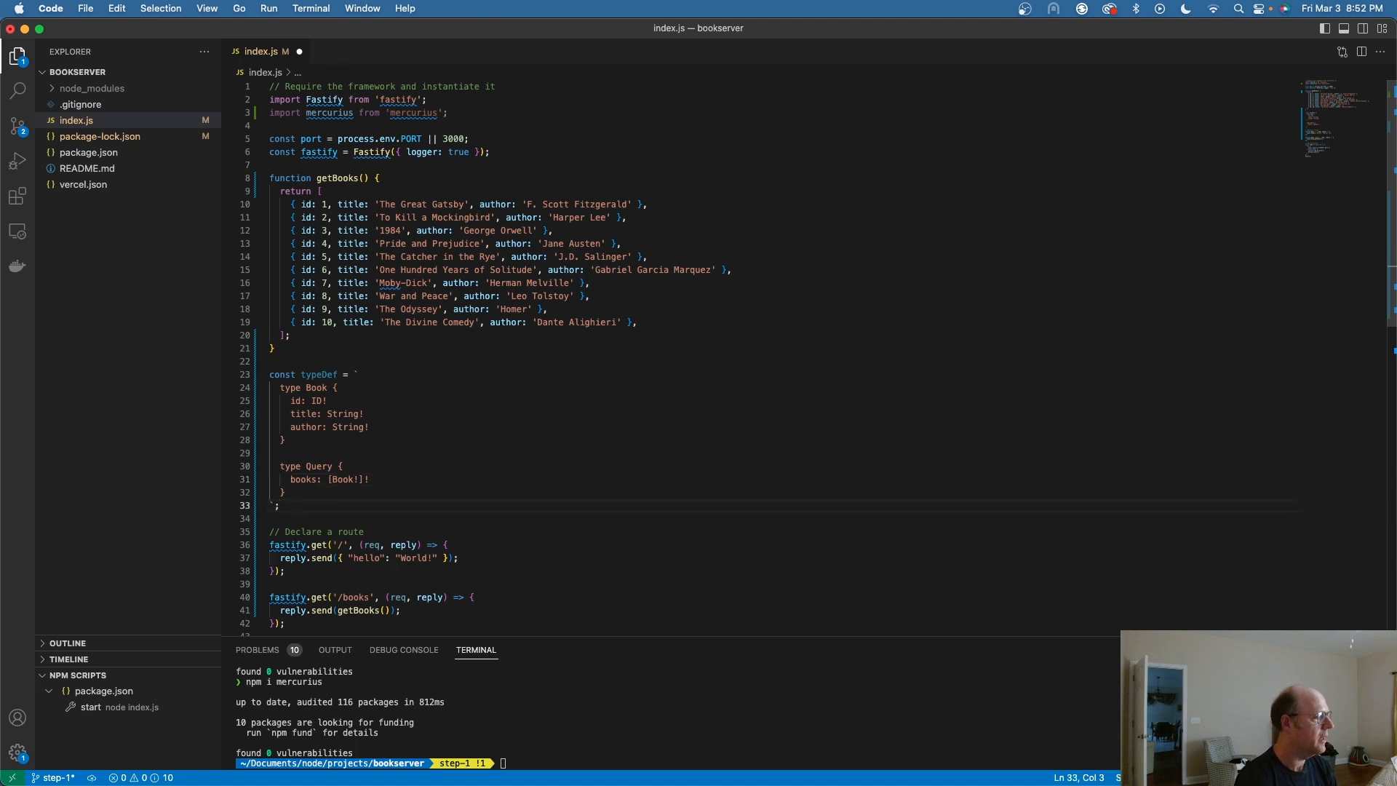
Declare a const resolvers object containing a Query key.
text(const resol)
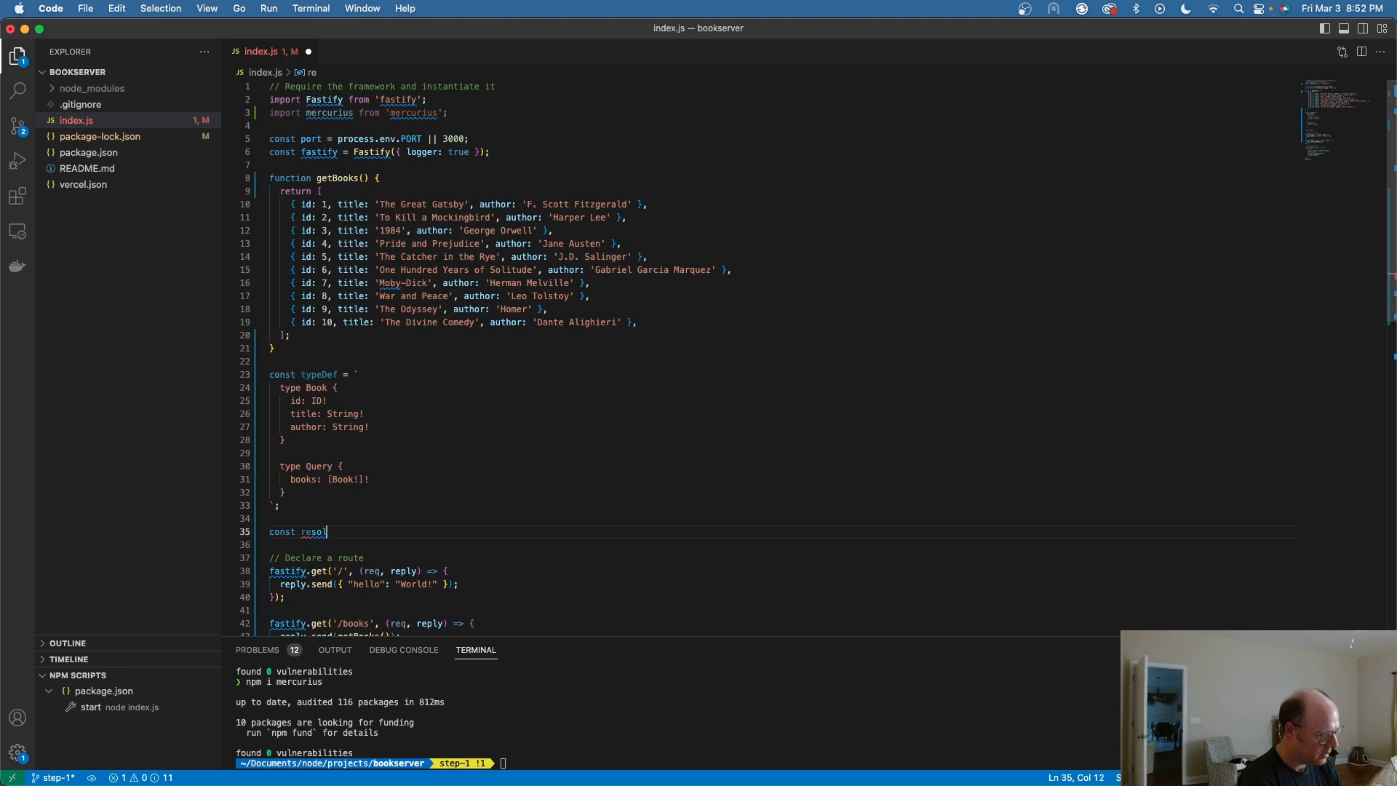
text(ver)
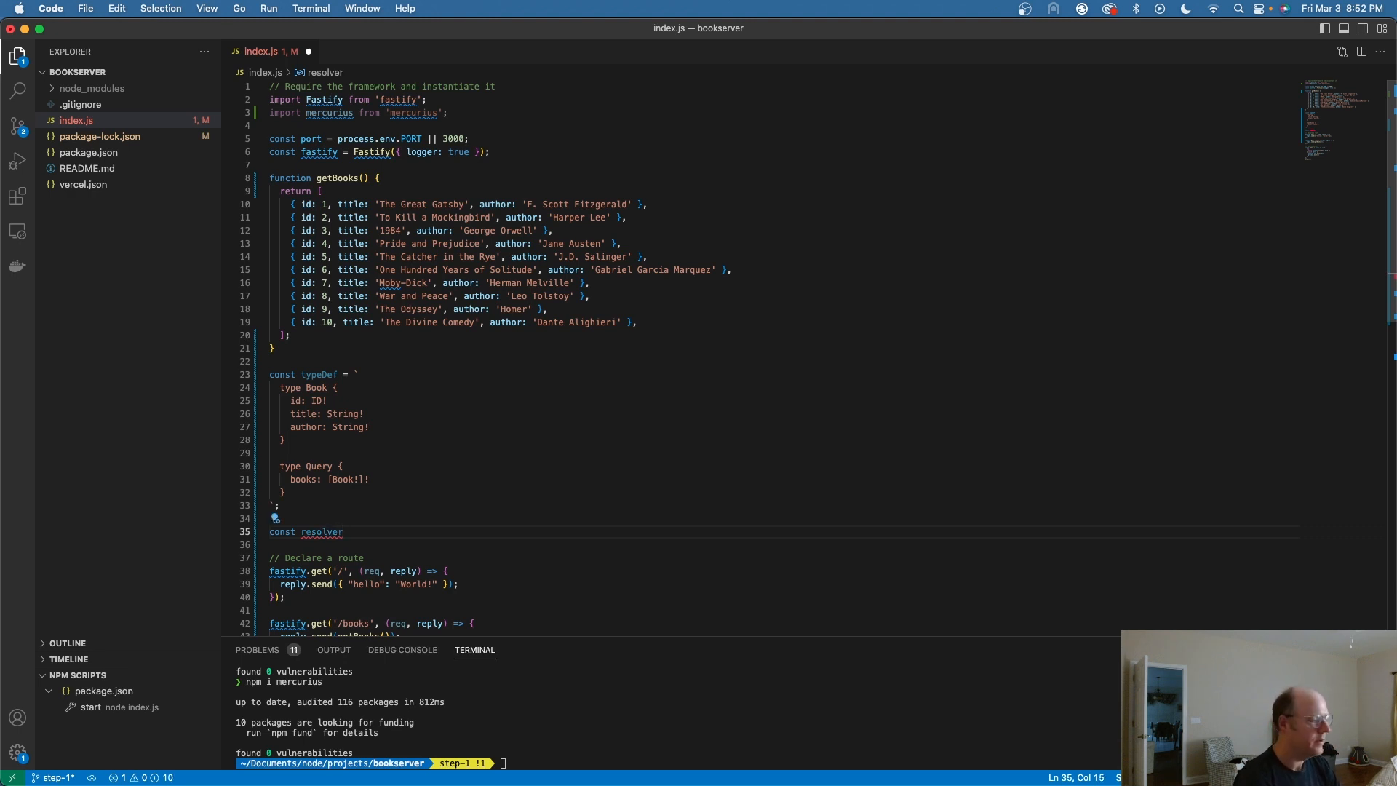
text(=)
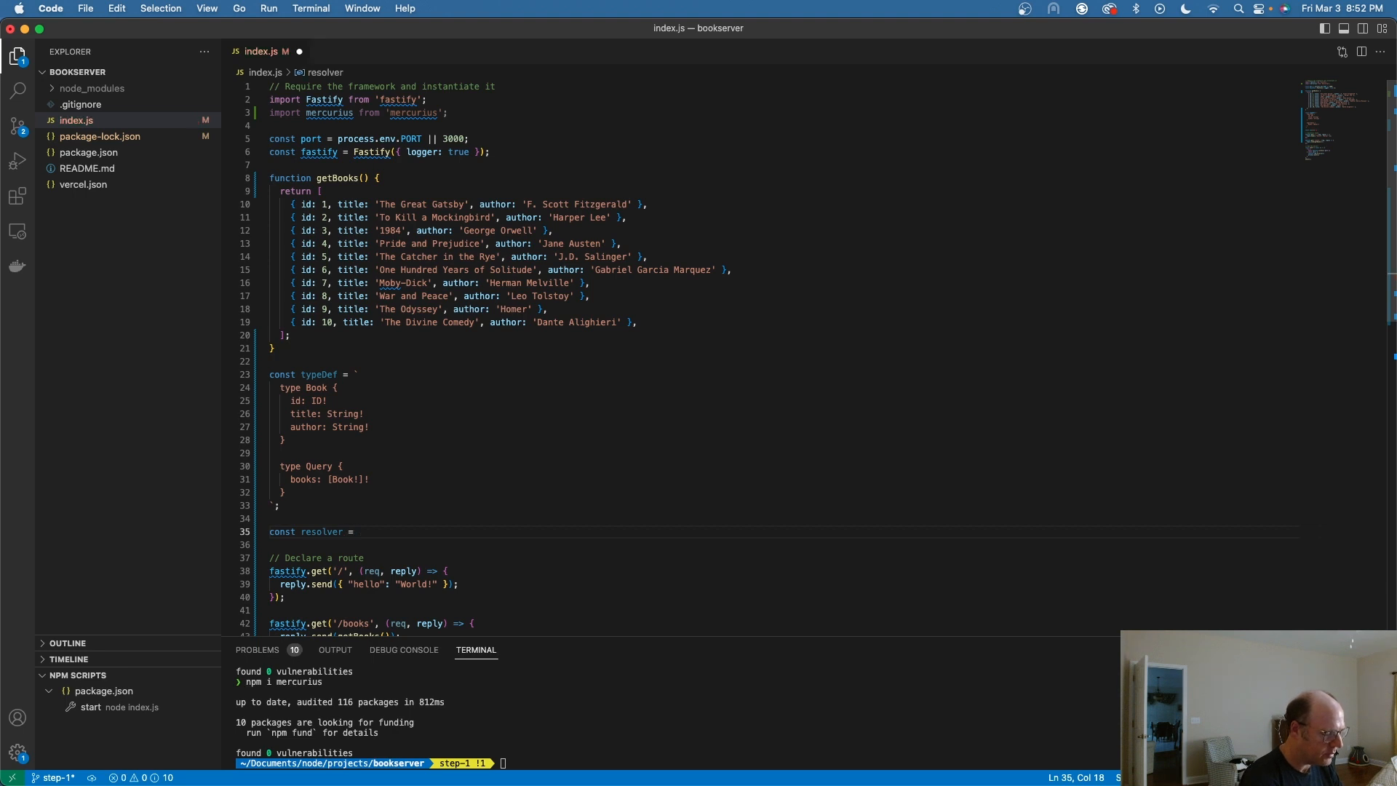
text({)
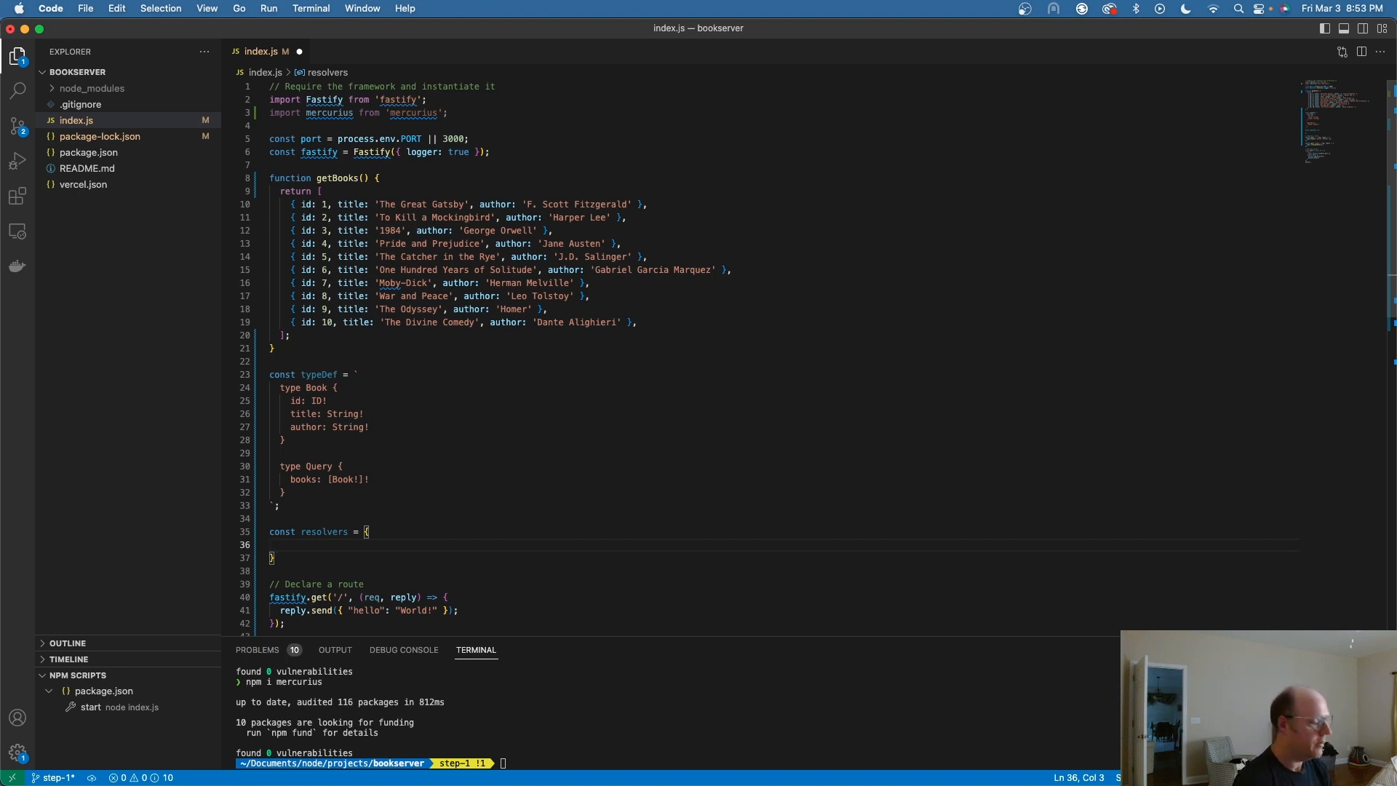
text(Query: {)
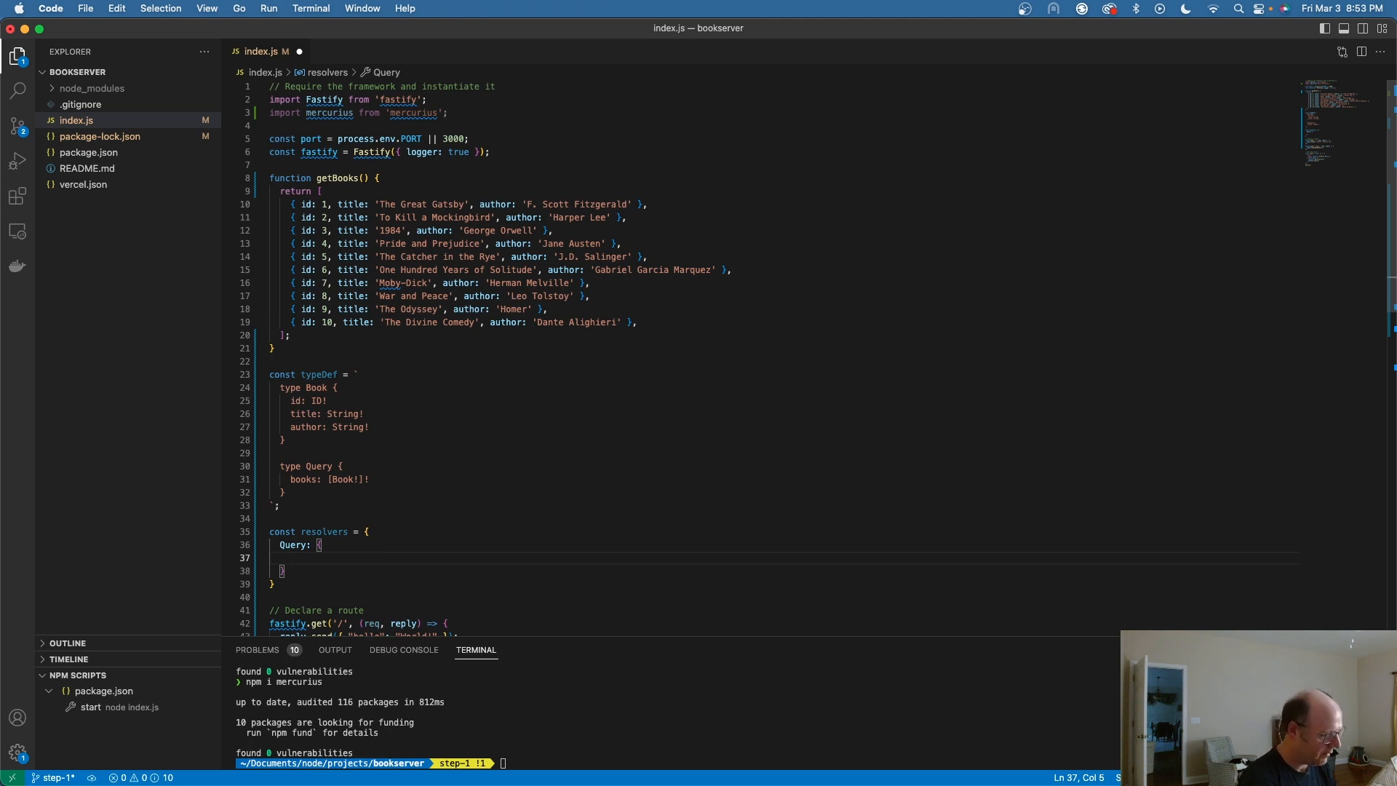
Define books as an async arrow function returning getBooks(), without a trailing semicolon.
text(books)
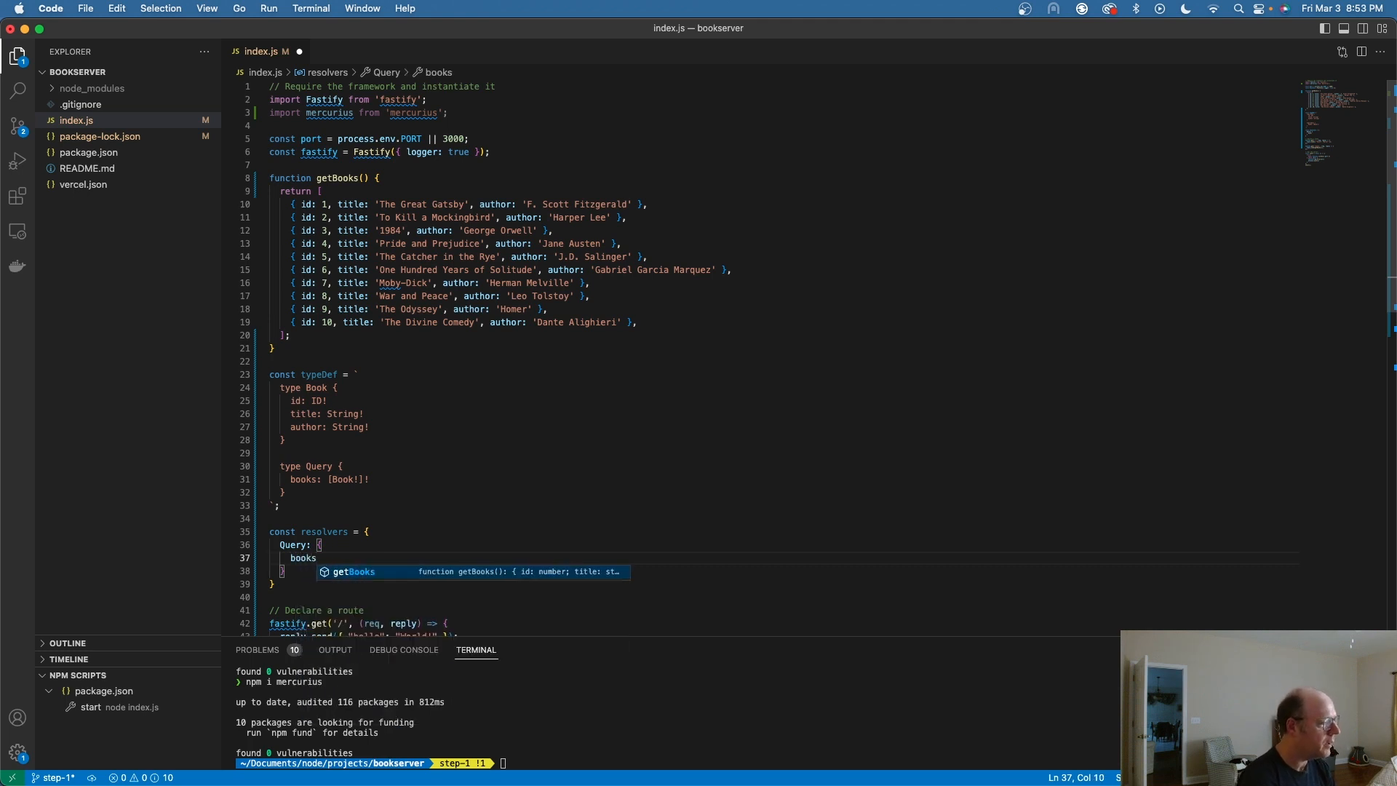
text(:)
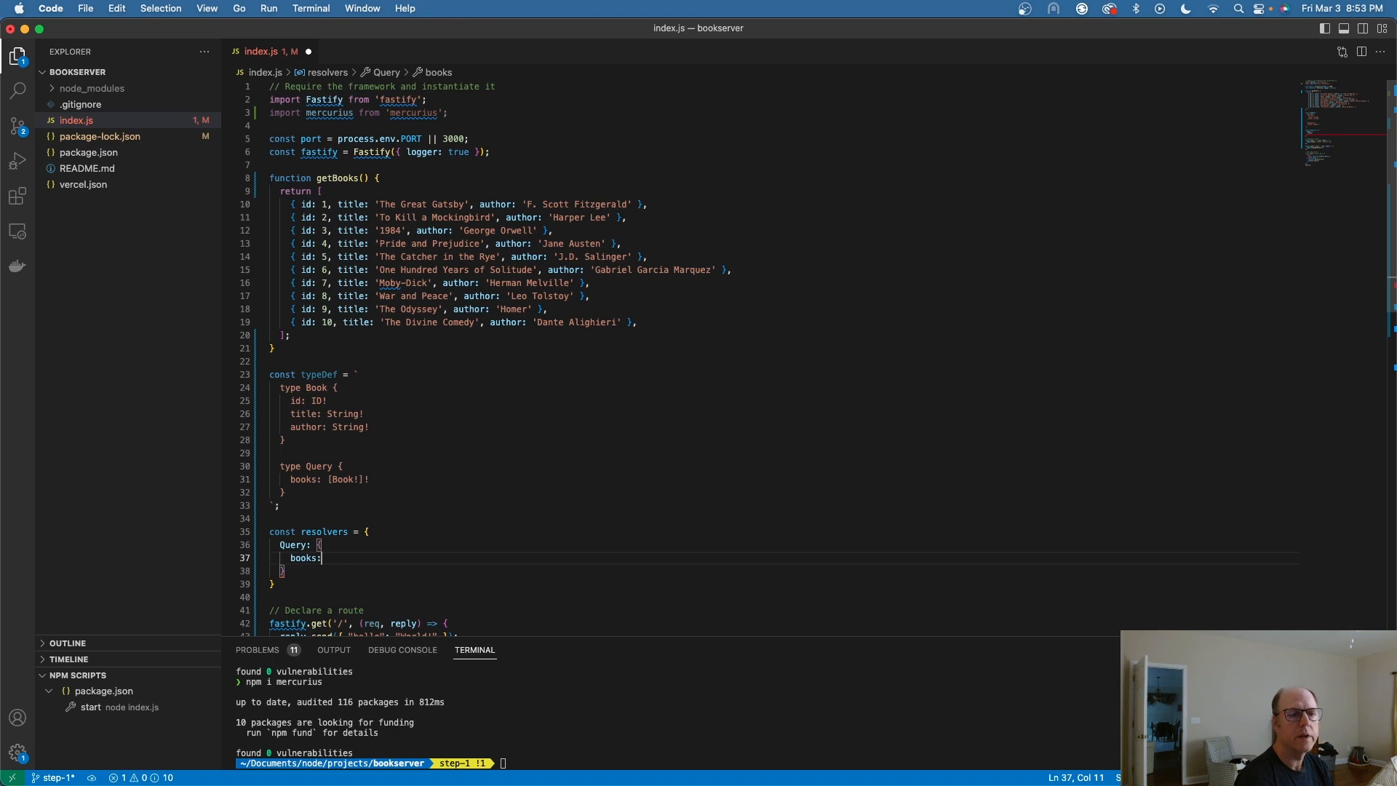
text(async)
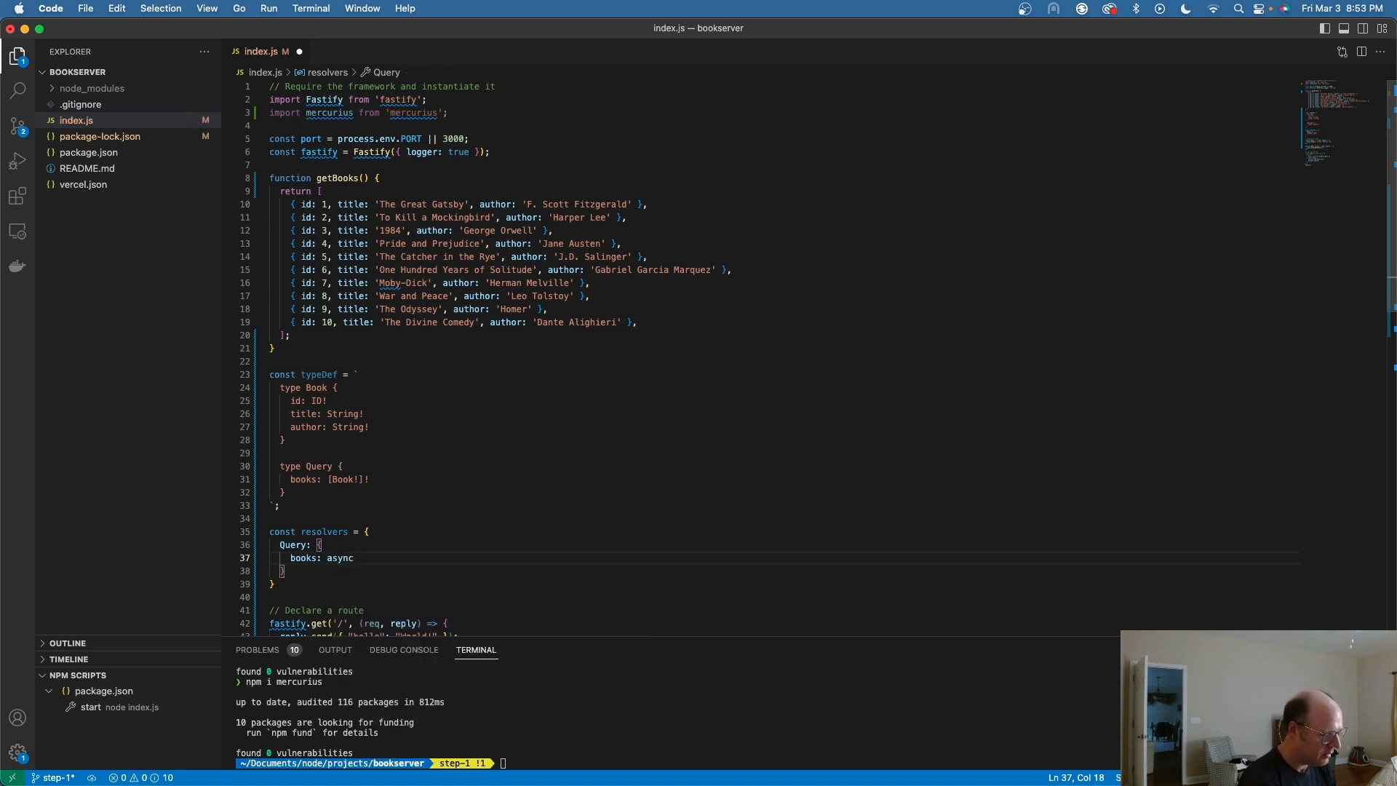
text(() => {)
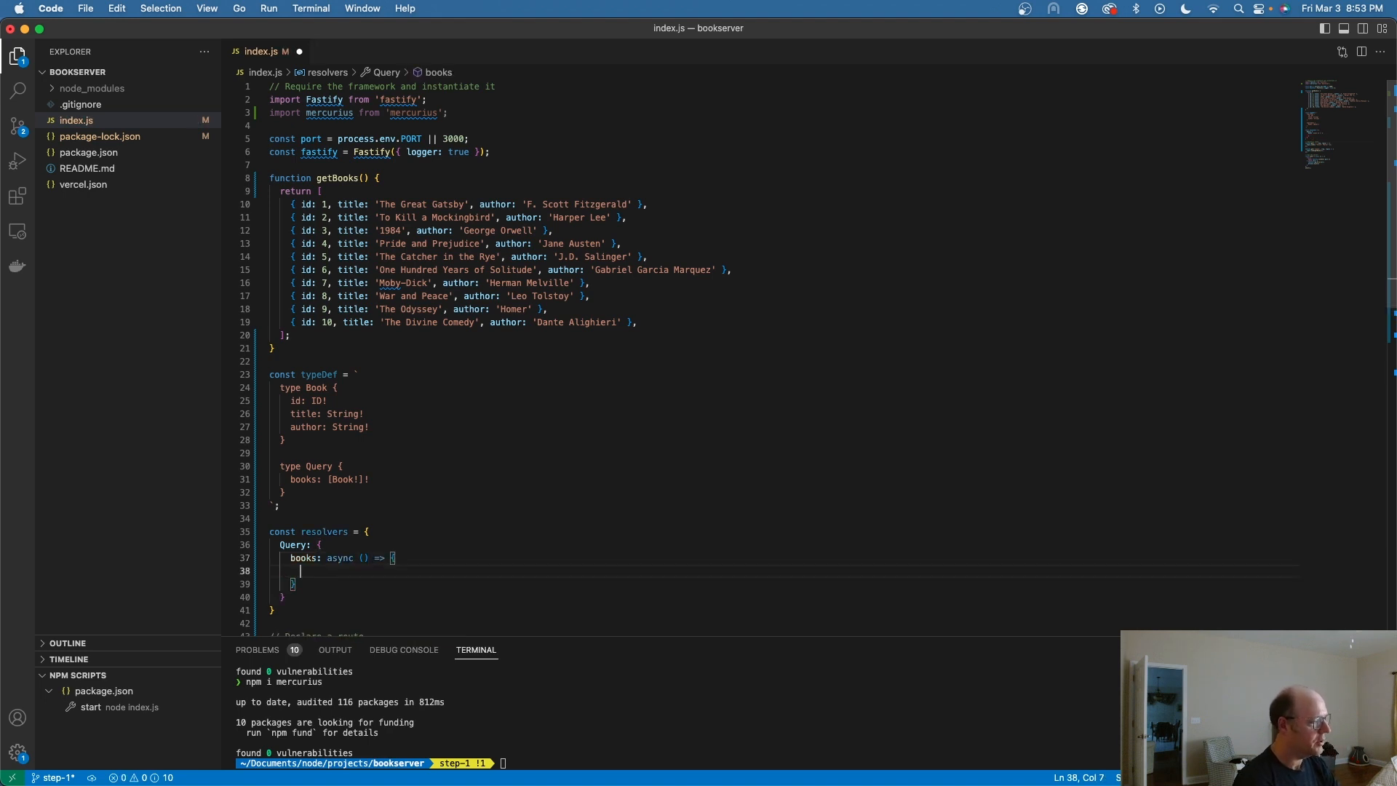
text(return)
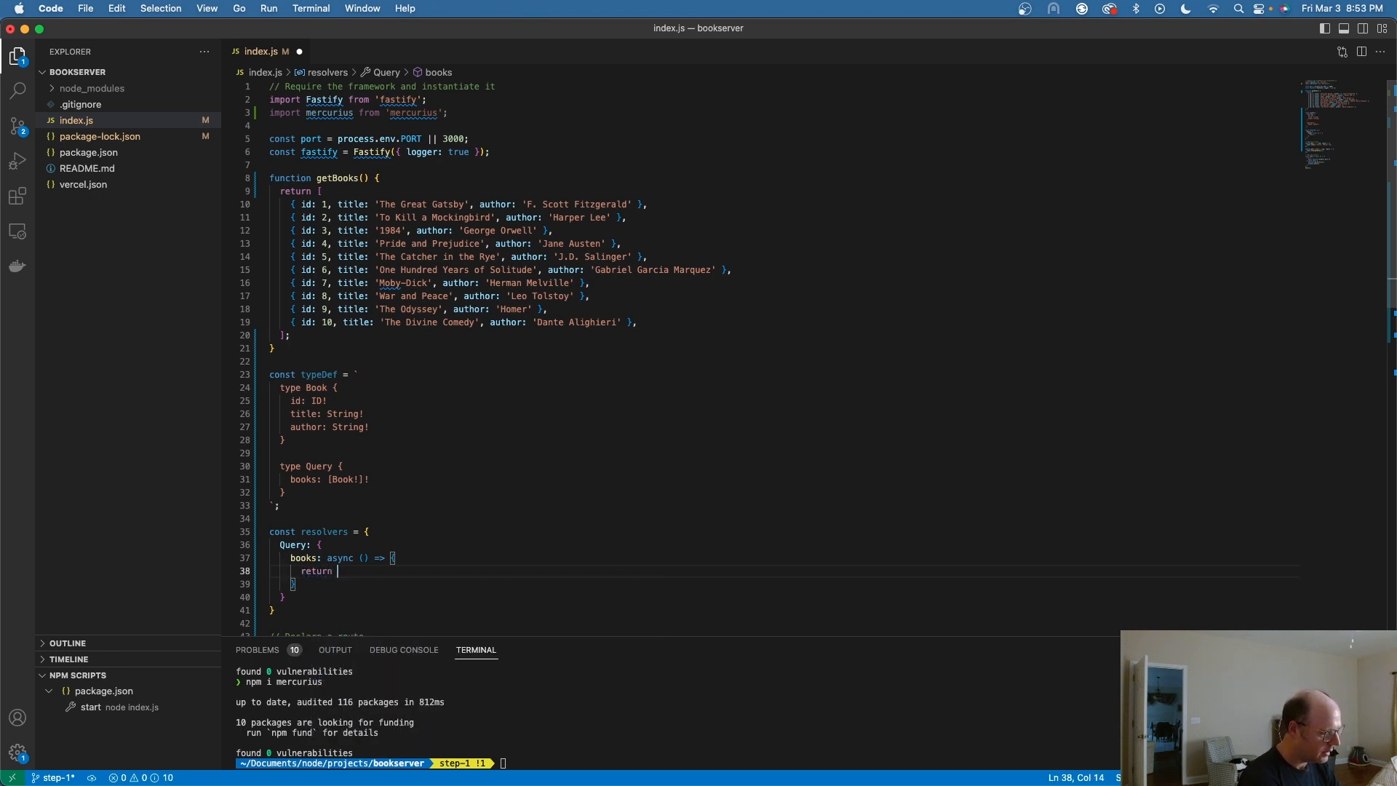
text(getBooks()
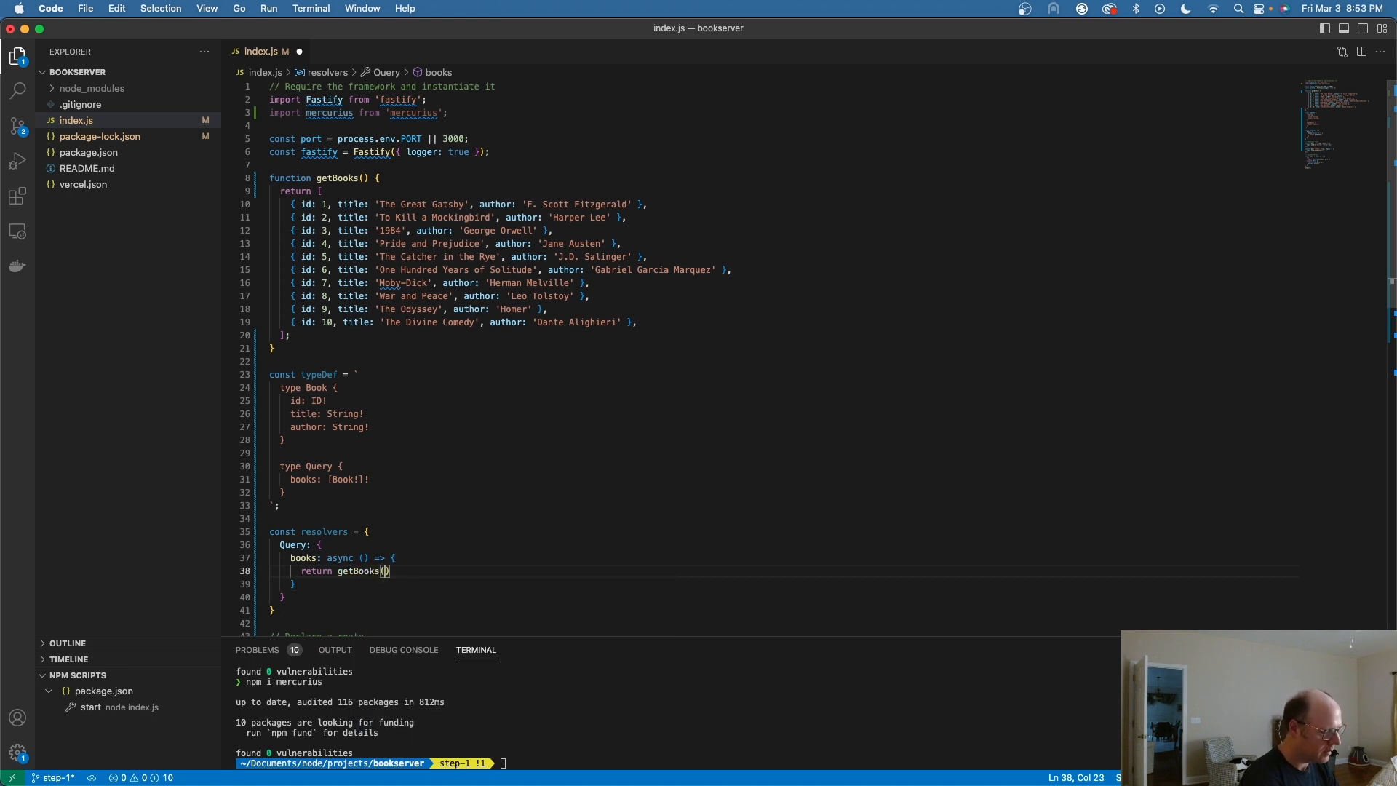
text(;)
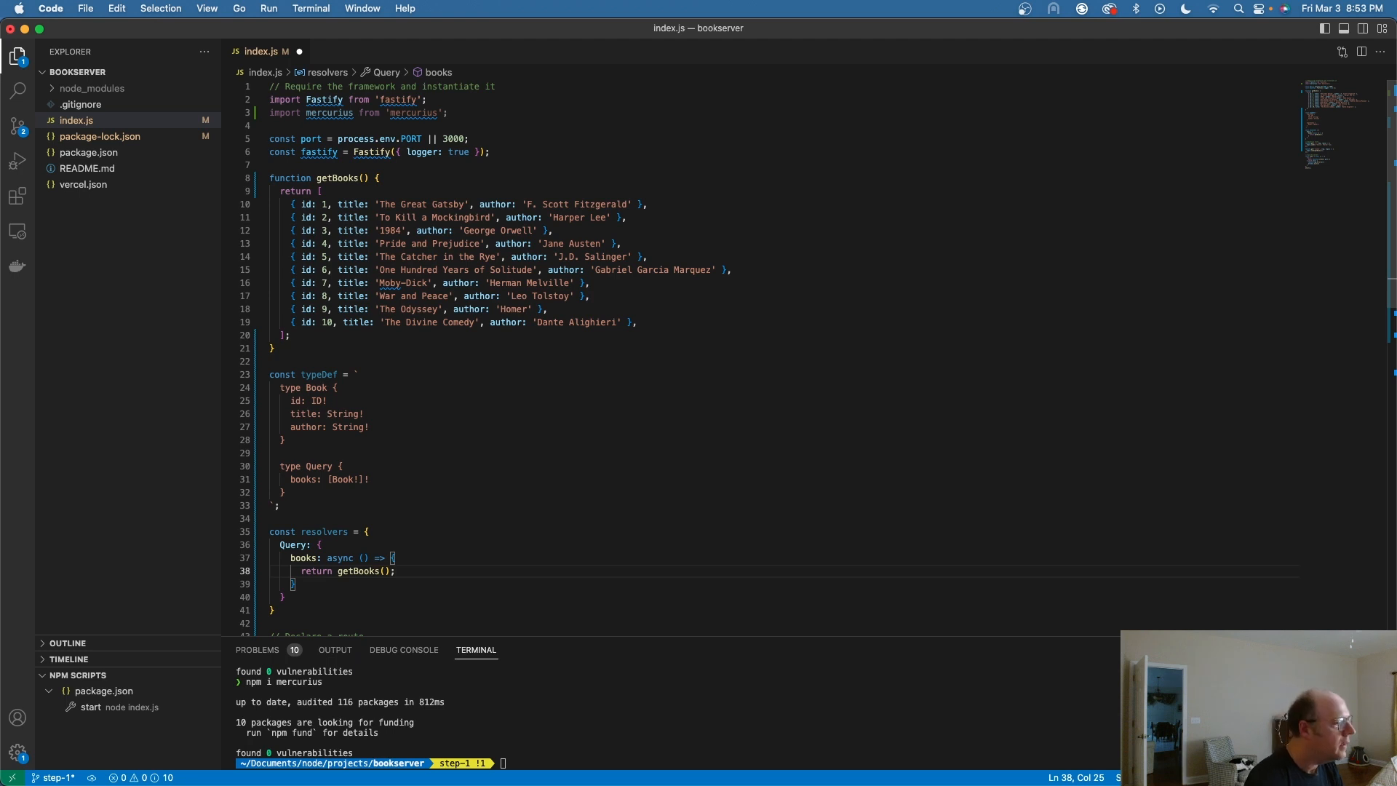
key(Backspace)
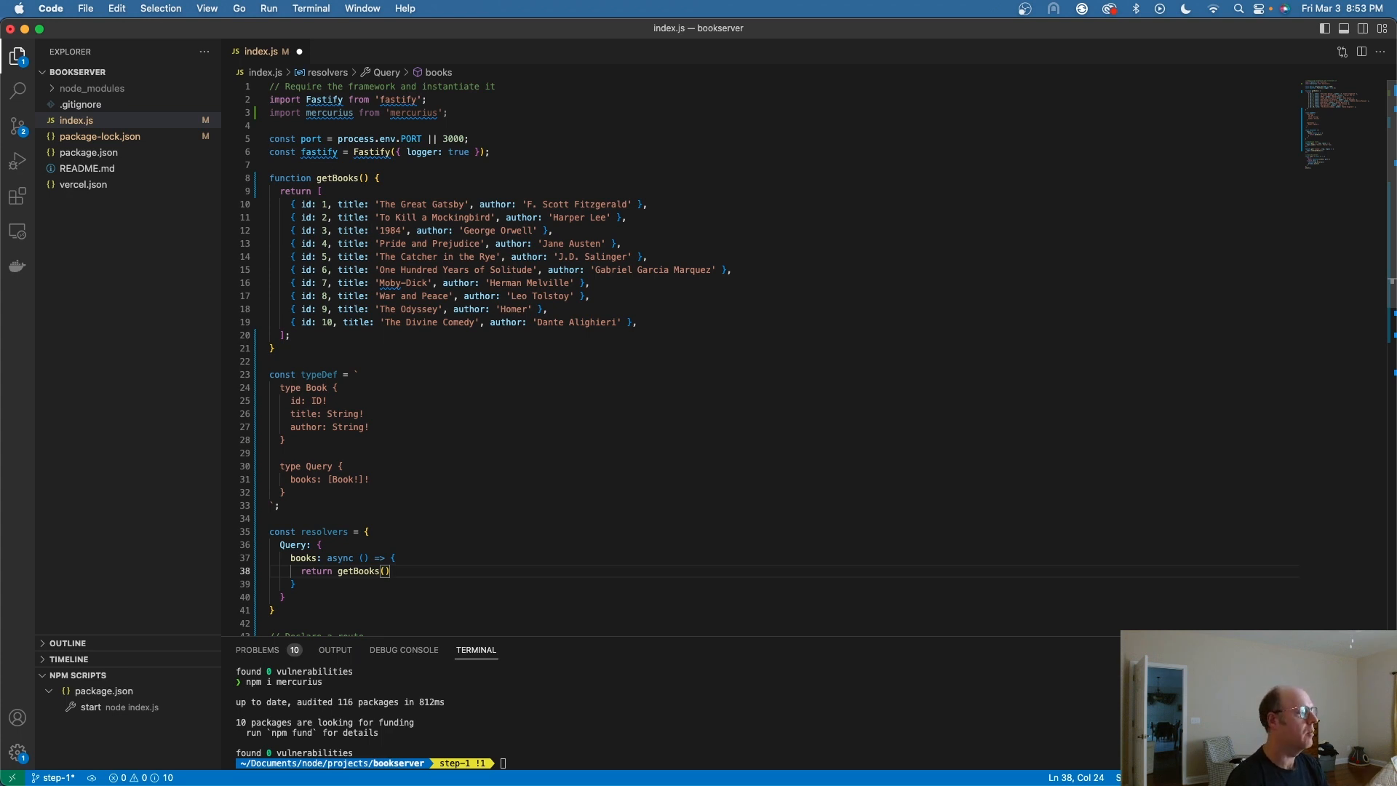
Begin fastify.register(mercurius, { ... }) below the resolvers in index.js.
scroll(down, 3)
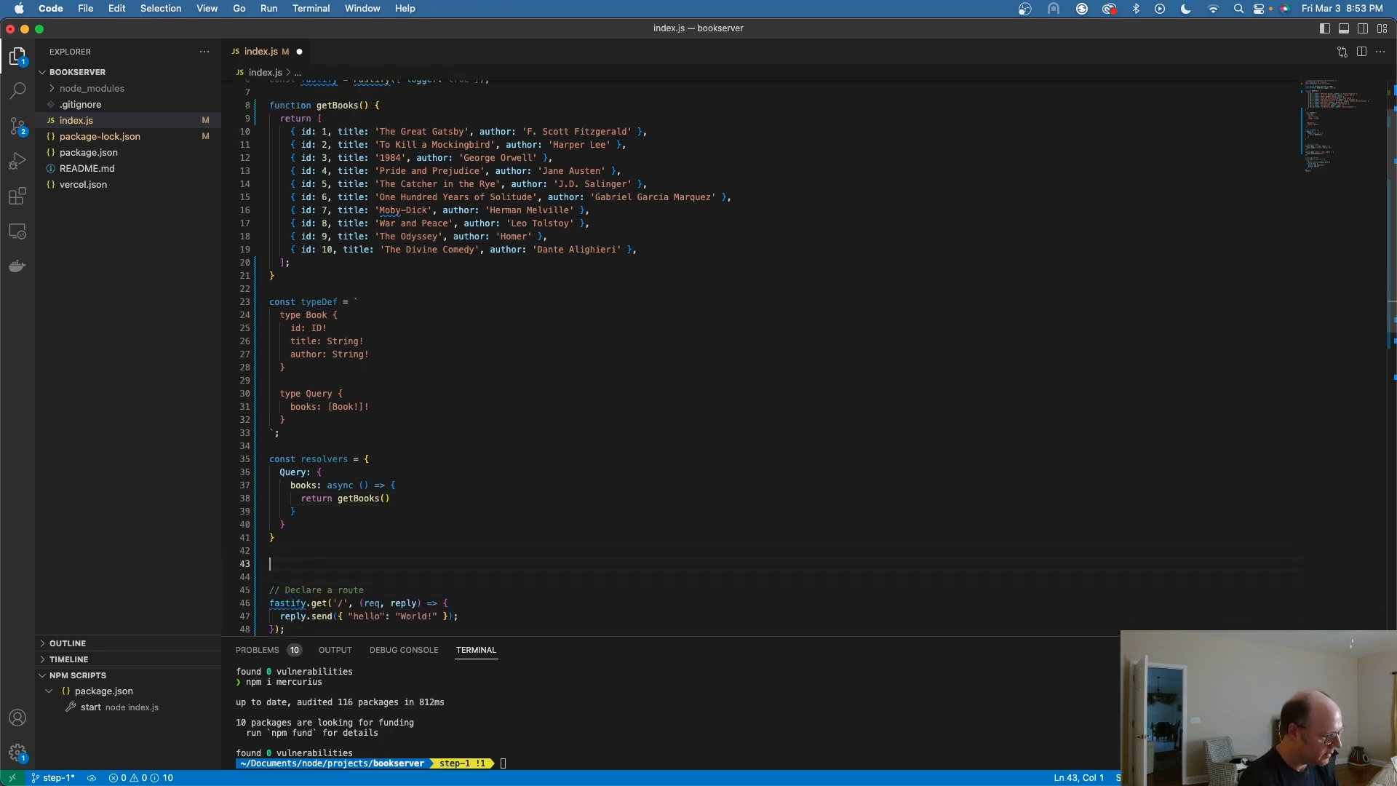
text(fastf)
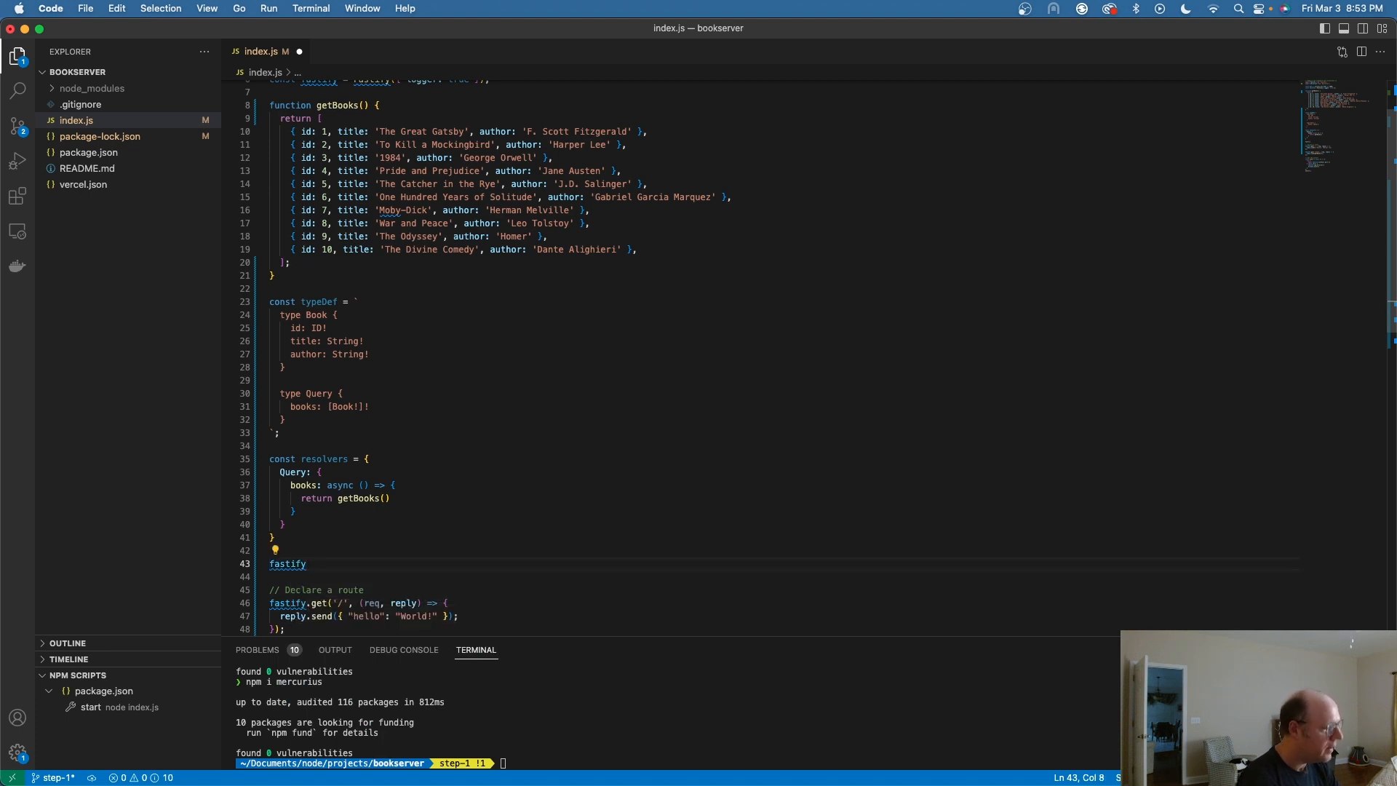
text(.regu)
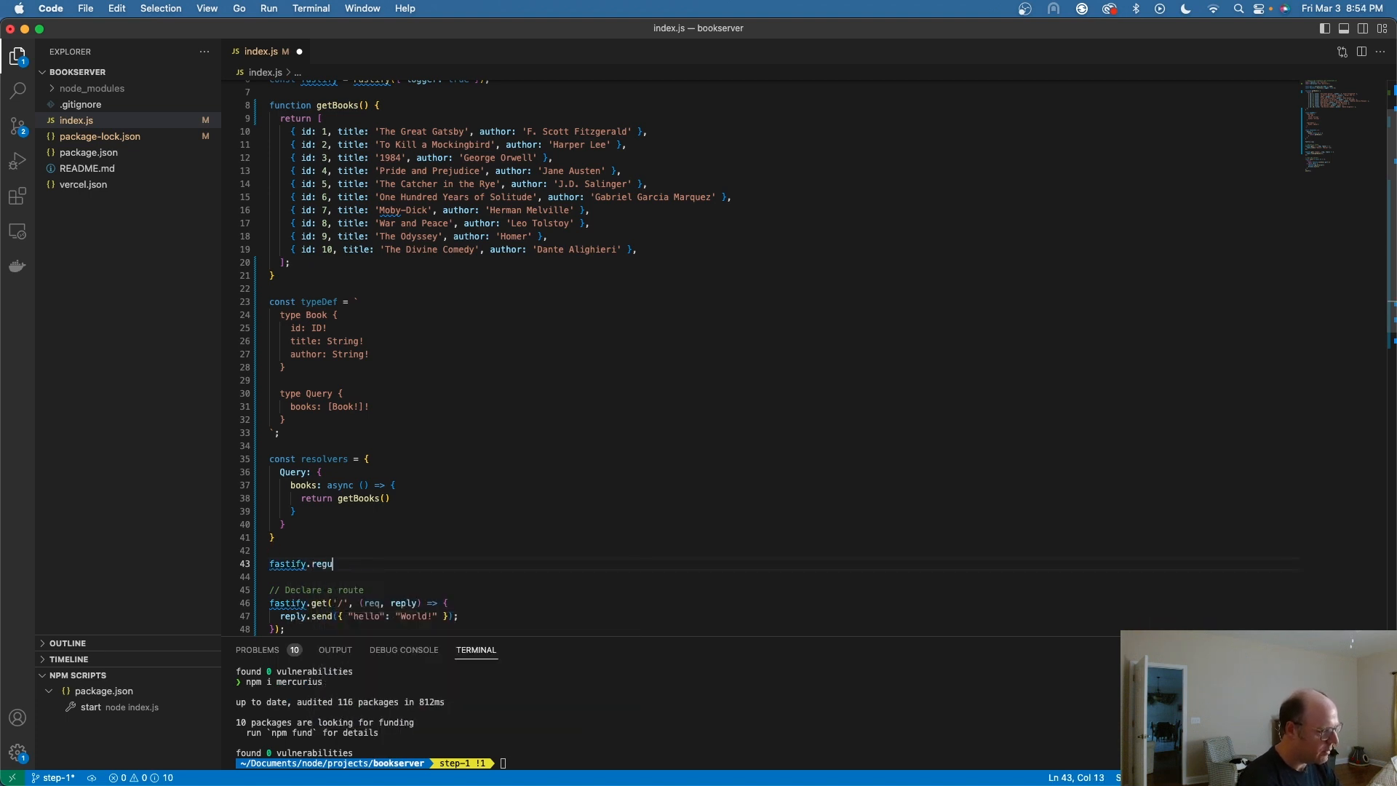
key(Backspace)
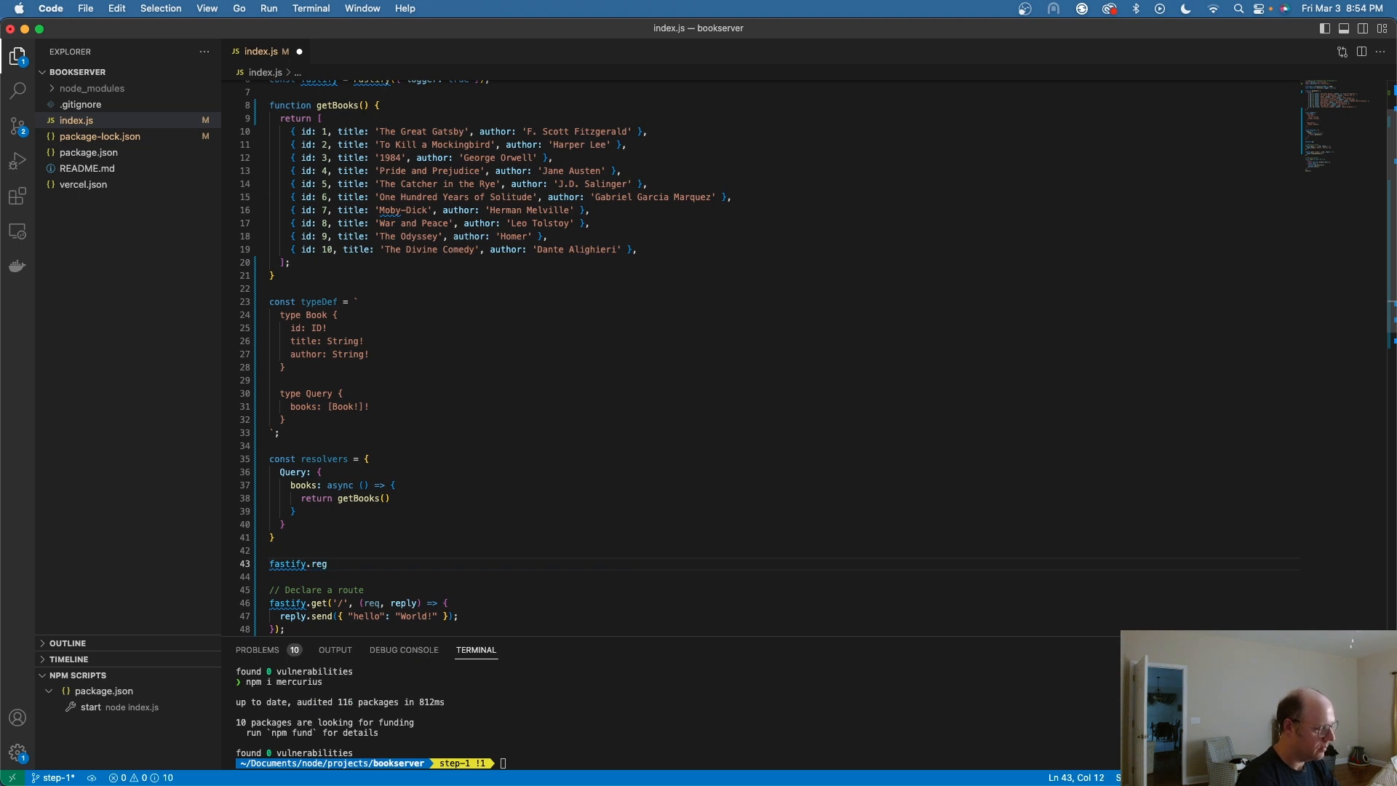
text(ister)
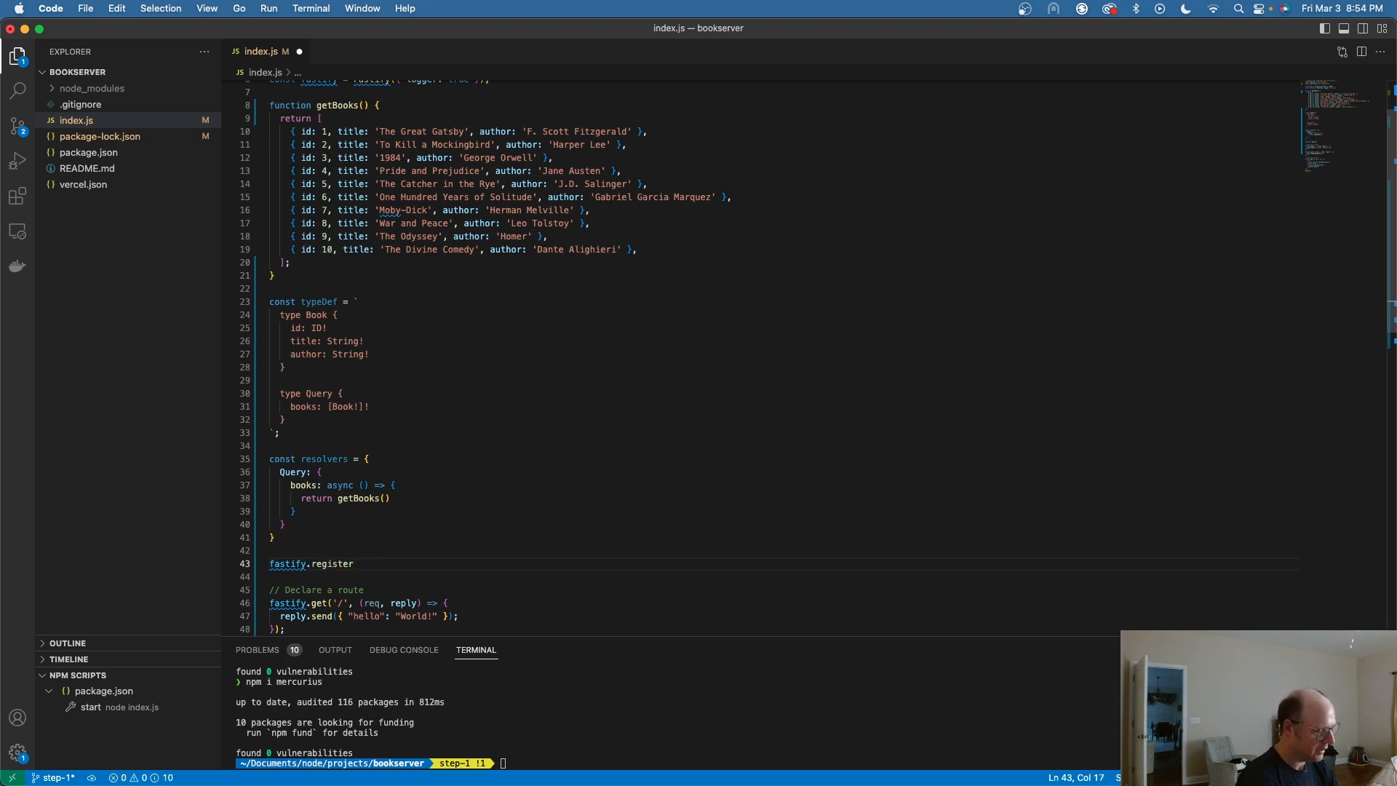
text((me)
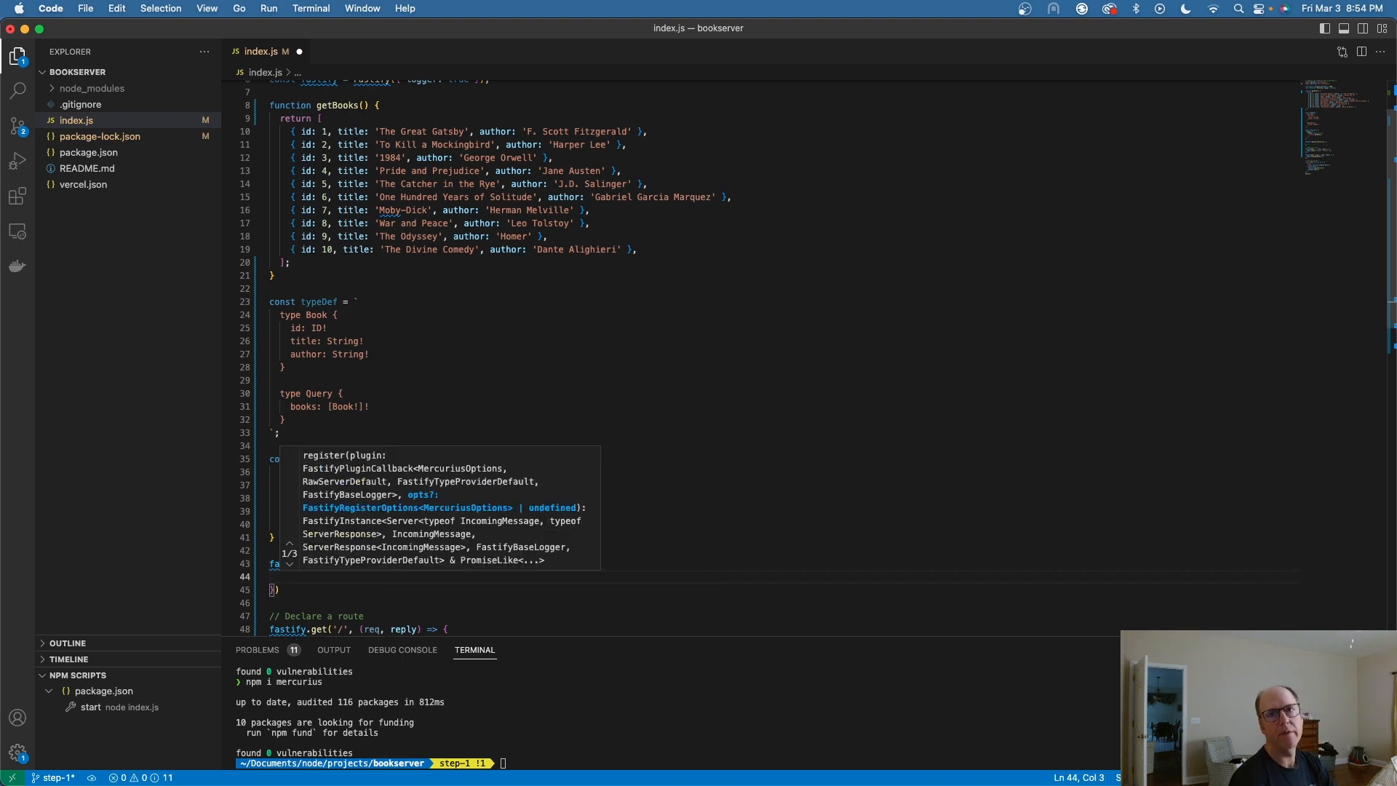
Pass schema: typeDef, resolvers and graphiql: true, then launch the start script to open GraphiQL.
text(schema:)
text(resolve)
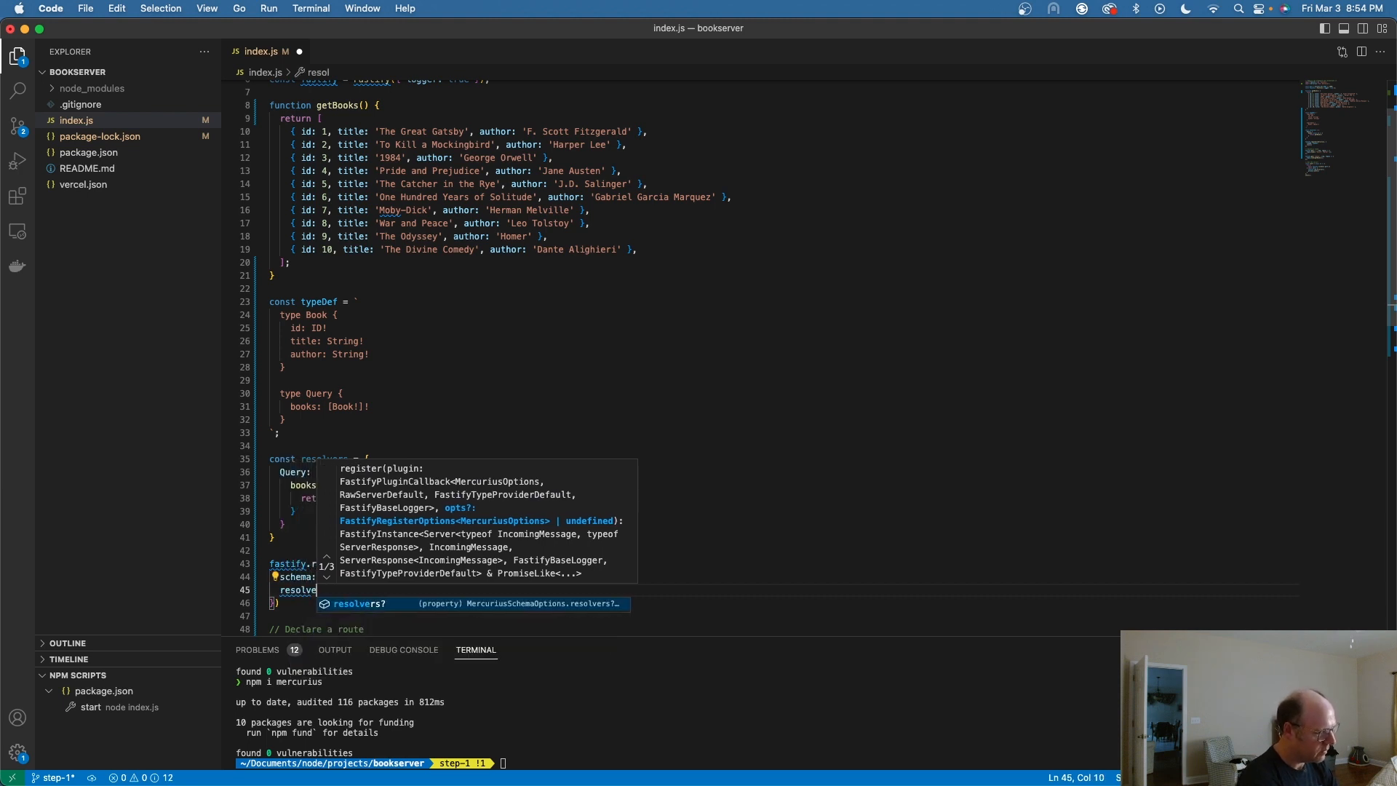
text(rs: resolvers)
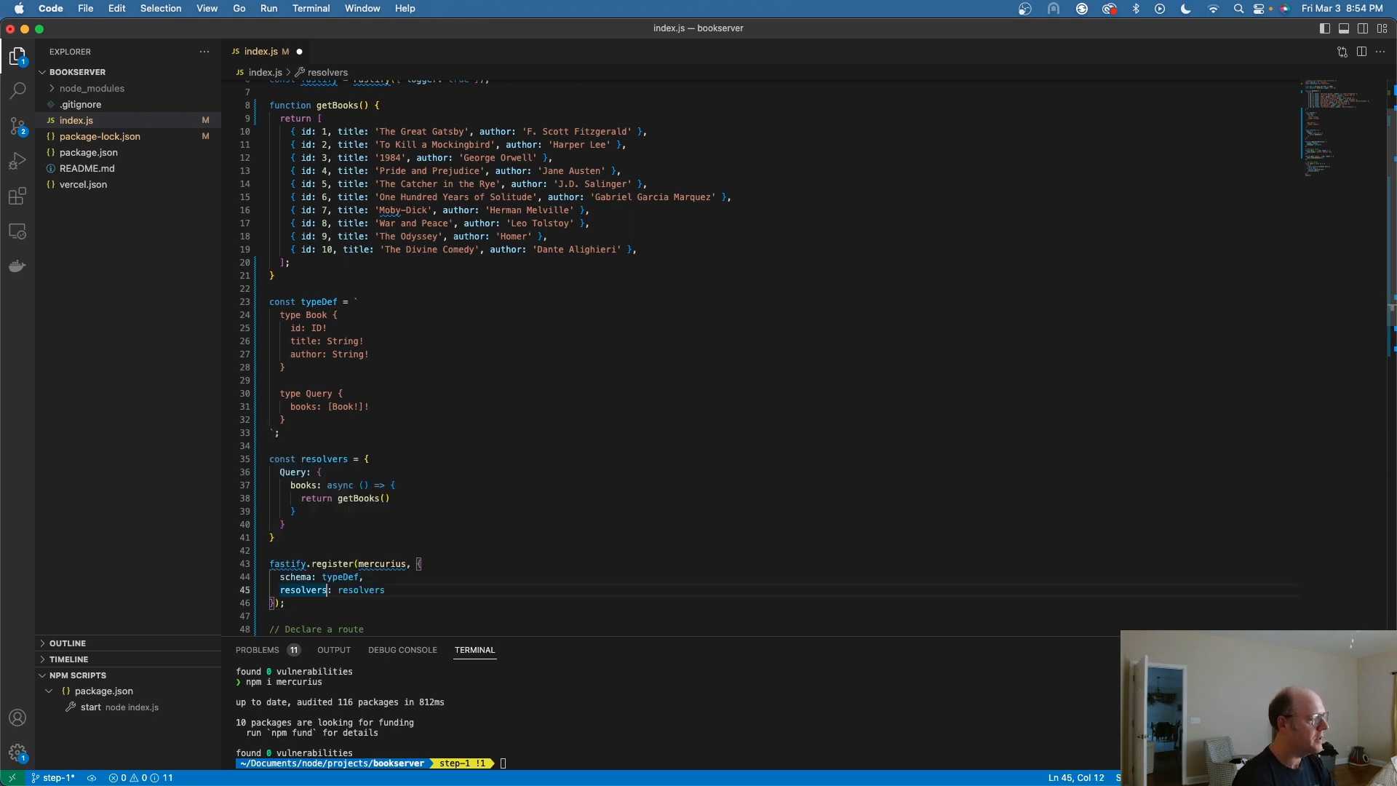
text(,)
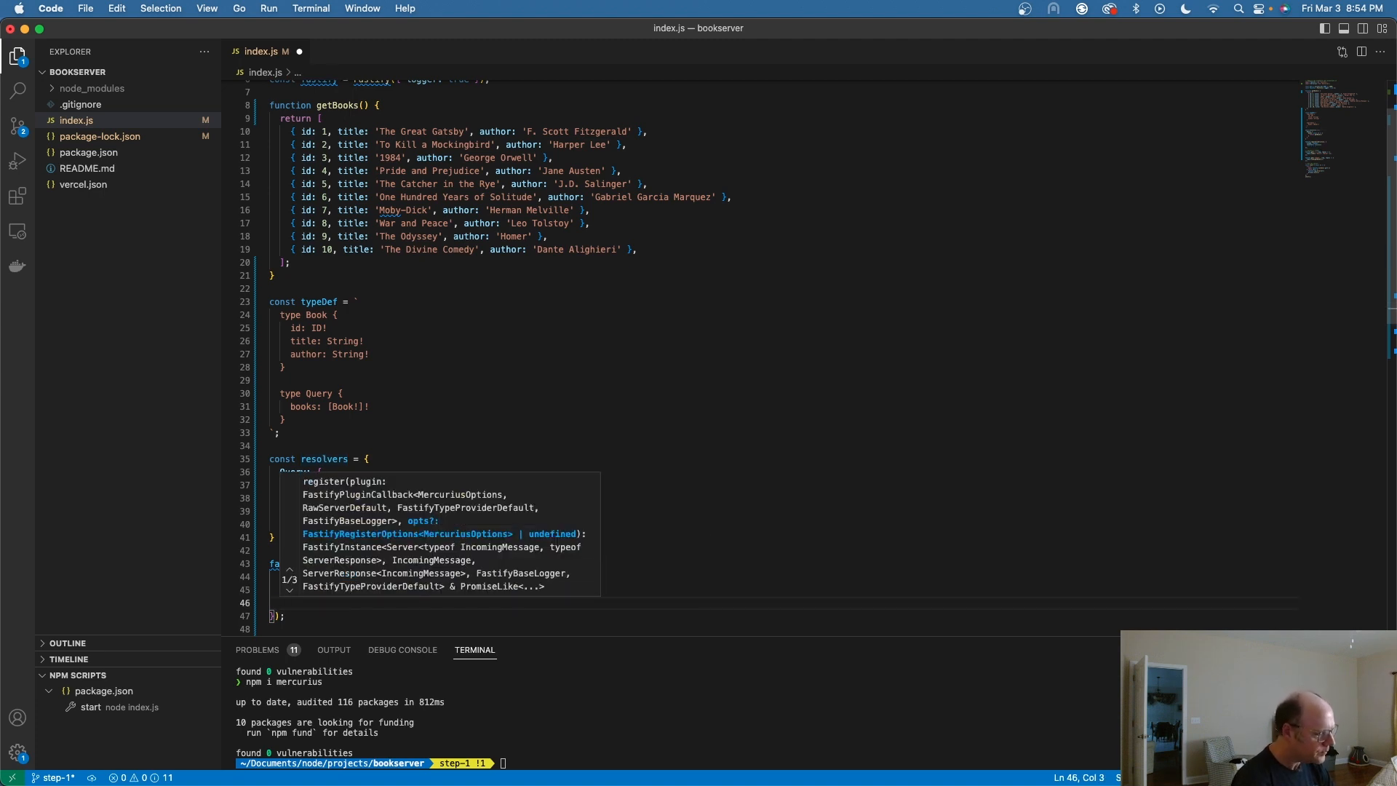
text(gr)
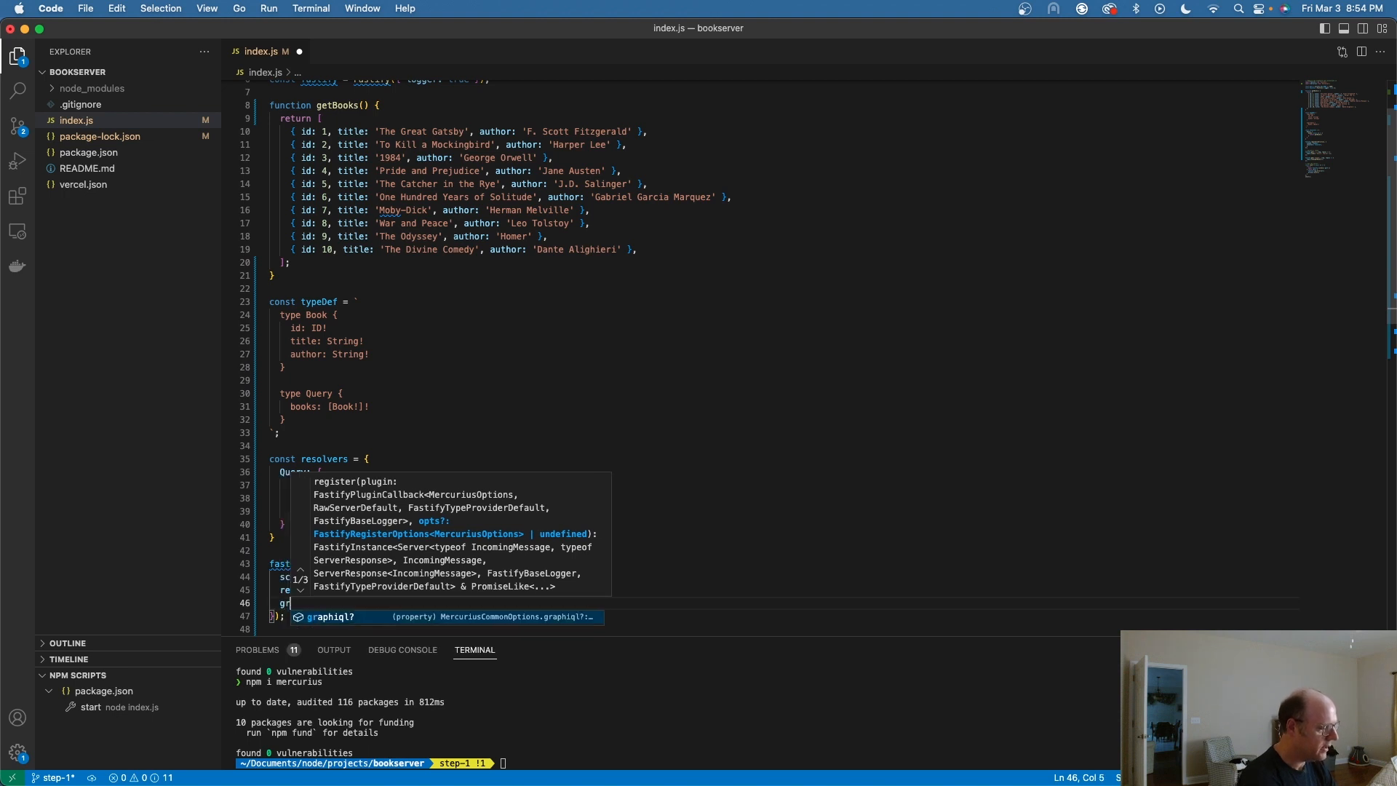
text(iql: true)
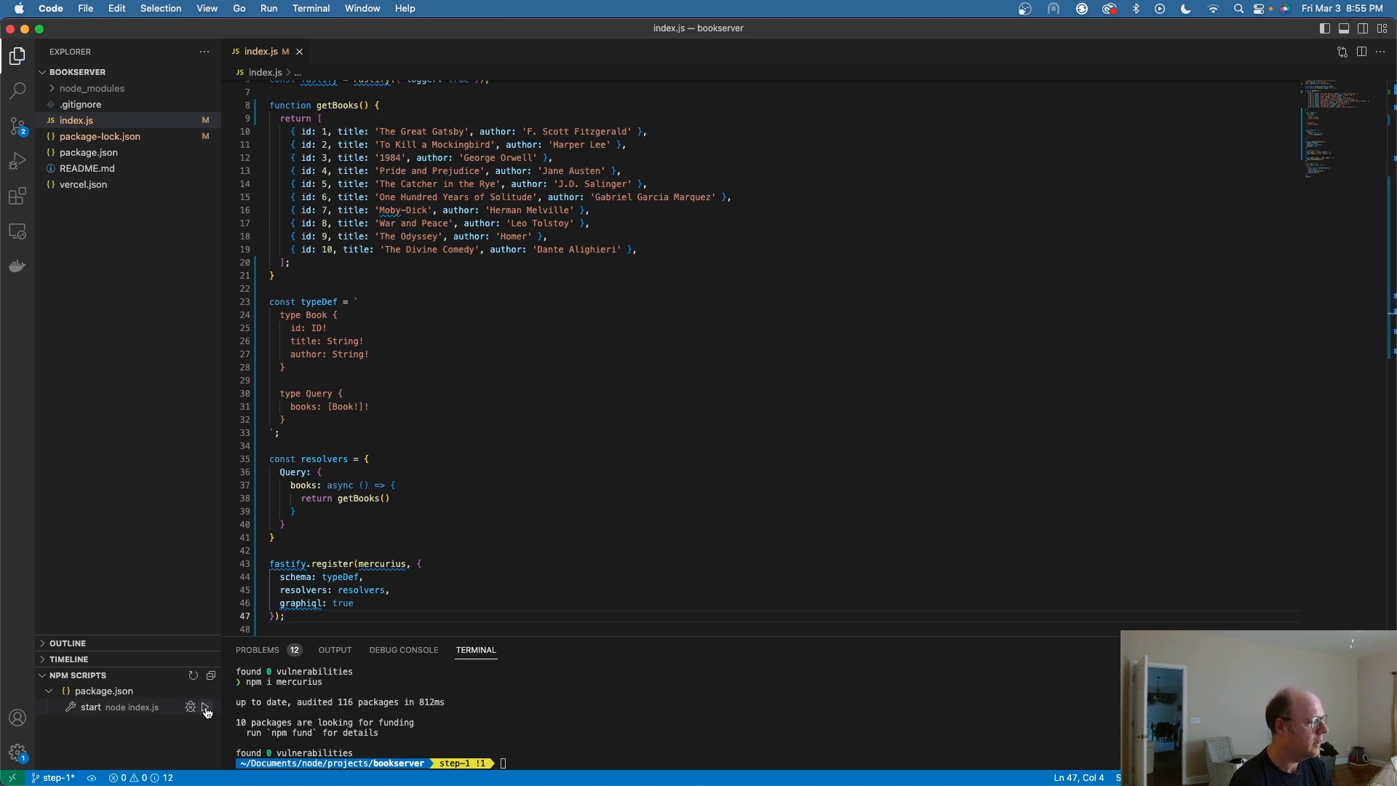
click(203, 707)
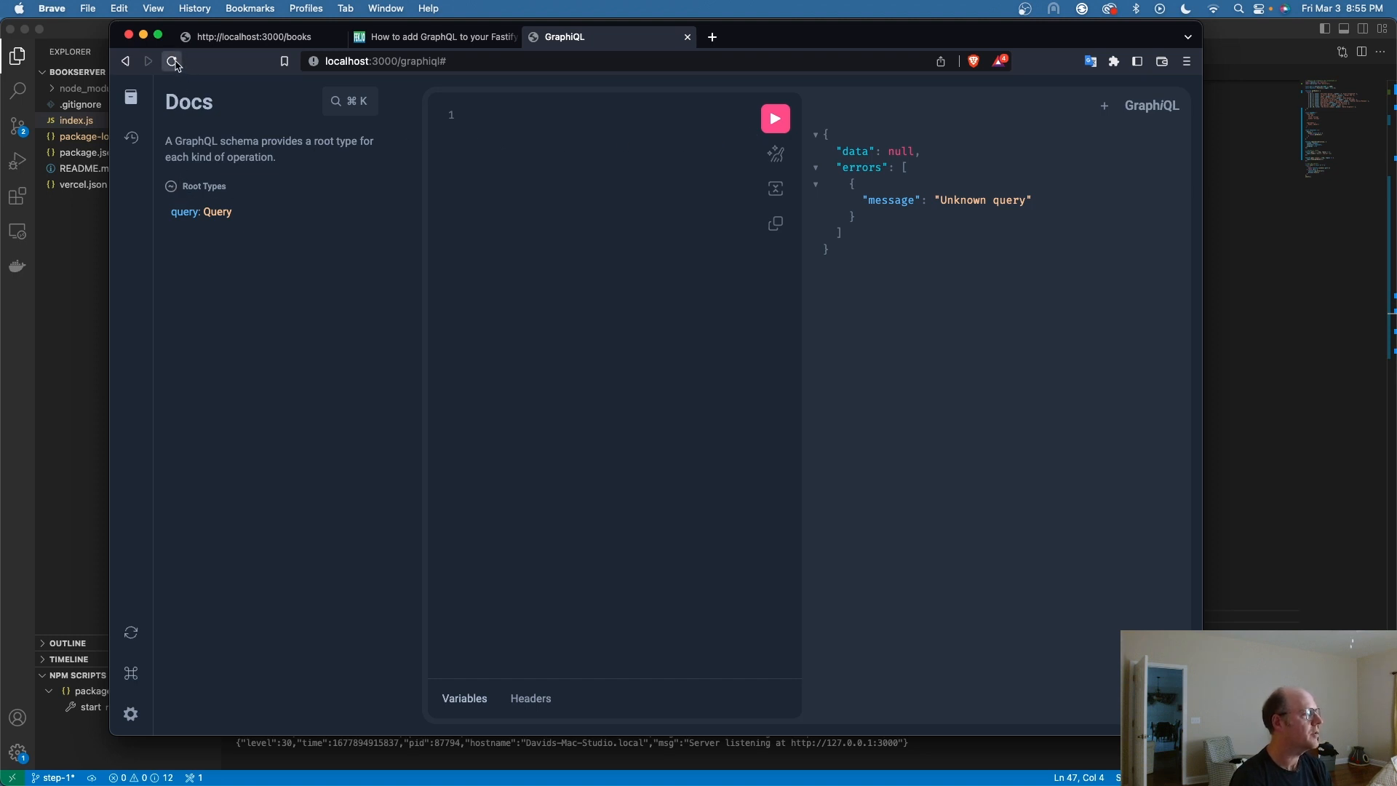
Browse the GraphiQL docs from Query's books field to the Book type's id, title and author fields.
click(129, 98)
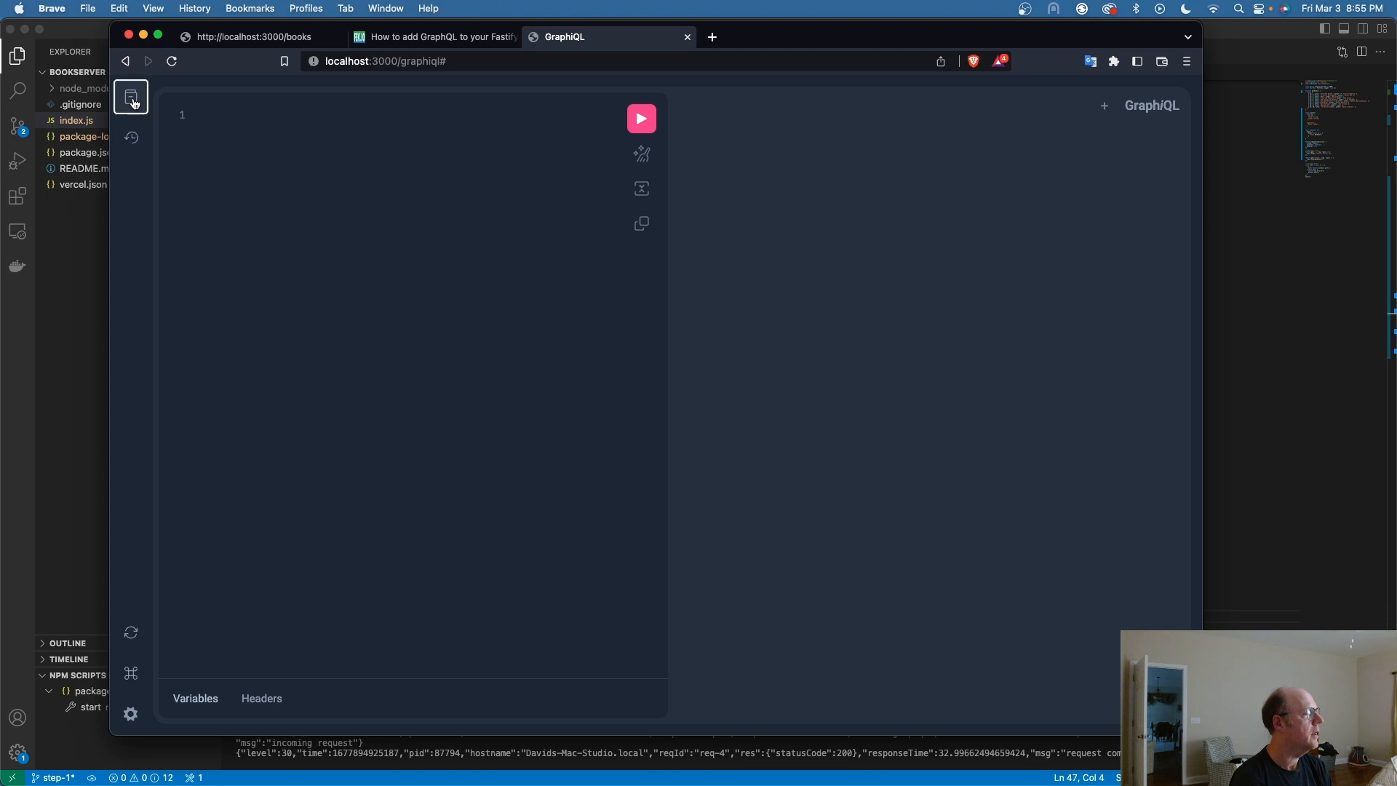
click(130, 97)
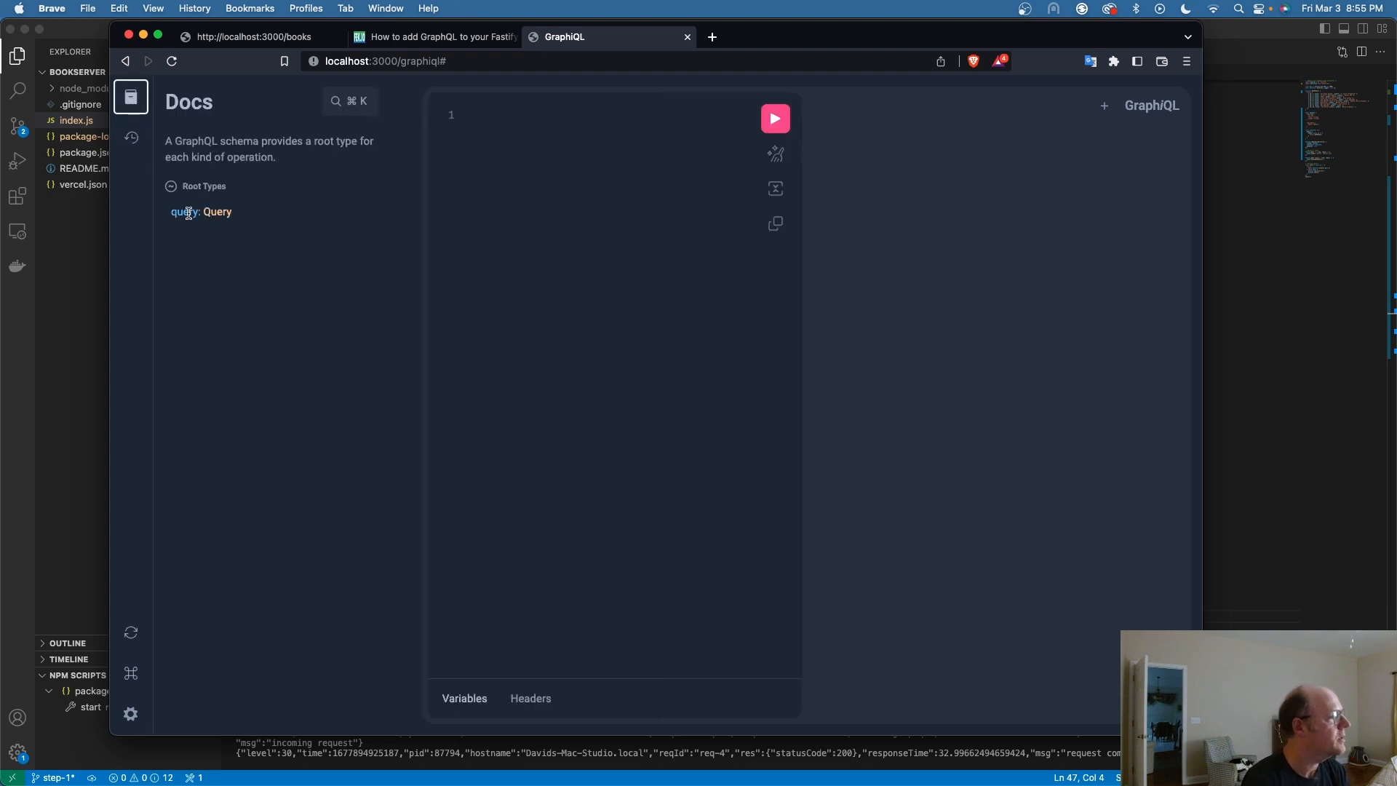
click(217, 211)
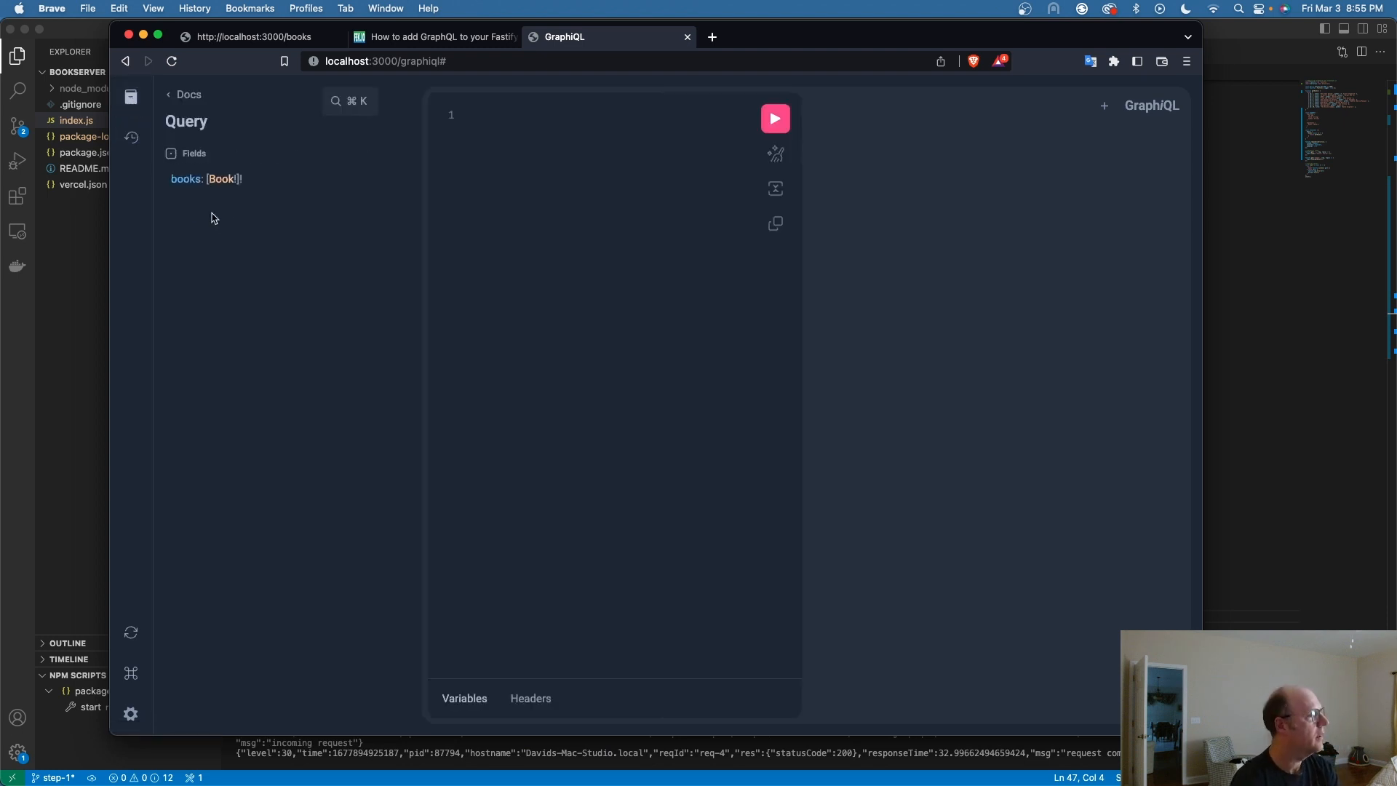
mouse_move(185, 179)
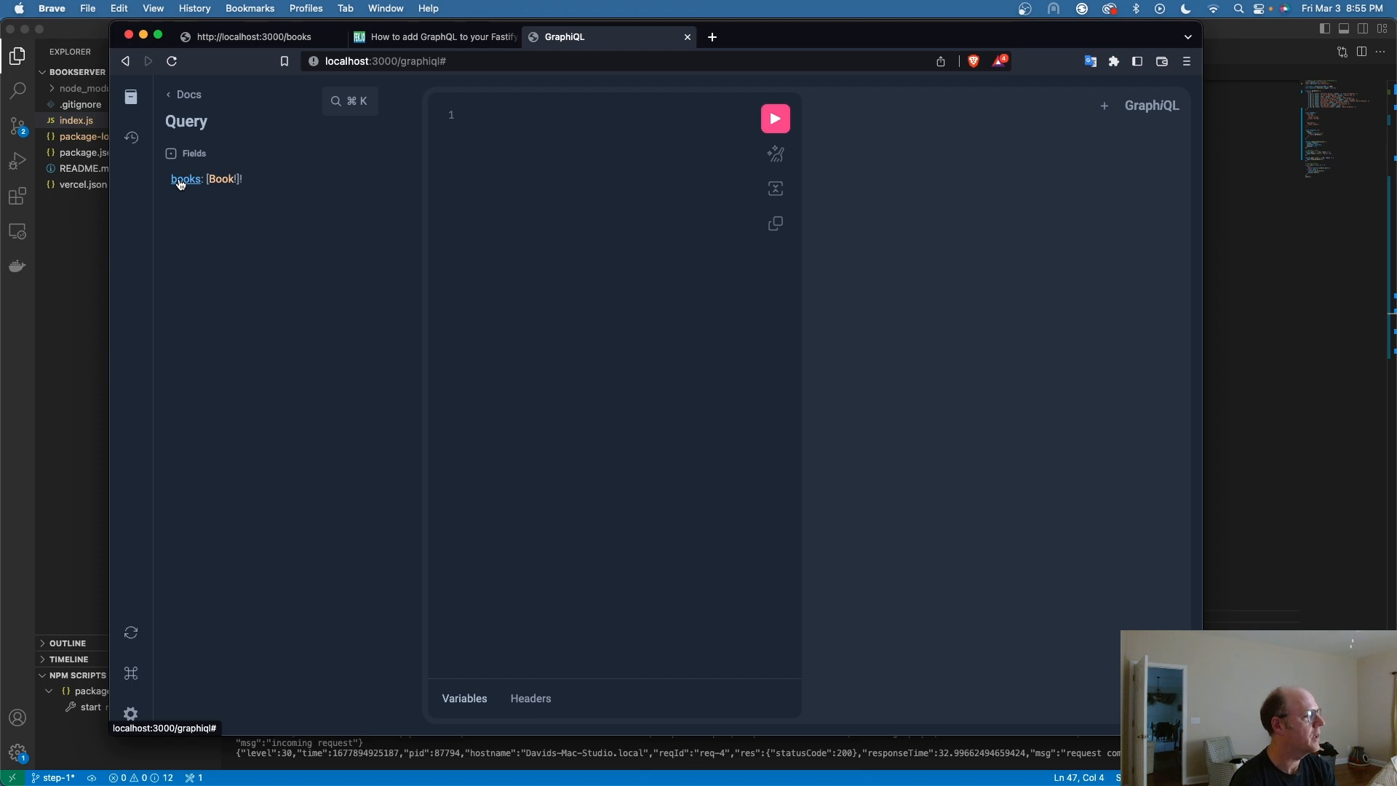
click(185, 179)
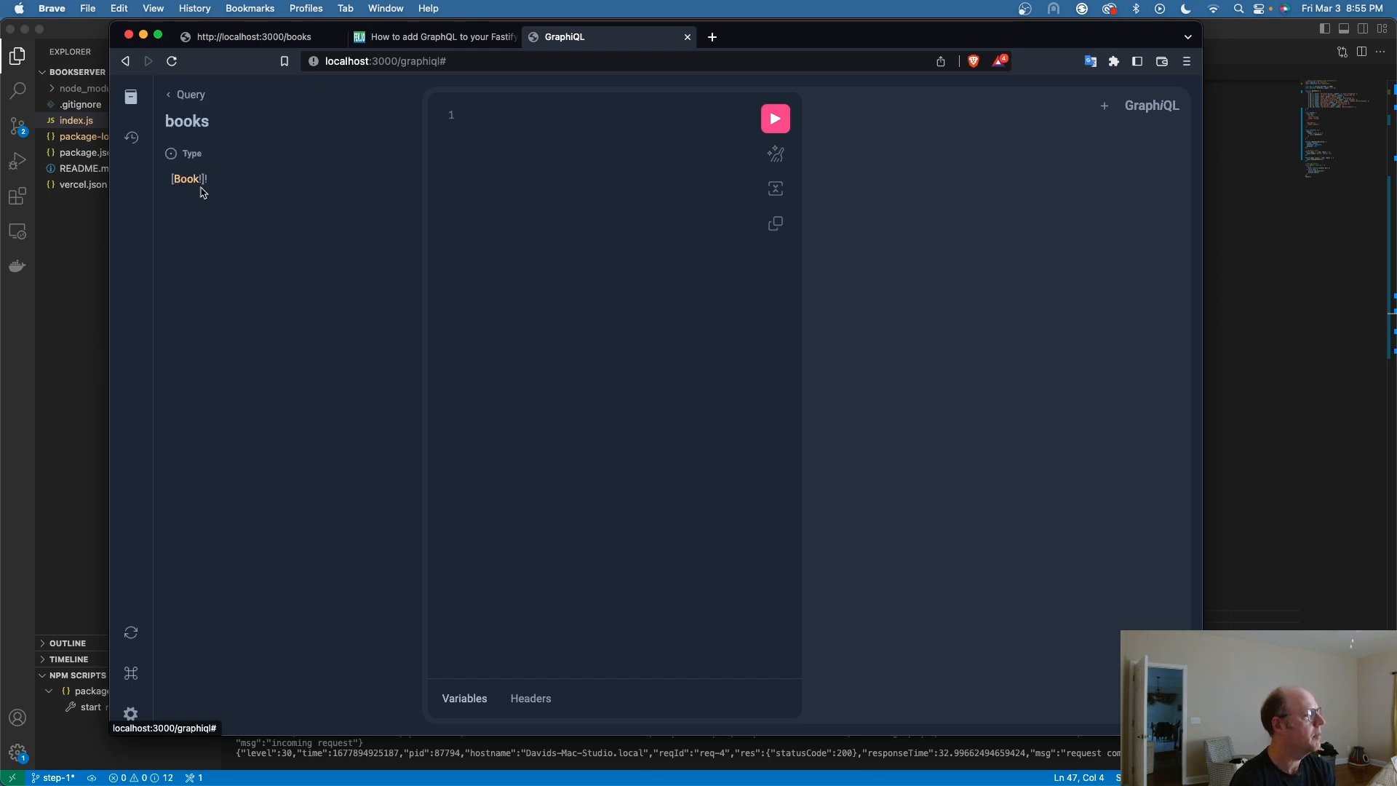
click(187, 177)
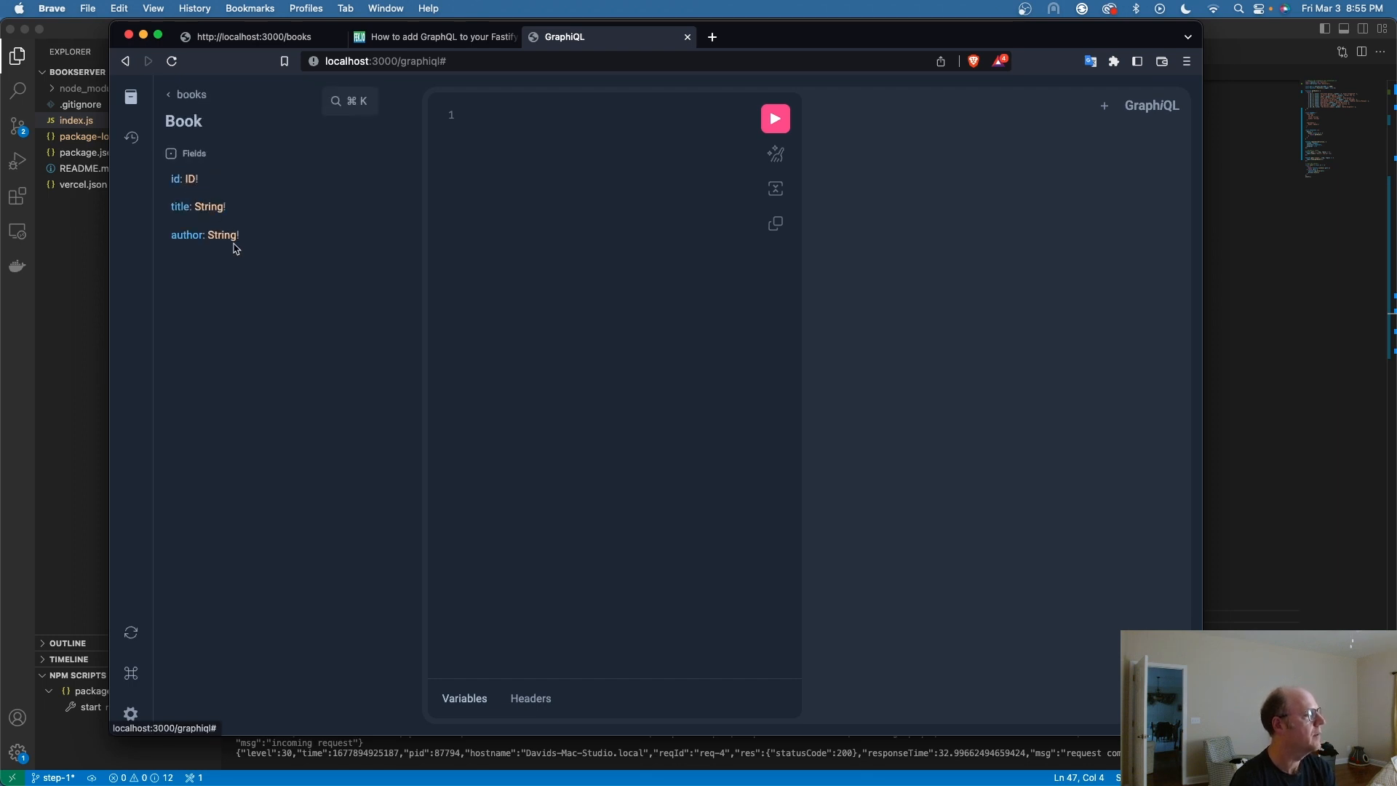
mouse_move(205, 199)
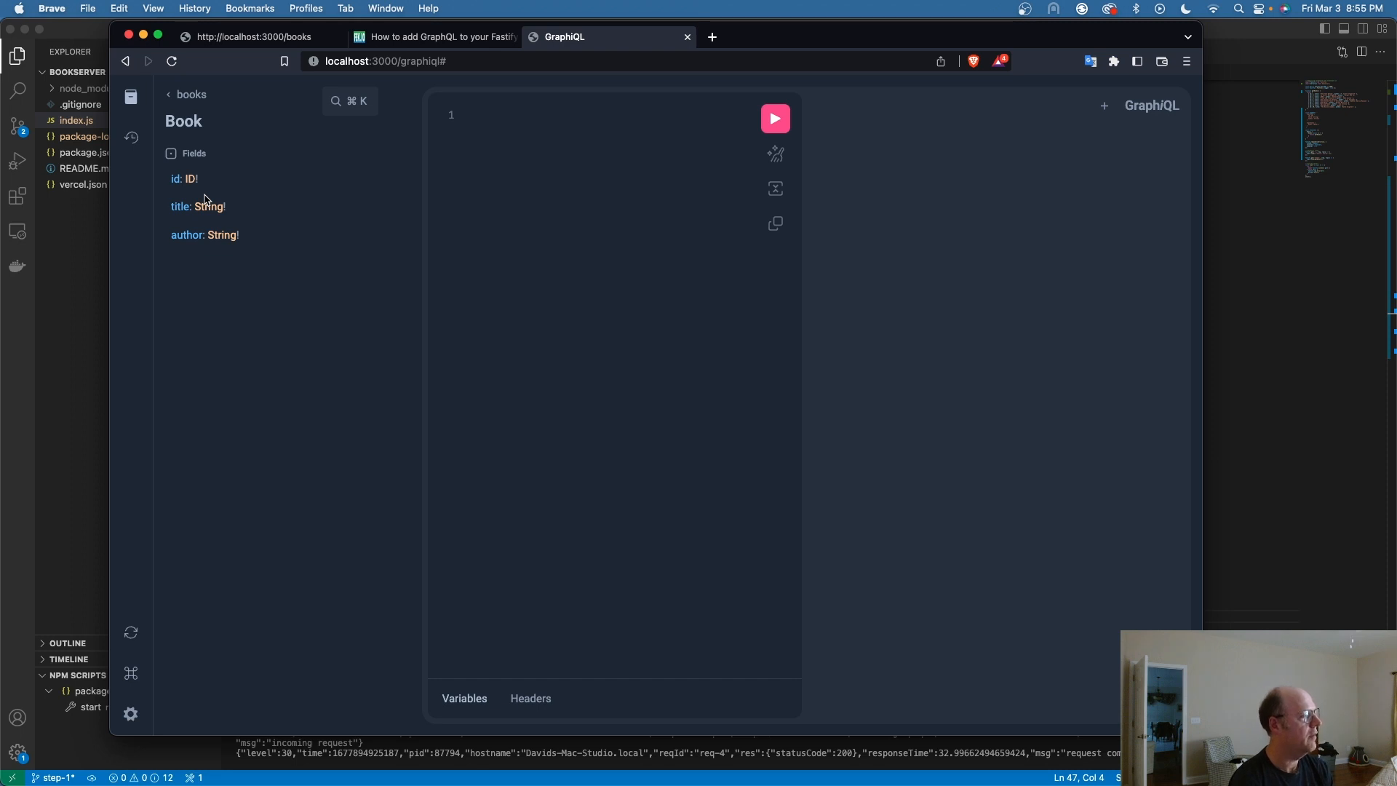
mouse_move(171, 152)
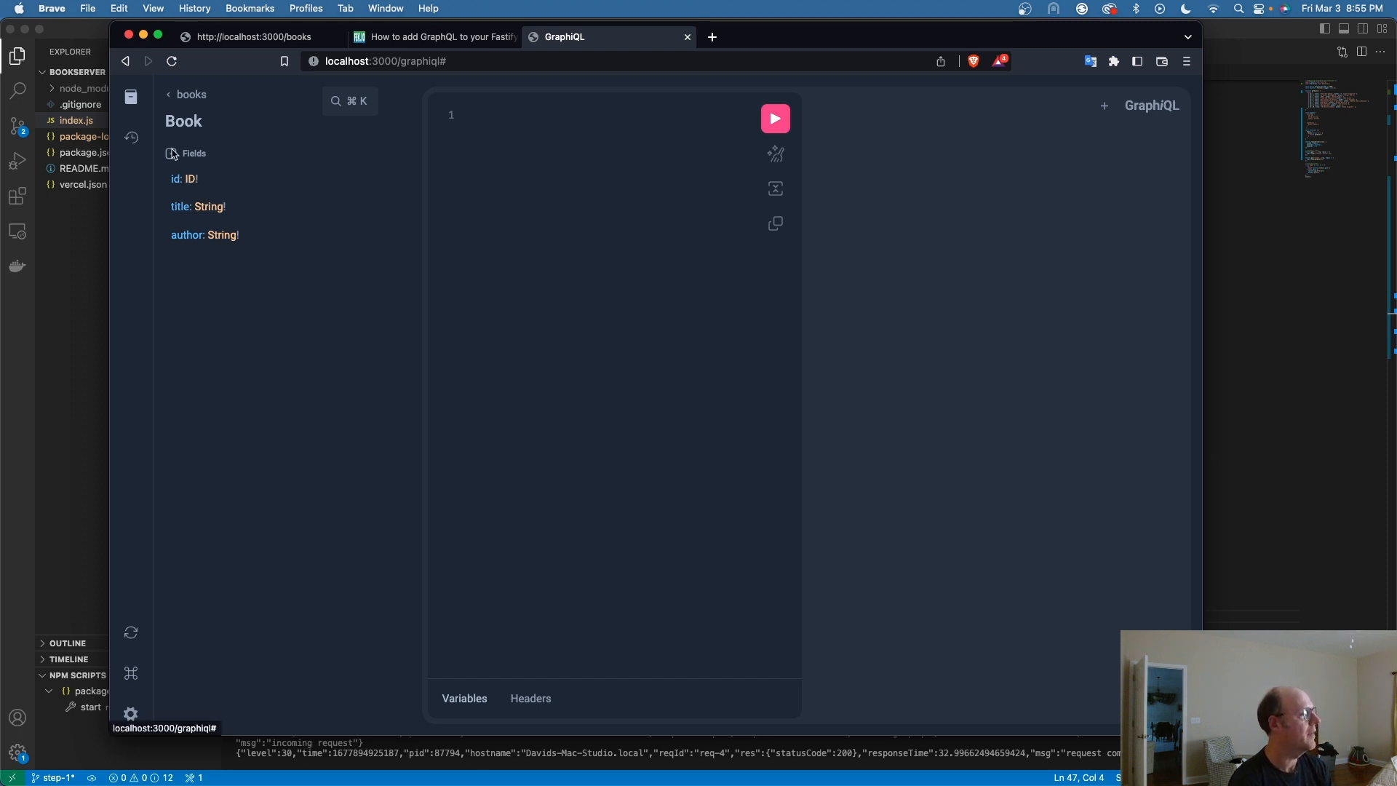
mouse_move(579, 237)
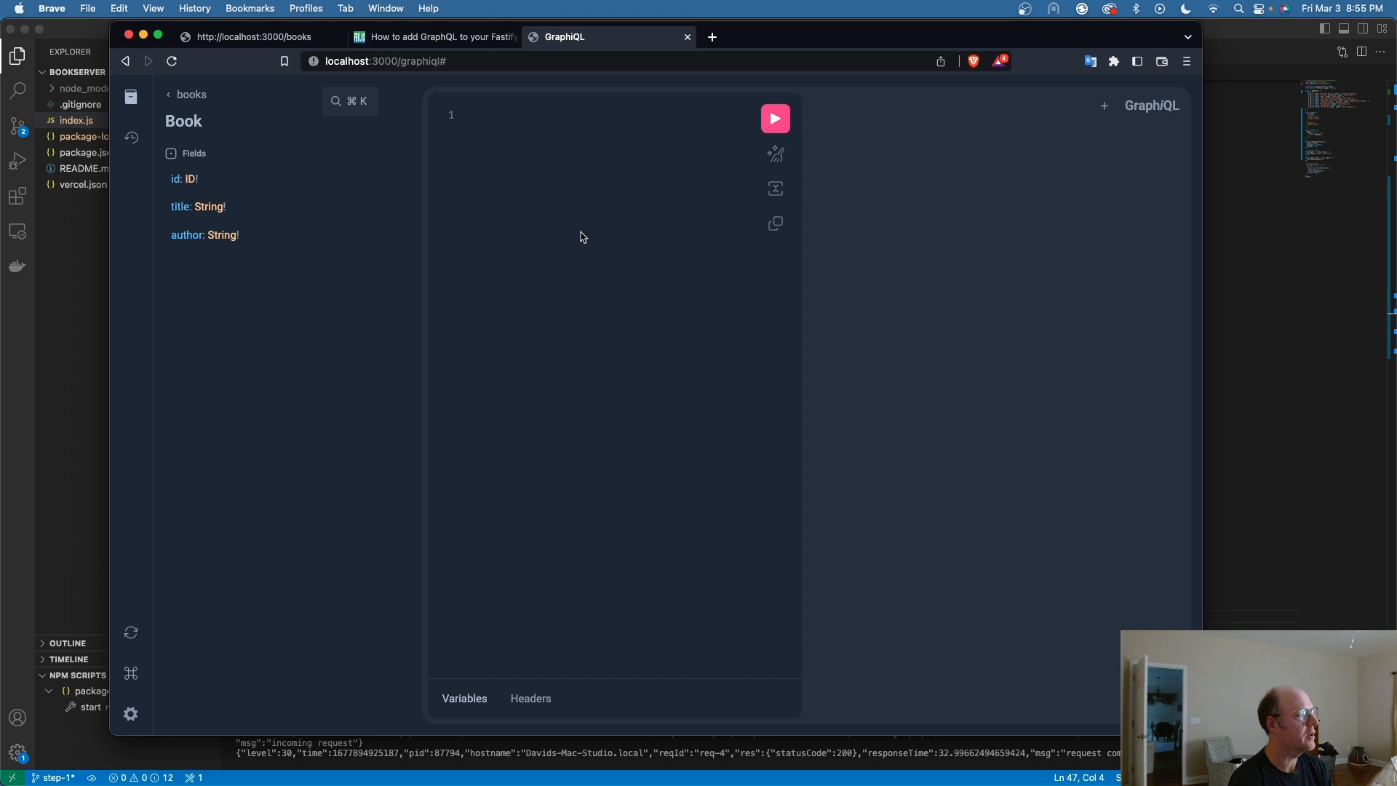
Write query BookQuery with an inner query block in the GraphiQL editor.
text(q)
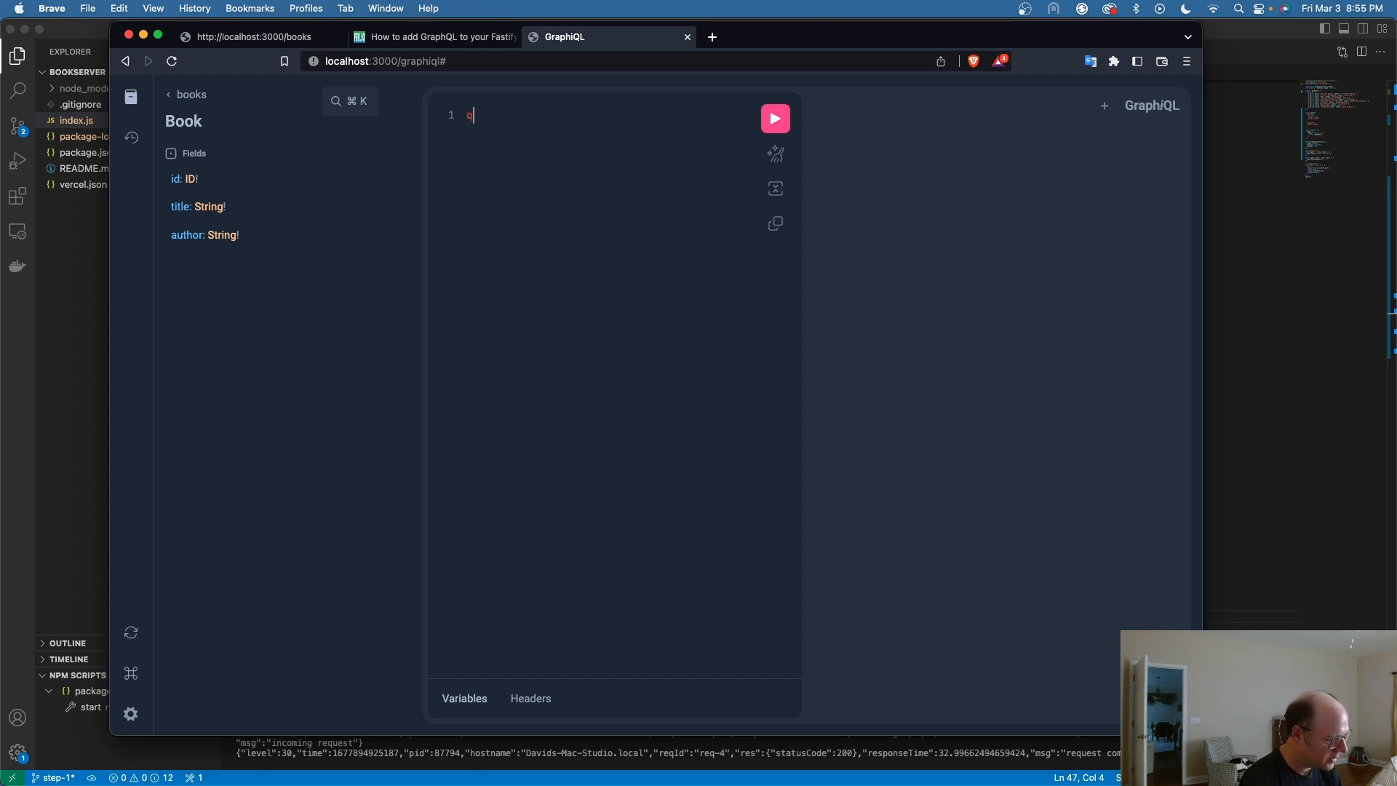
text(uery)
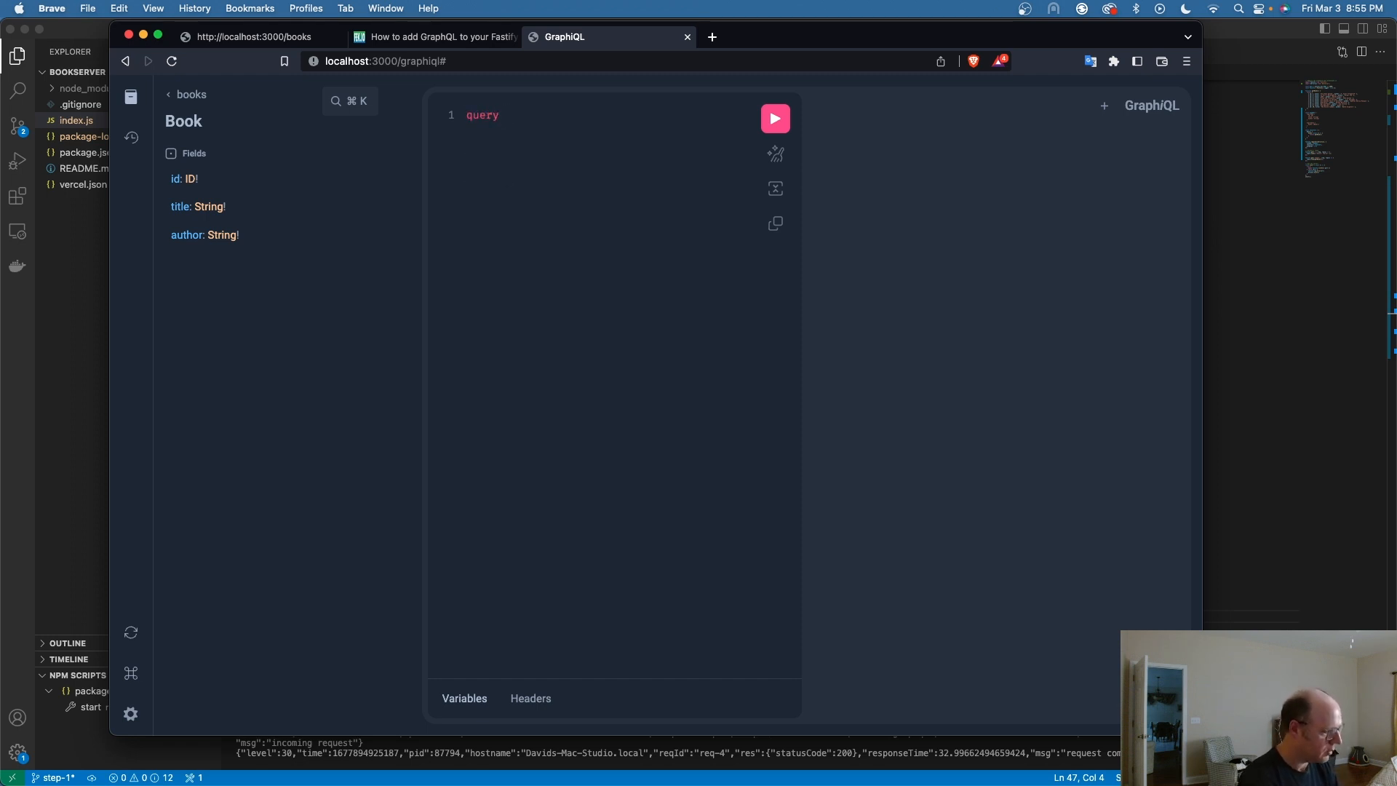
text(Book)
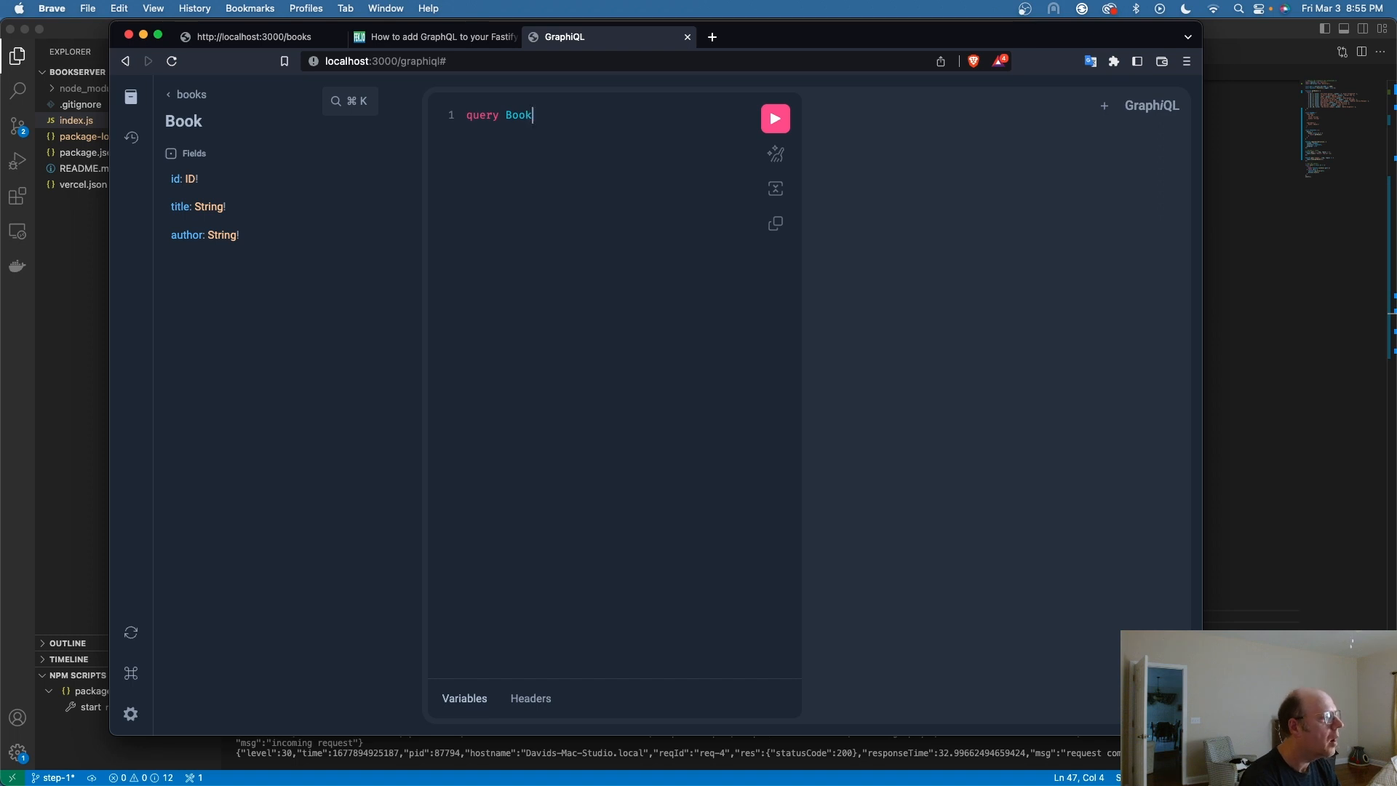
text(Query)
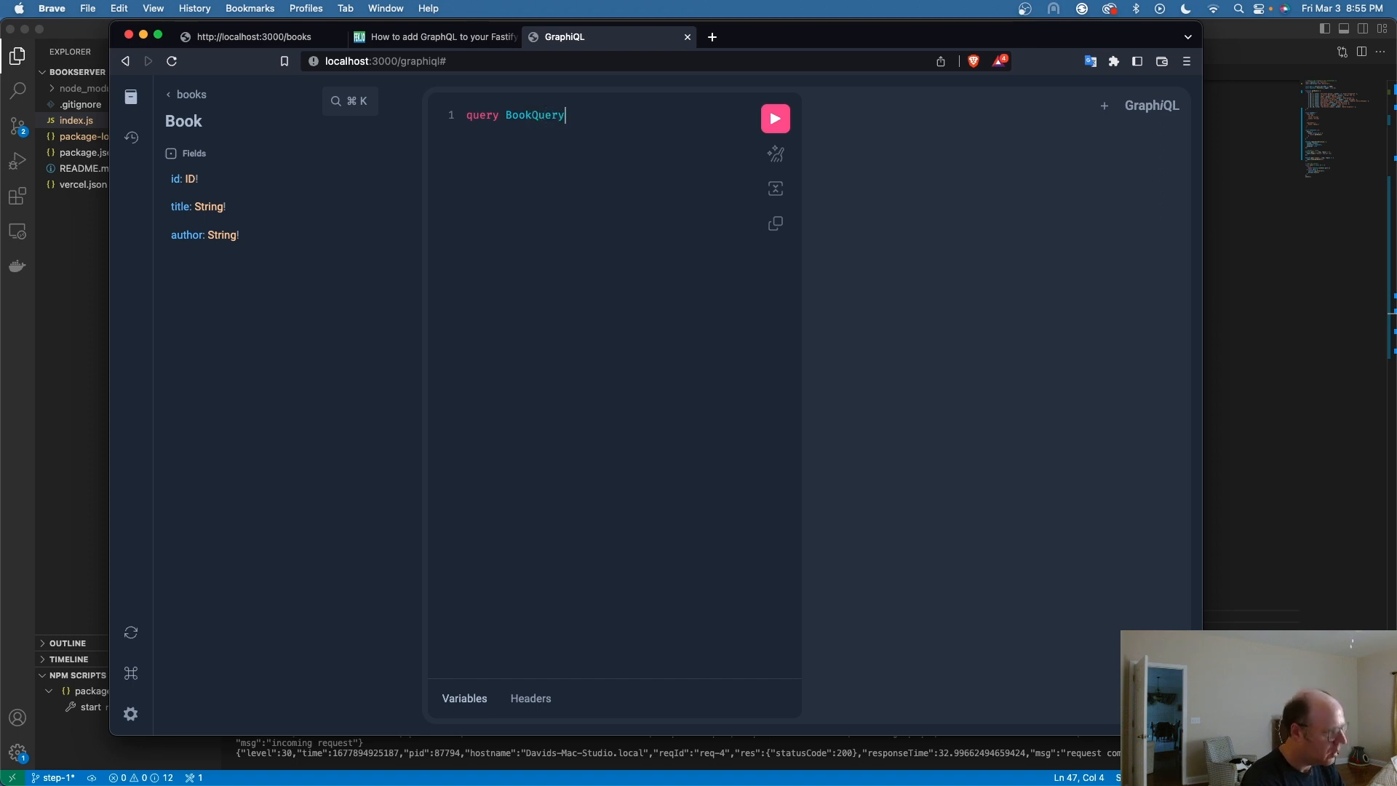
text({})
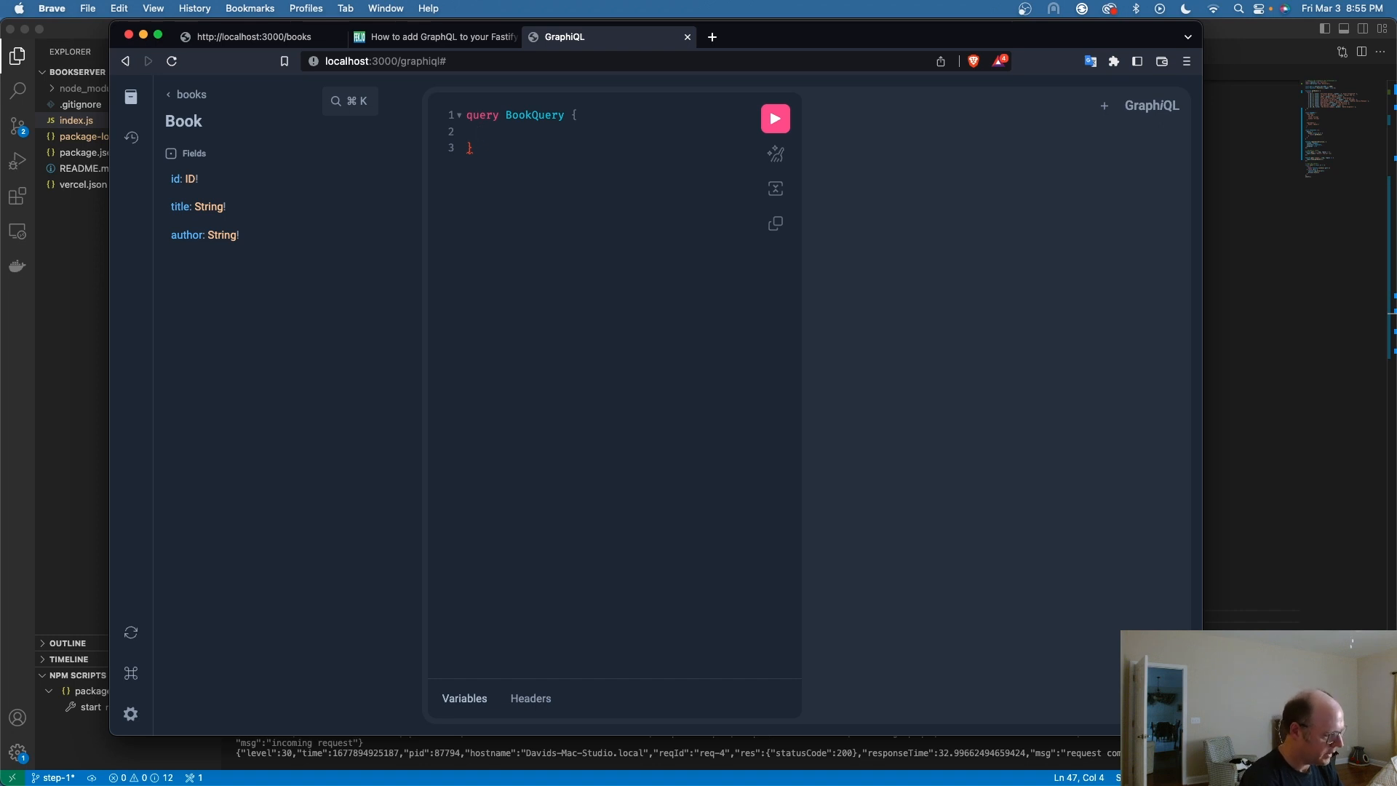
text(query)
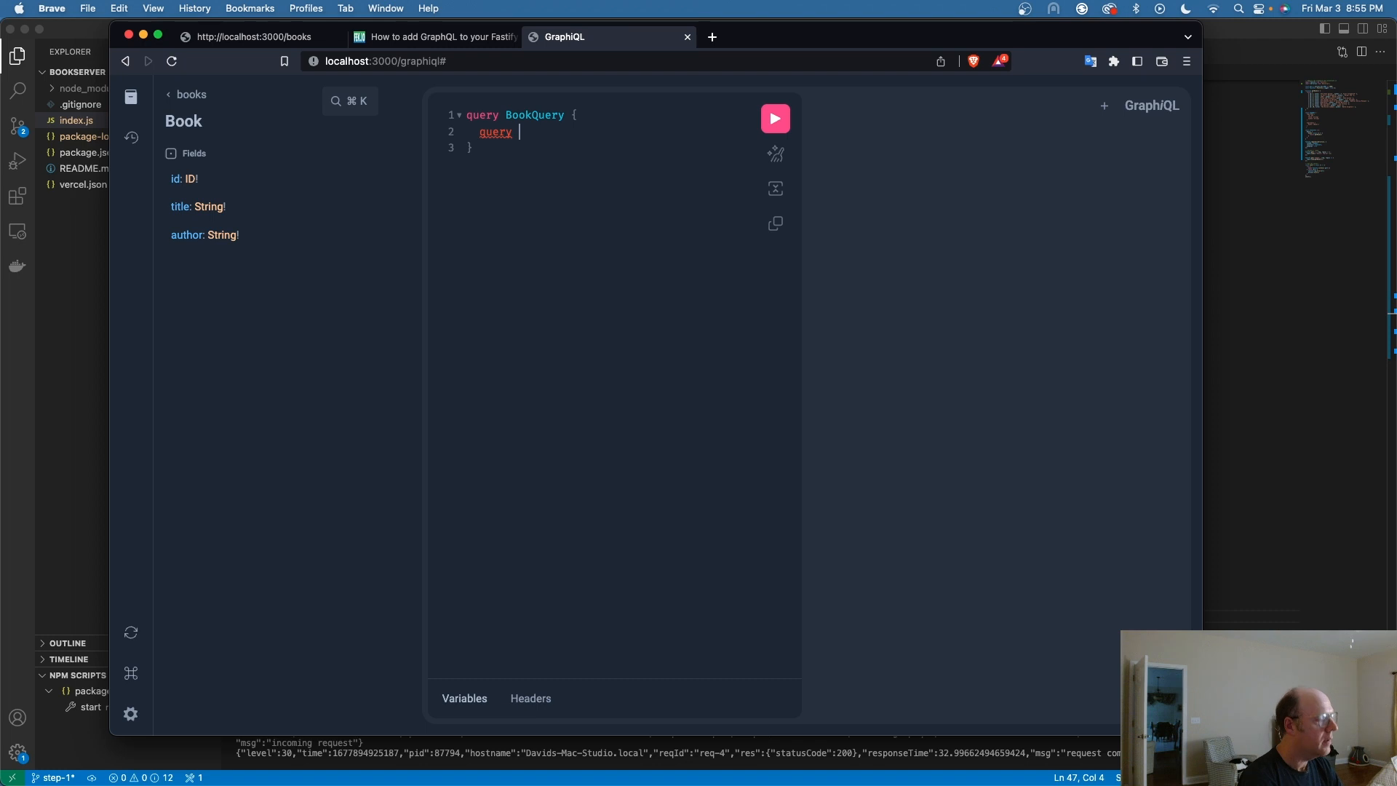
text({)
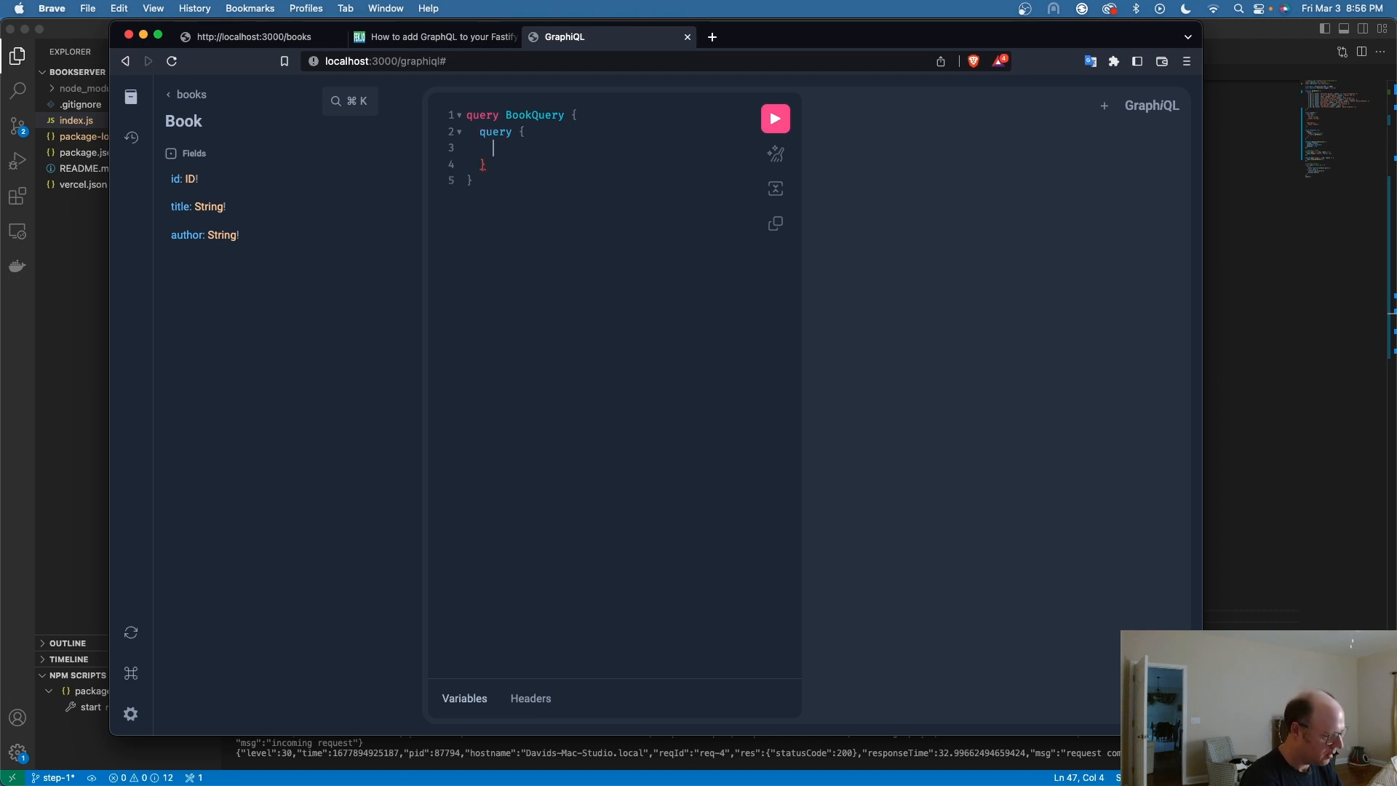
Request books { id title author } inside it and run, getting a 'Cannot query field query' error.
text(books)
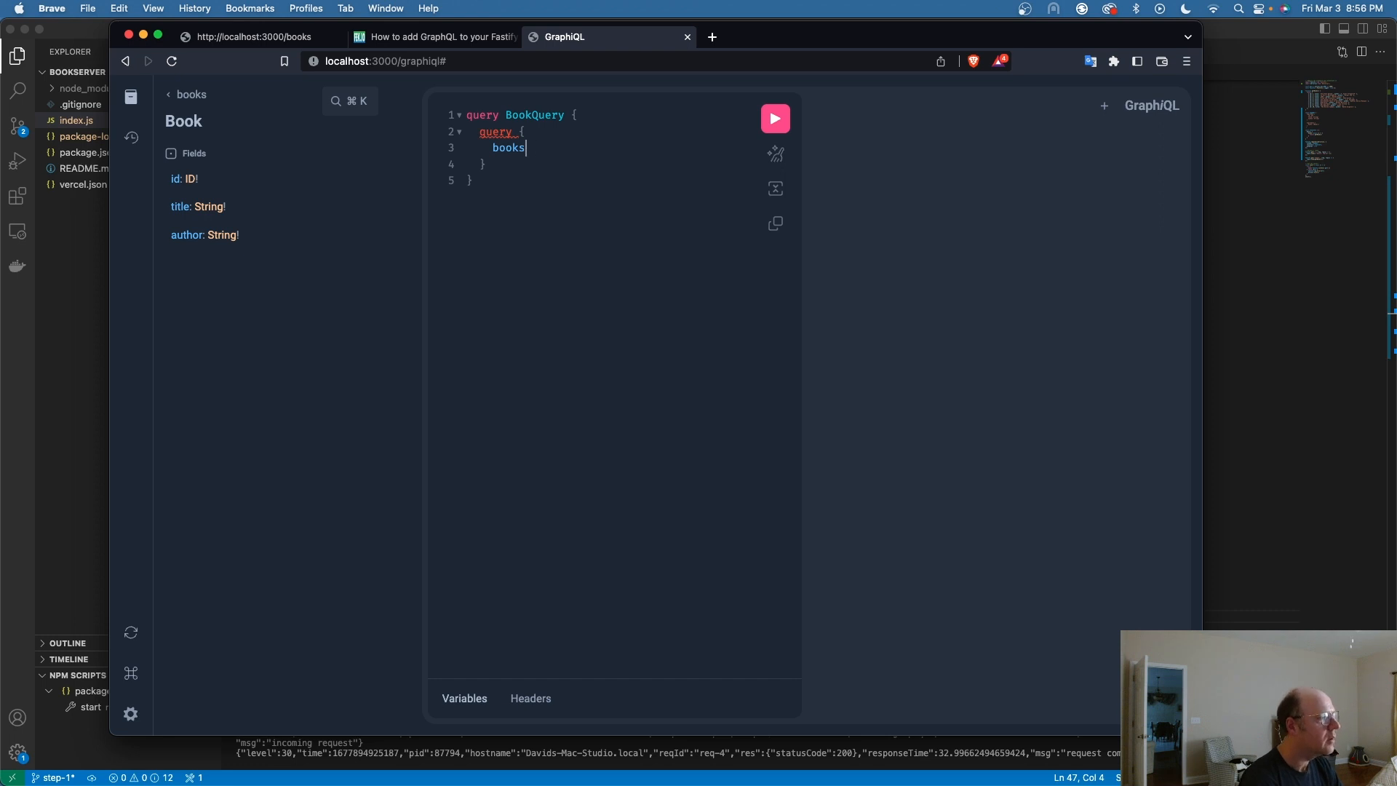
text({)
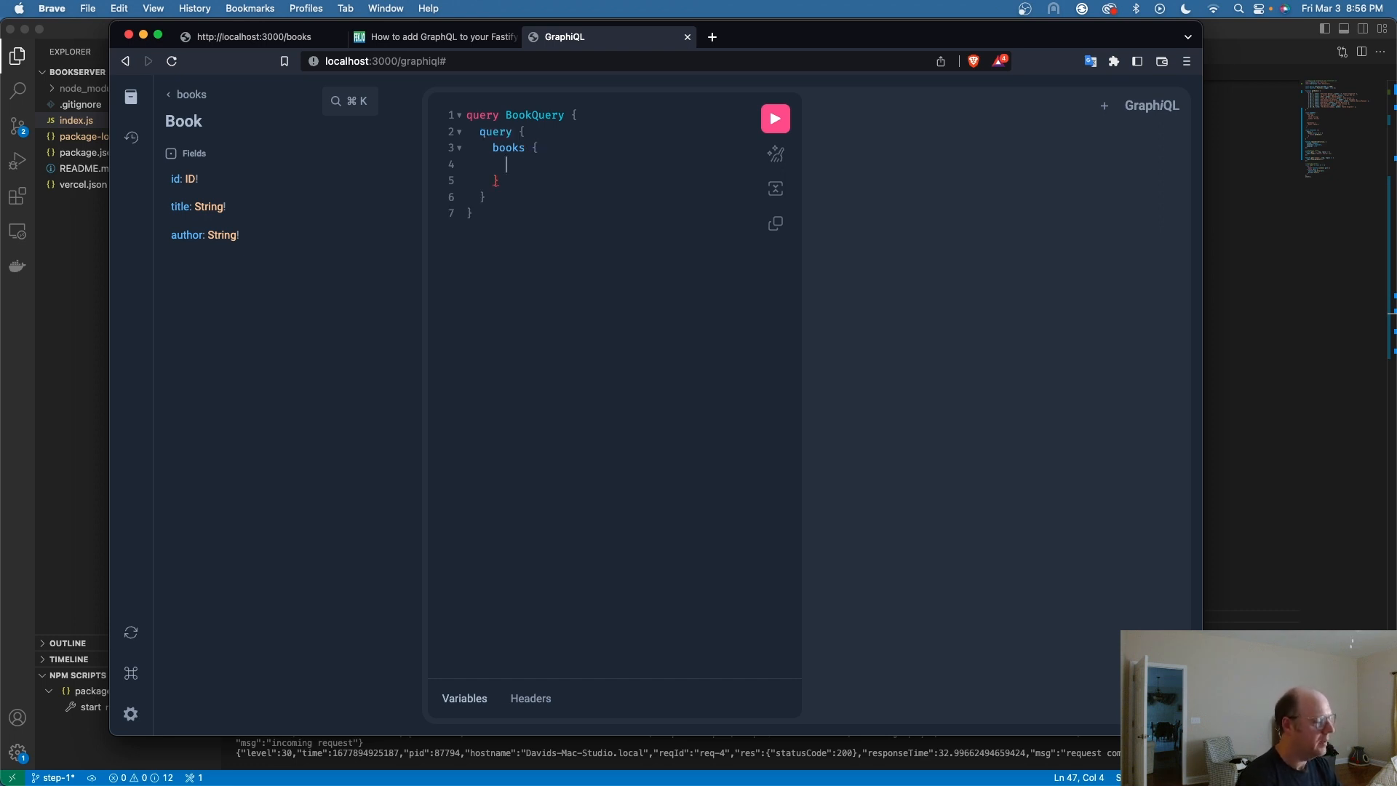
text(id)
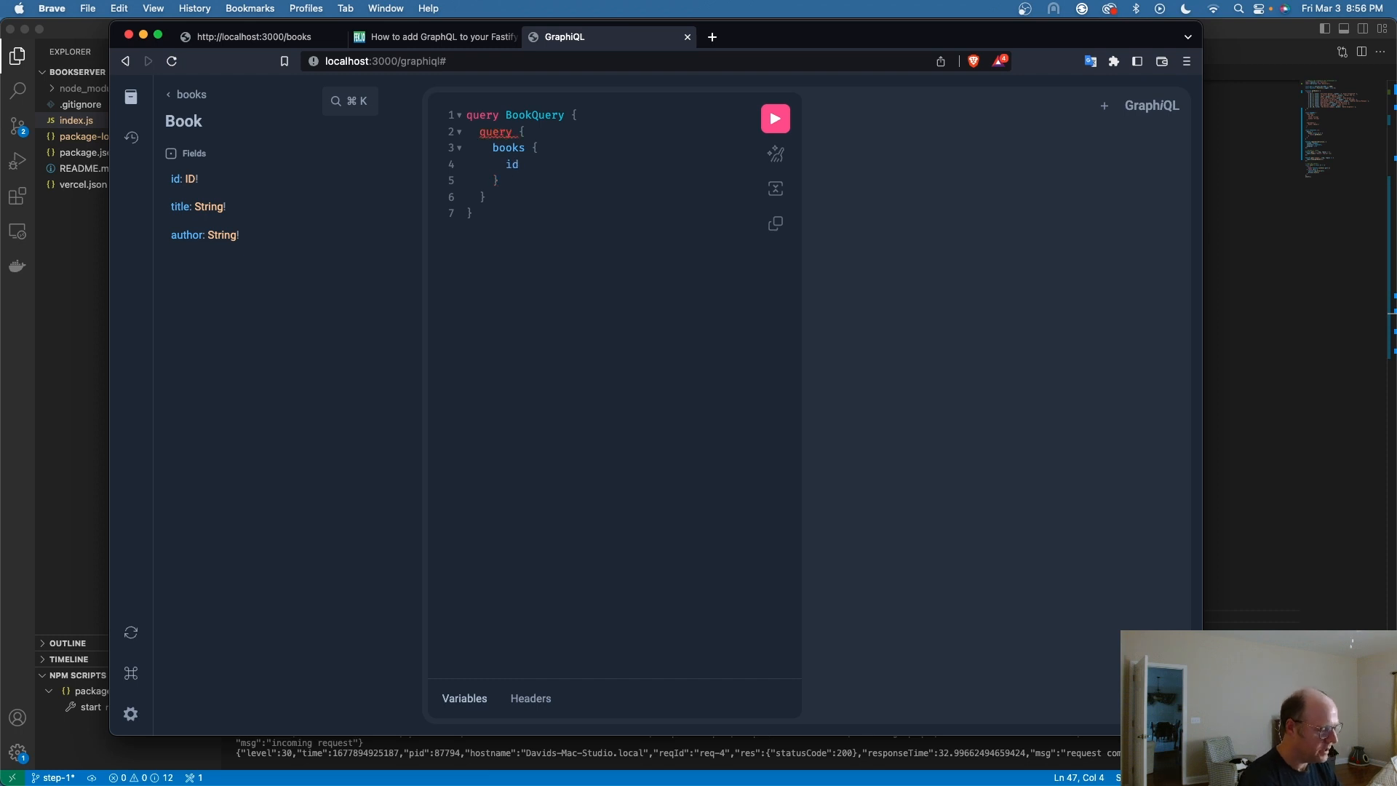
text(title)
text(a)
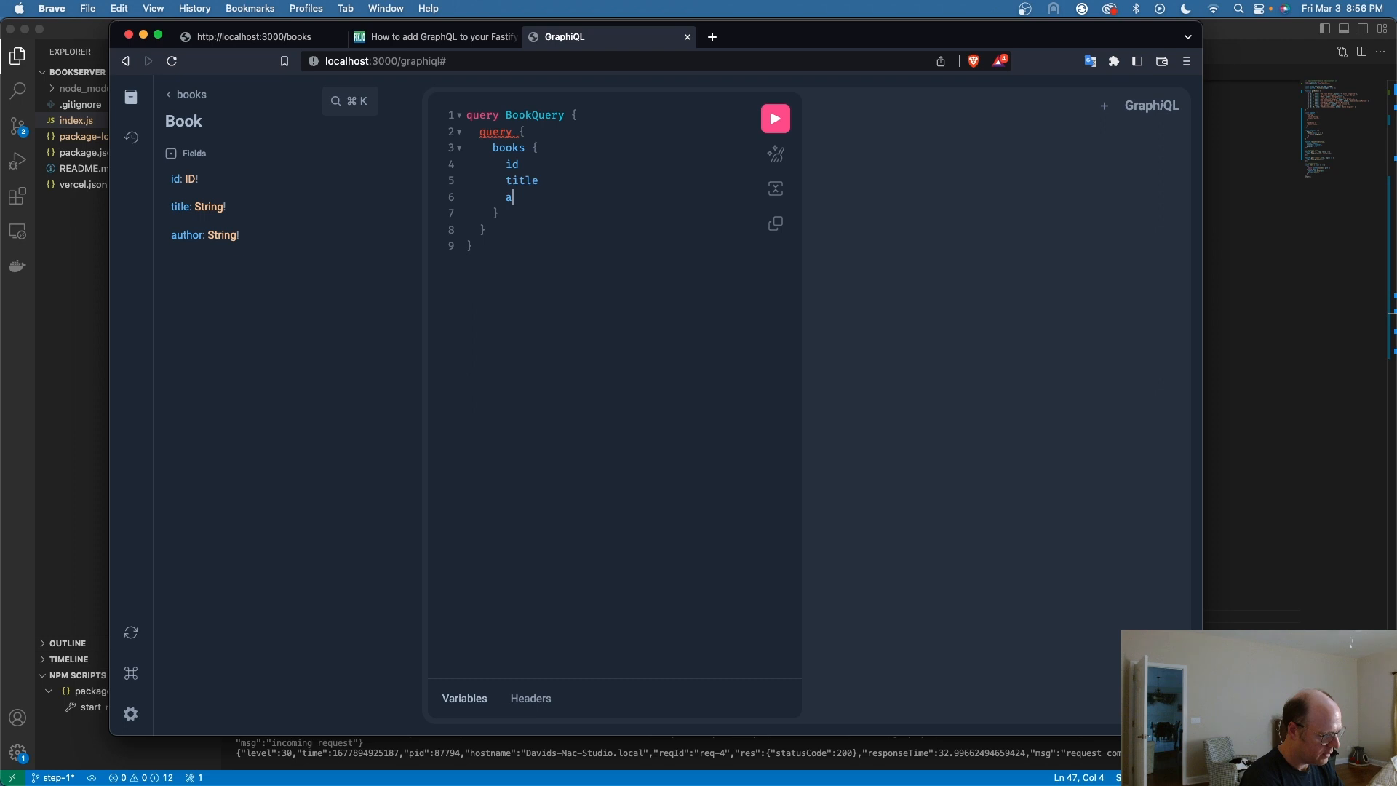
text(uthor)
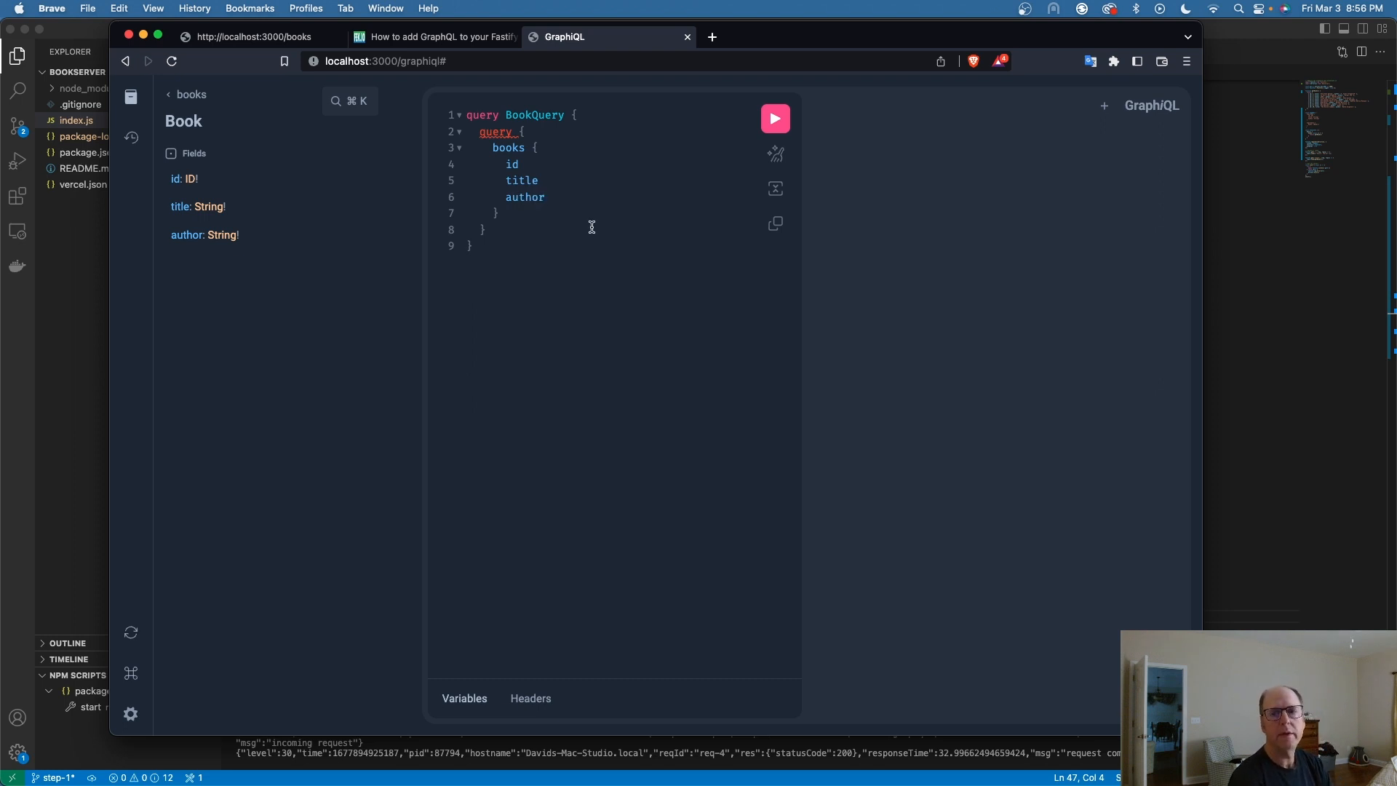
click(774, 118)
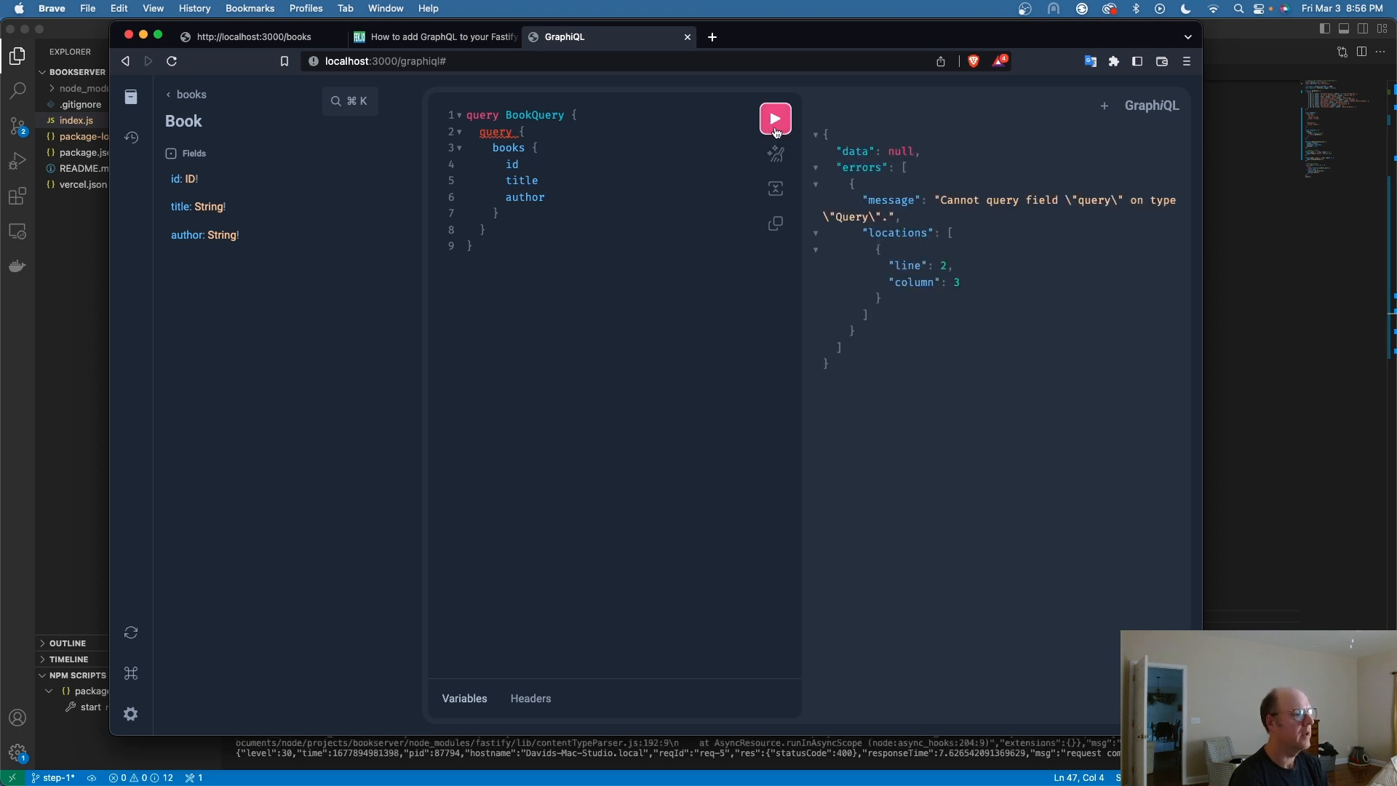
mouse_move(627, 137)
text(Q)
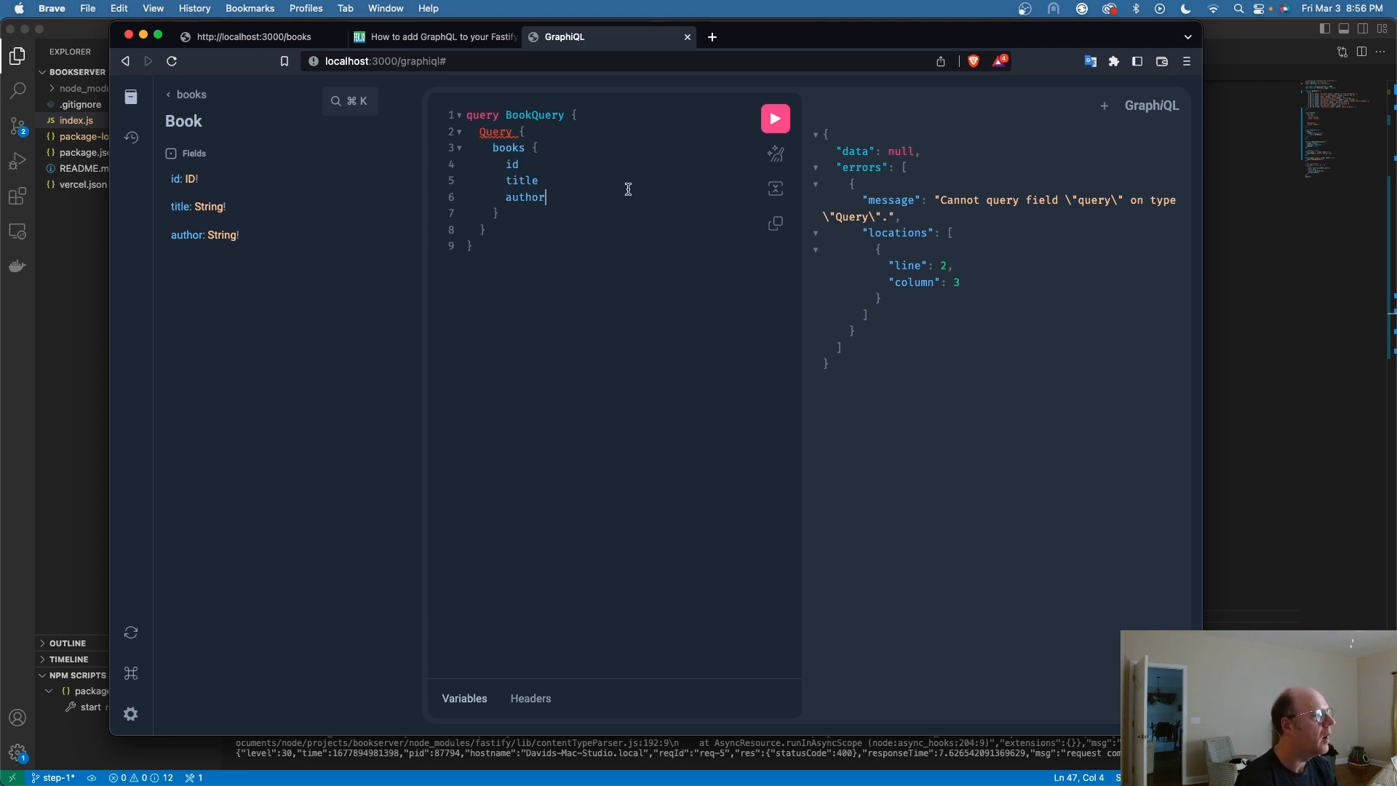
Remove the inner query wrapper and rerun BookQuery to get the books list with ids, titles and authors.
click(775, 118)
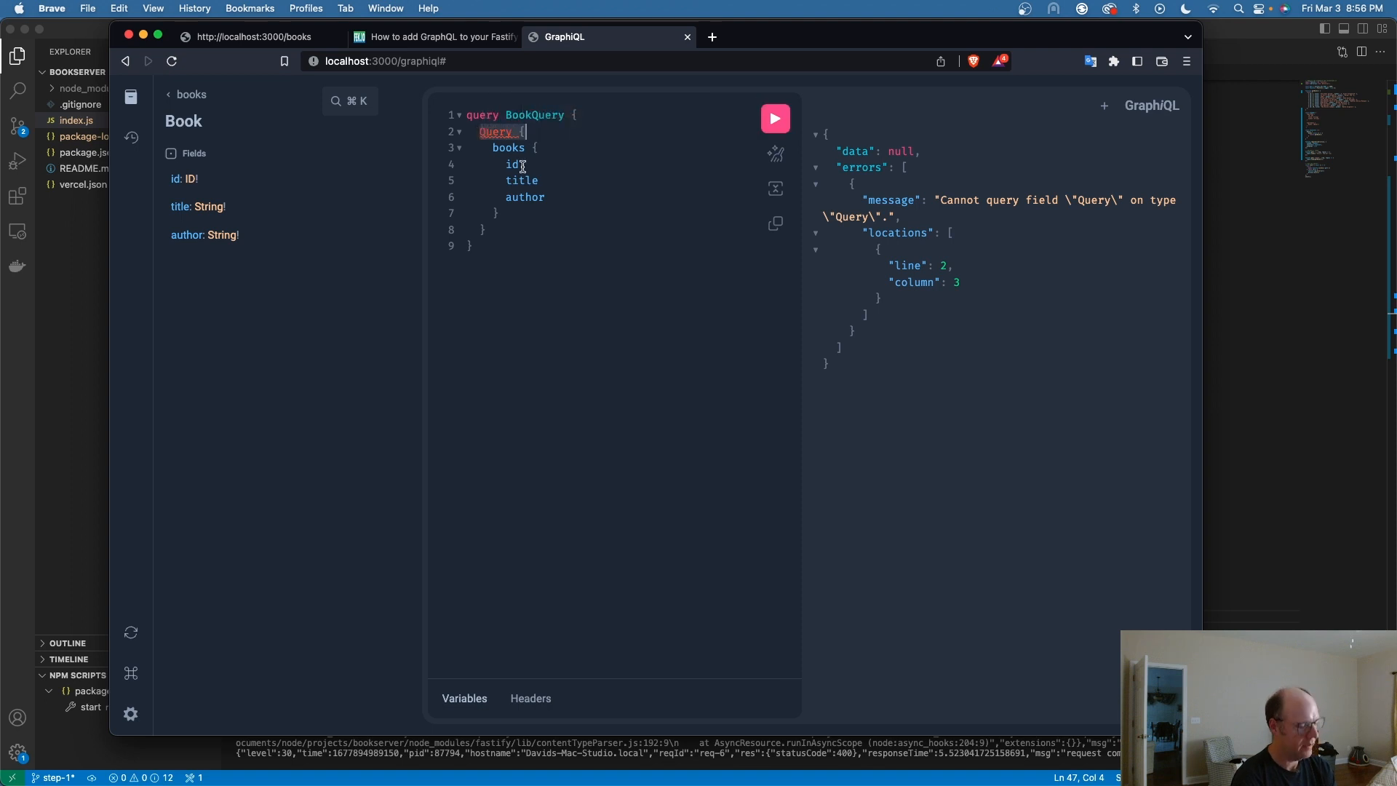
key(Backspace)
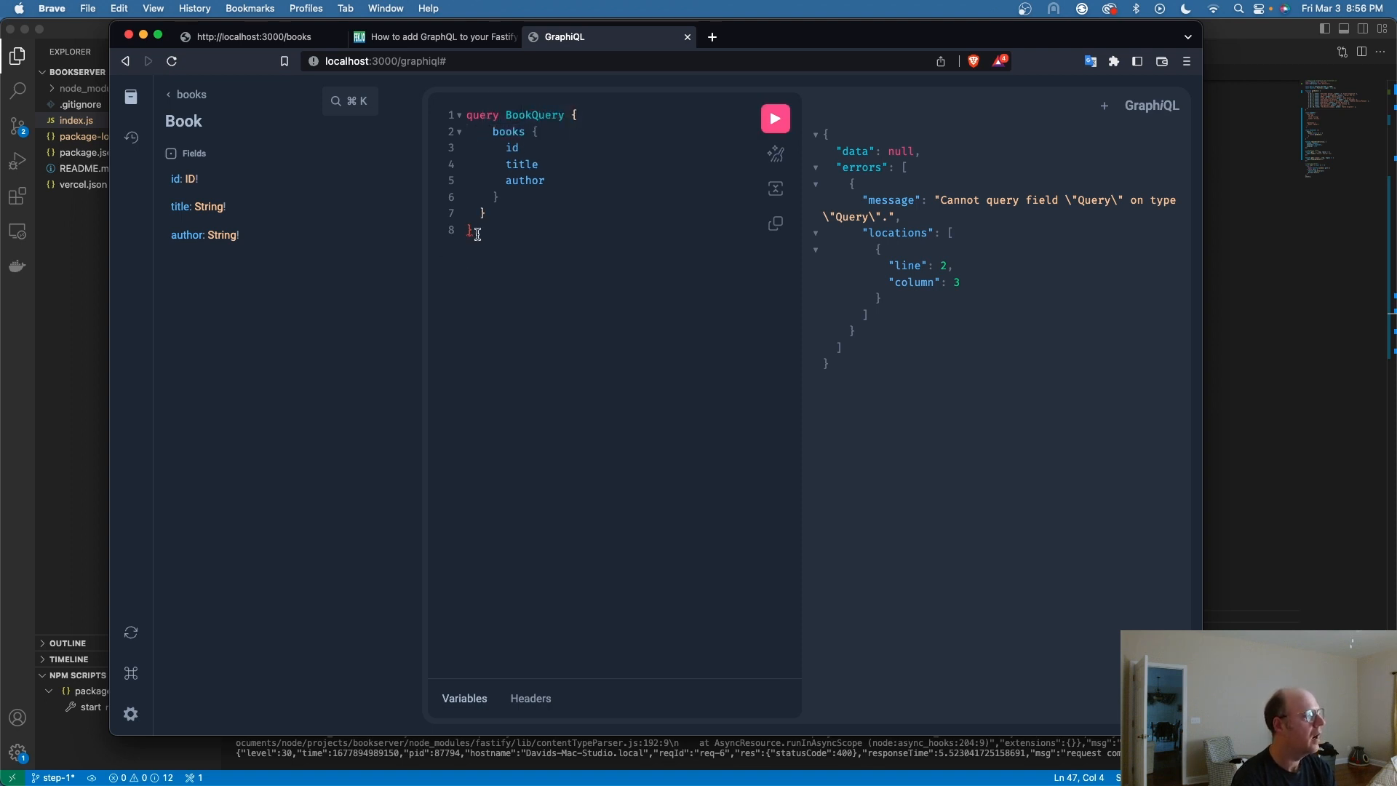
key(Backspace)
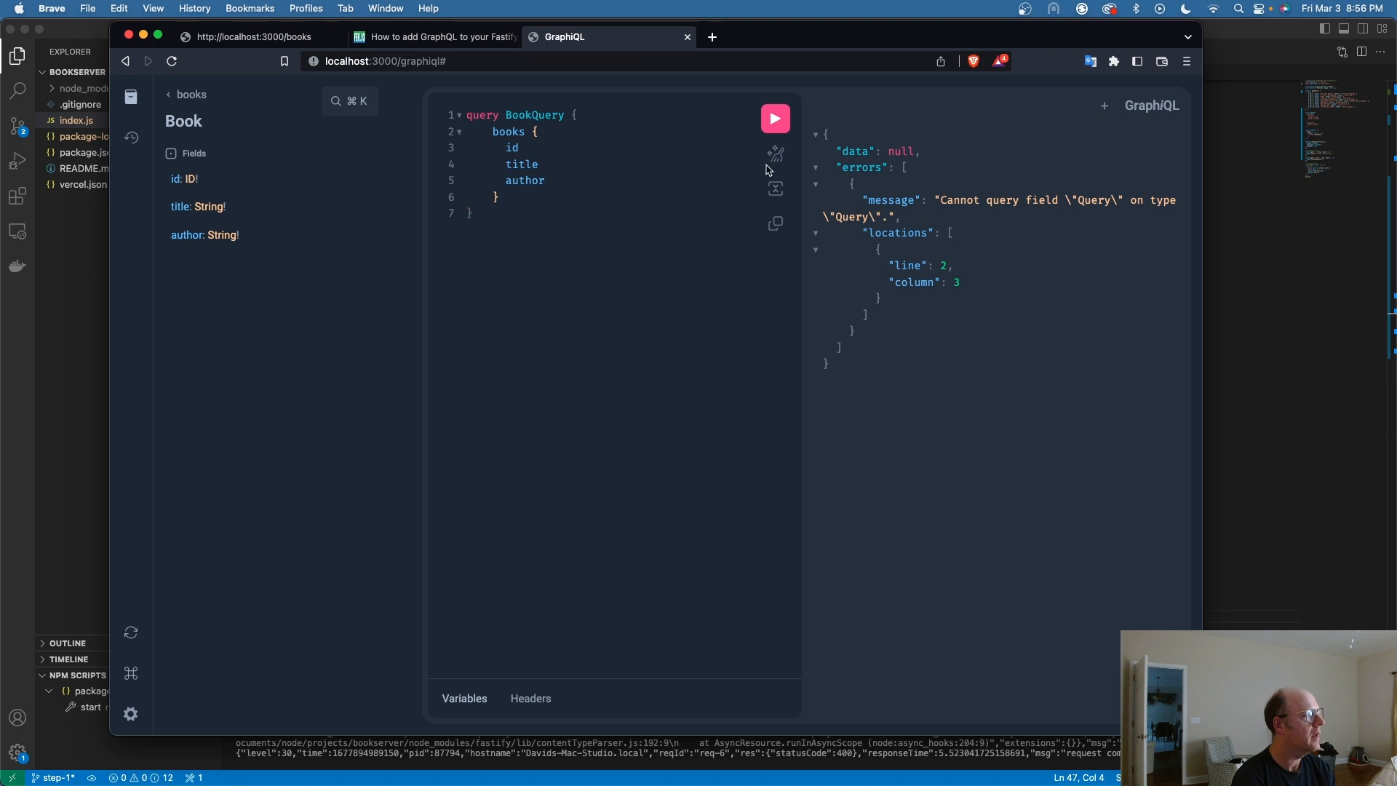
click(773, 118)
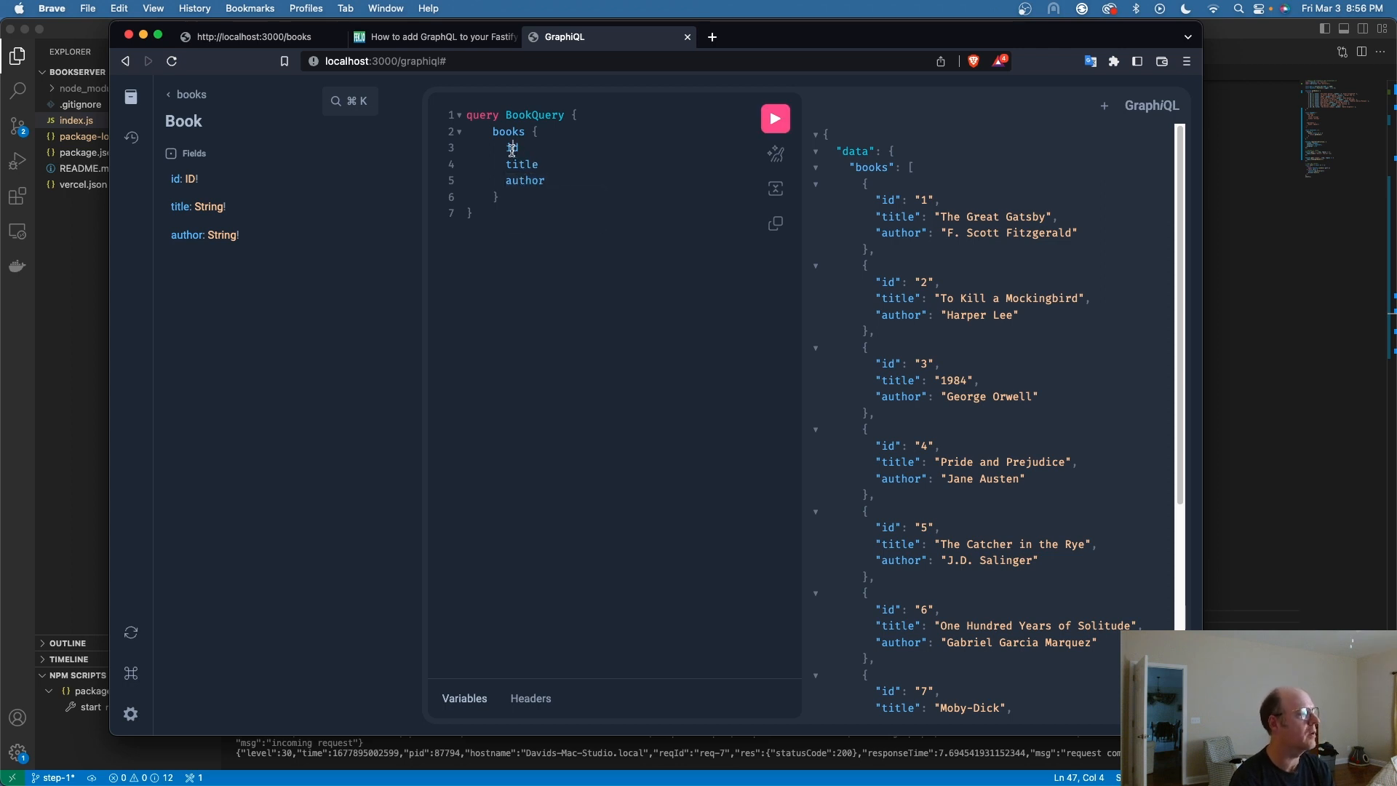
Drop the id field from BookQuery, restore the books brace, and rerun for title and author only.
key(Backspace)
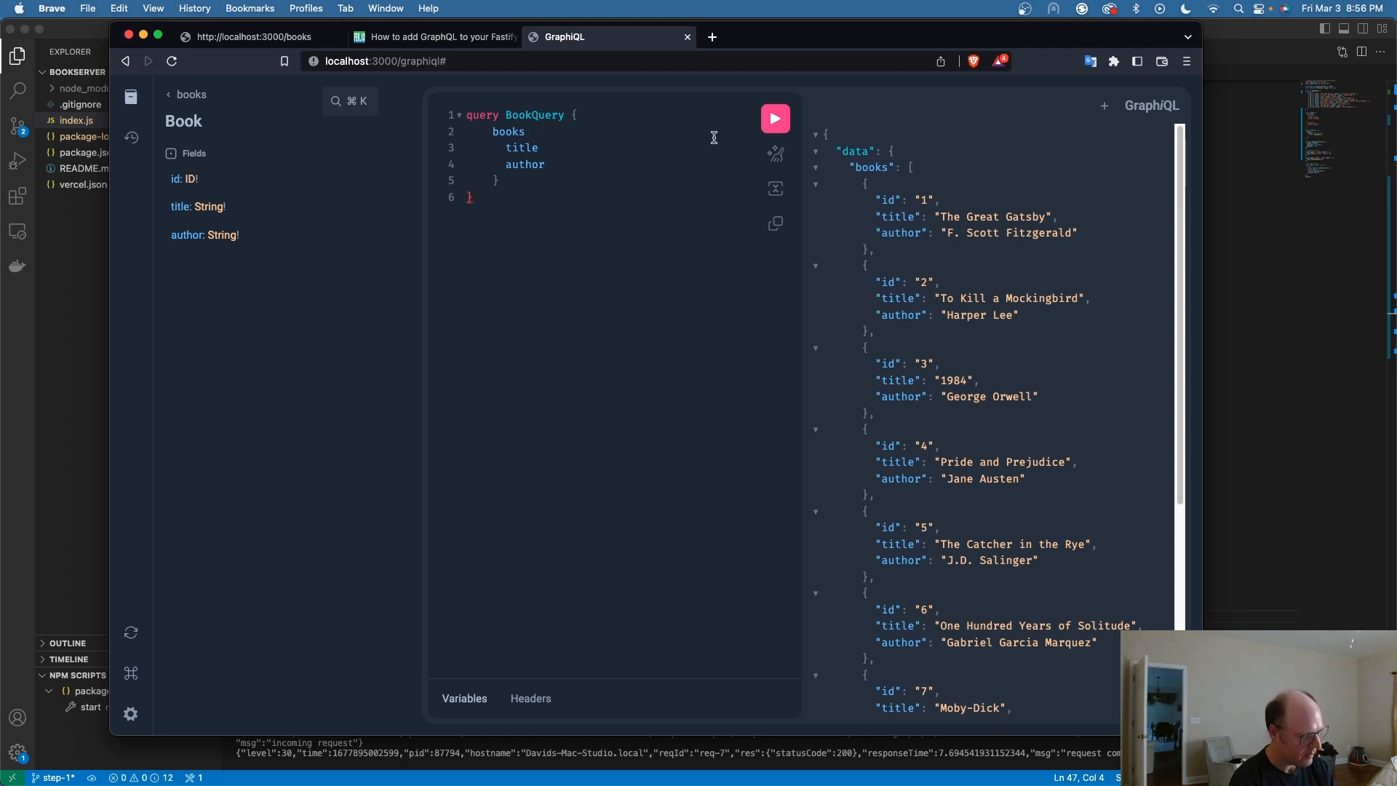
text({P)
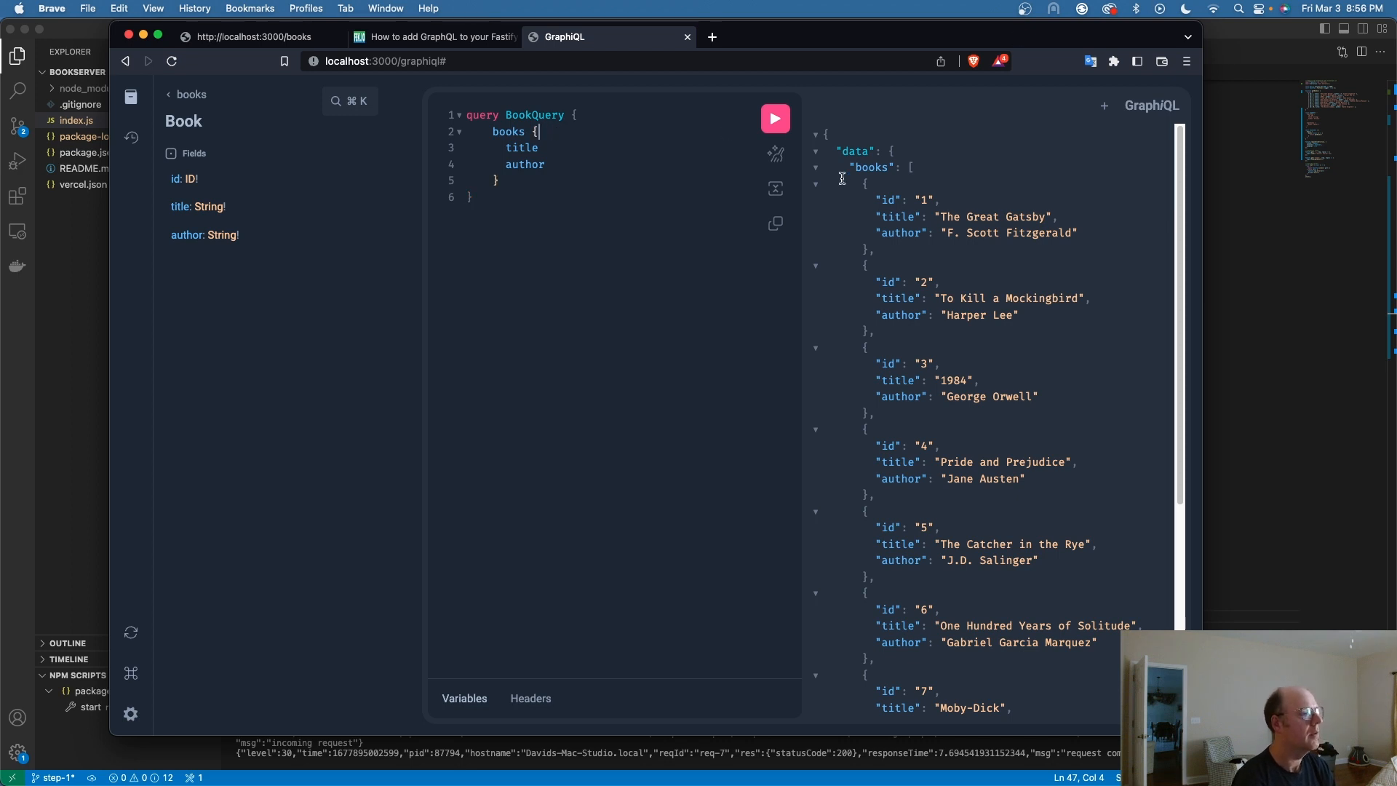
click(773, 118)
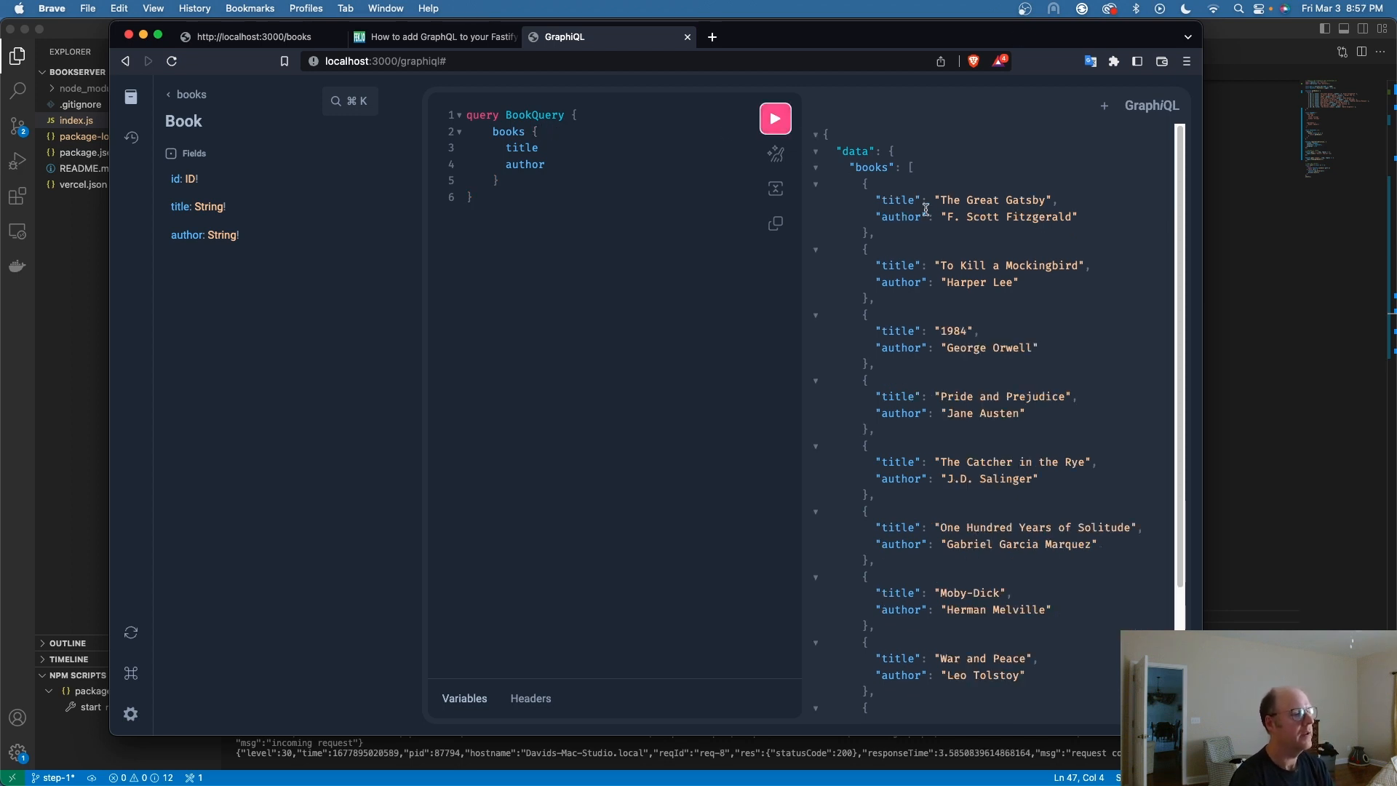